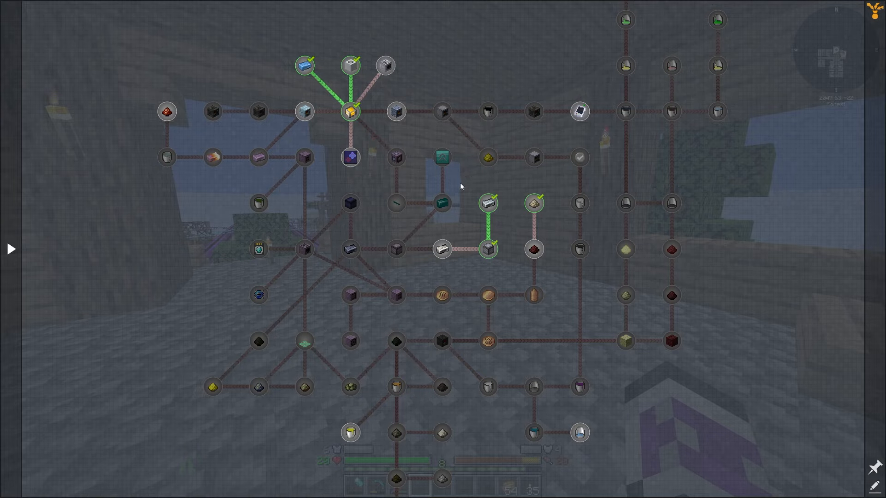
{"action": "mouse_move", "coordinate": [431, 326]}
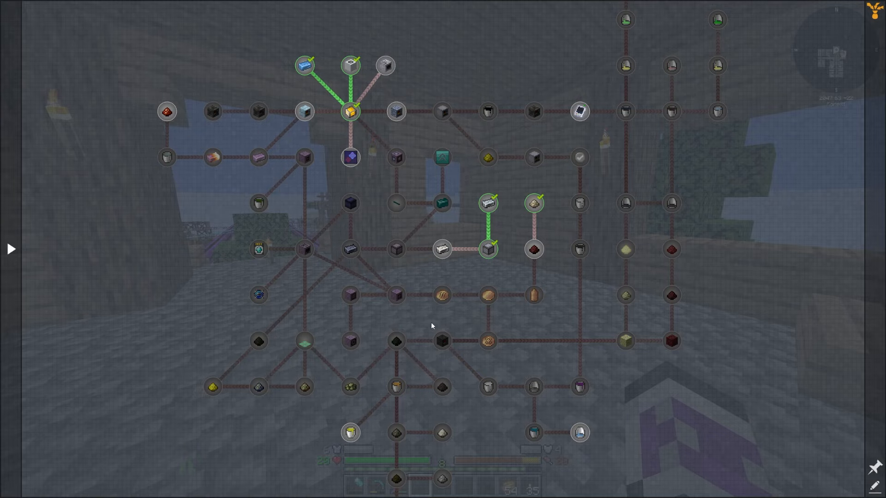
{"action": "mouse_move", "coordinate": [356, 186]}
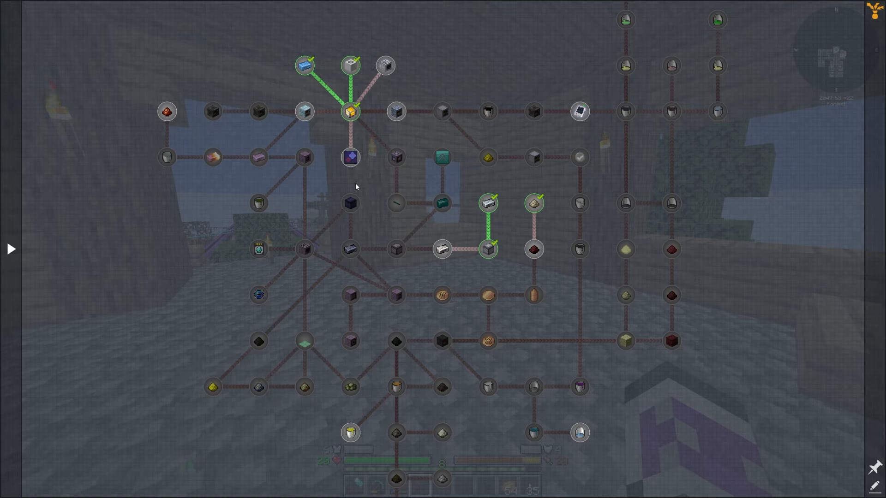
{"action": "mouse_move", "coordinate": [255, 249]}
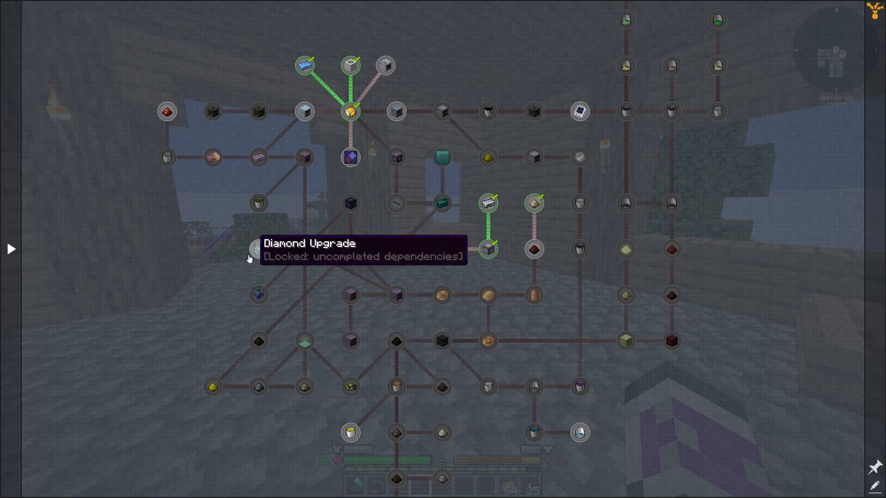
{"action": "mouse_move", "coordinate": [202, 328]}
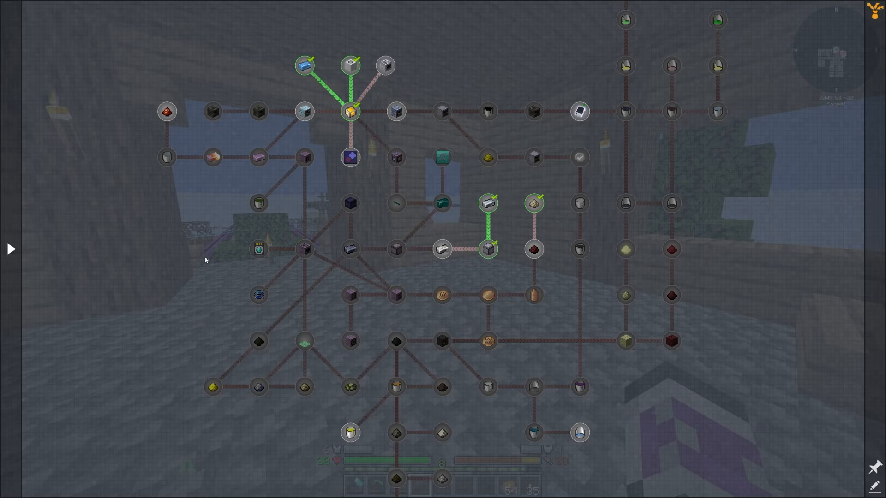
{"action": "mouse_move", "coordinate": [741, 173]}
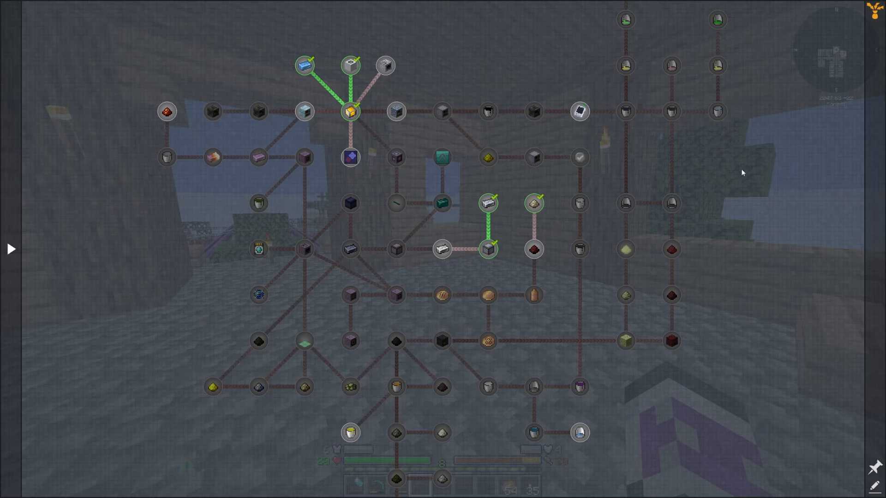
{"action": "mouse_move", "coordinate": [434, 250]}
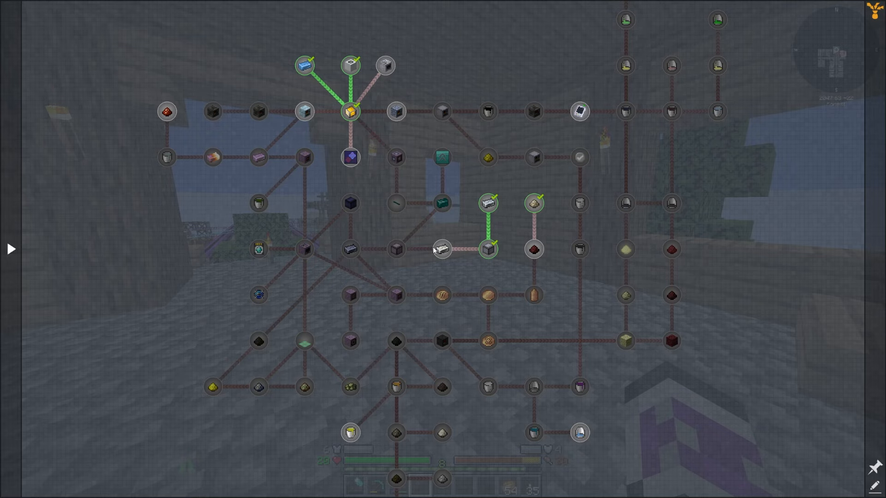
{"action": "mouse_move", "coordinate": [370, 239]}
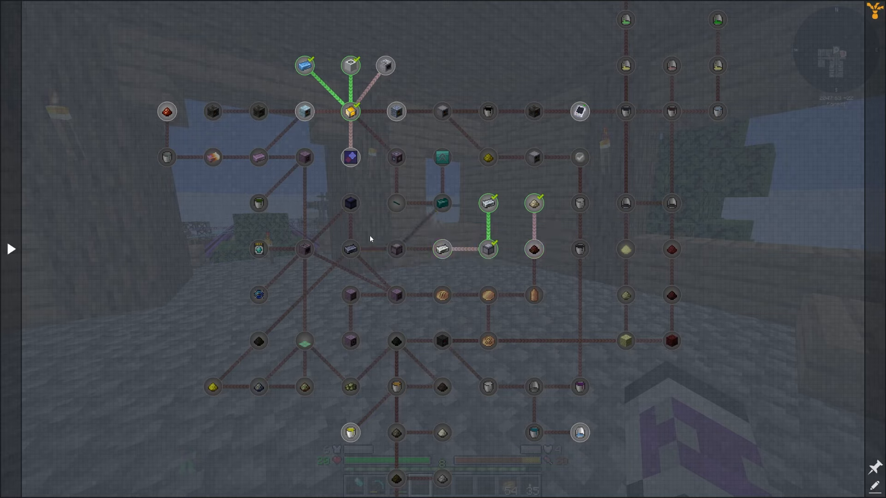
{"action": "mouse_move", "coordinate": [304, 111]}
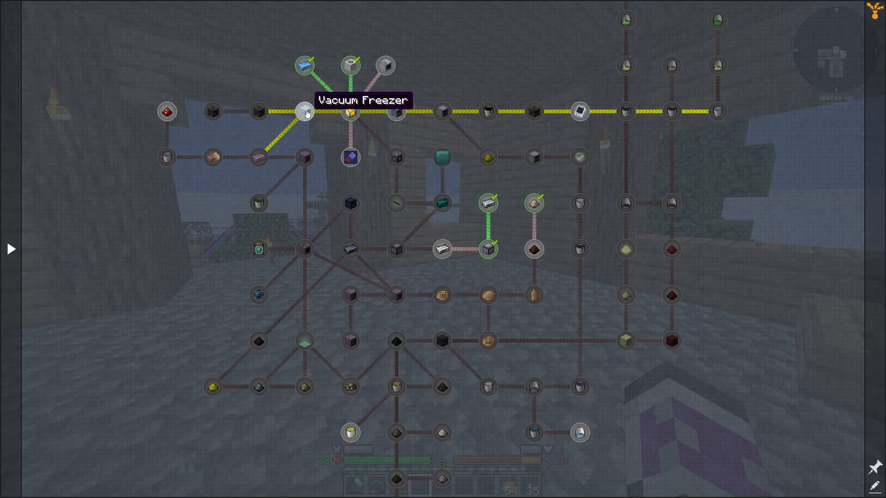
{"action": "mouse_move", "coordinate": [442, 248]}
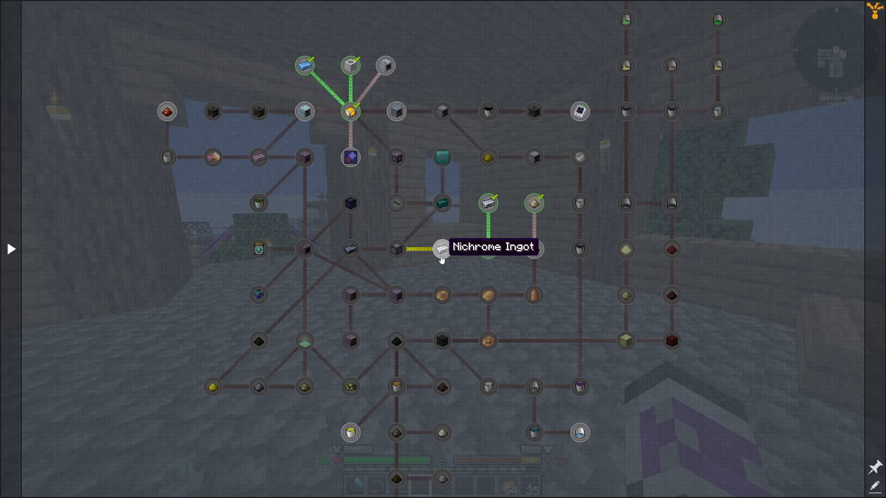
{"action": "mouse_move", "coordinate": [304, 162]}
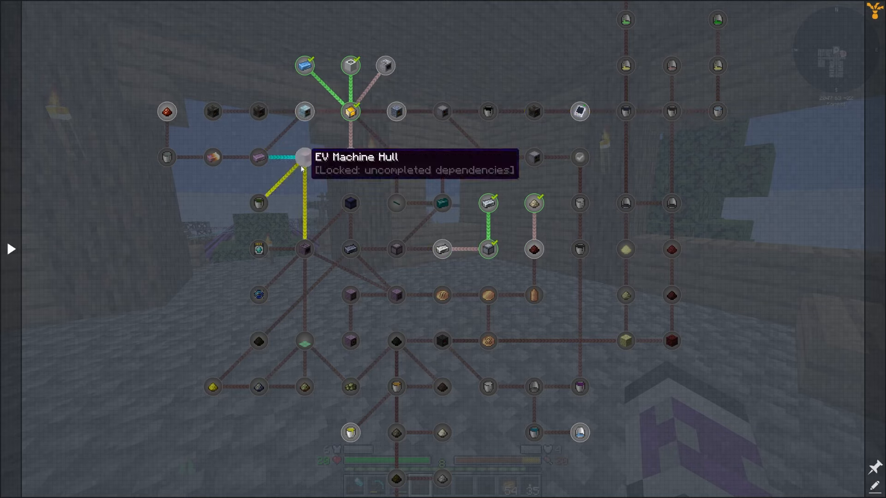
{"action": "mouse_move", "coordinate": [303, 157]}
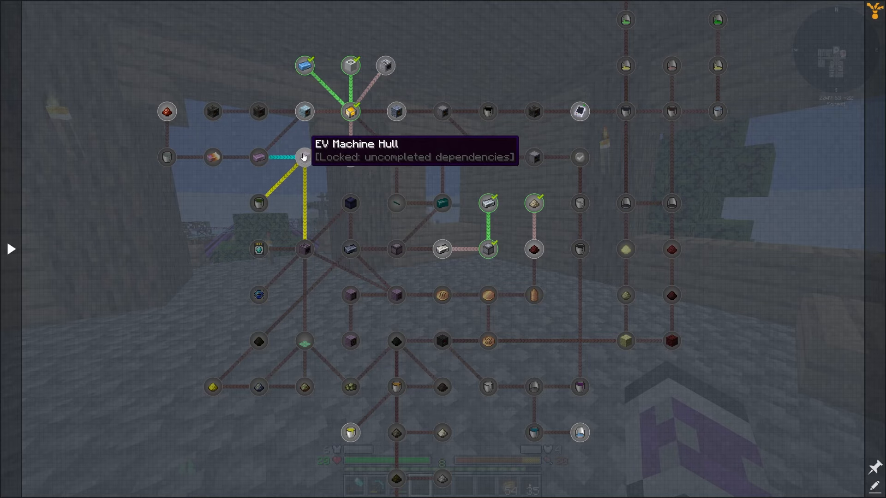
{"action": "mouse_move", "coordinate": [304, 248]}
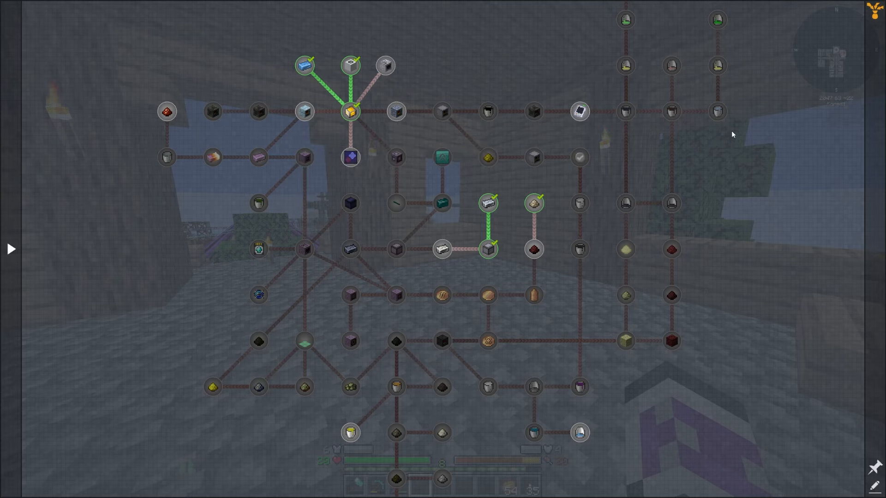
{"action": "mouse_move", "coordinate": [529, 74]}
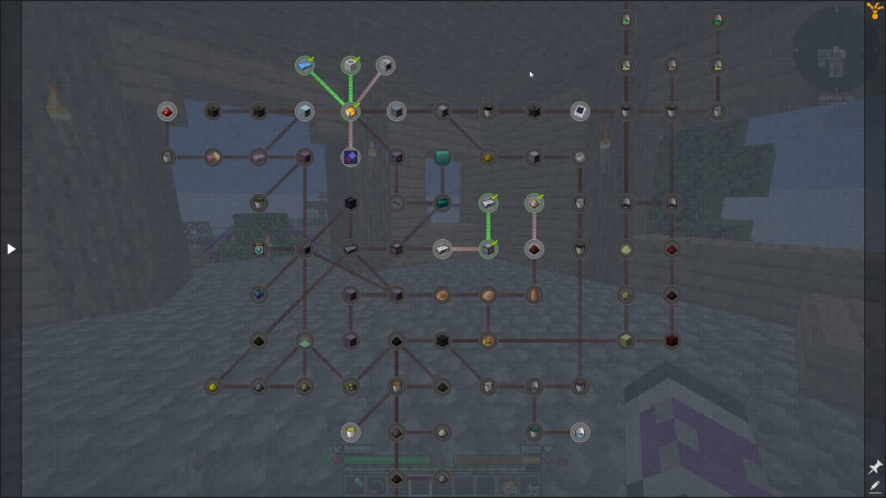
{"action": "mouse_move", "coordinate": [606, 77]}
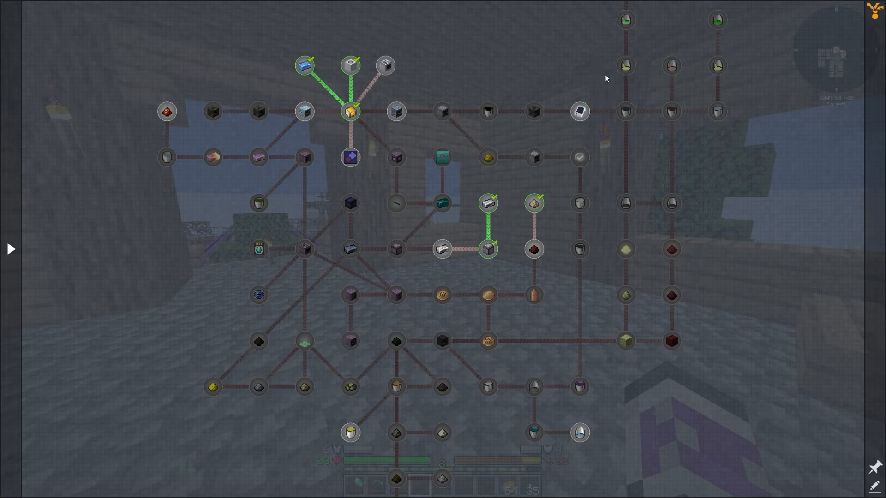
{"action": "mouse_move", "coordinate": [397, 152]}
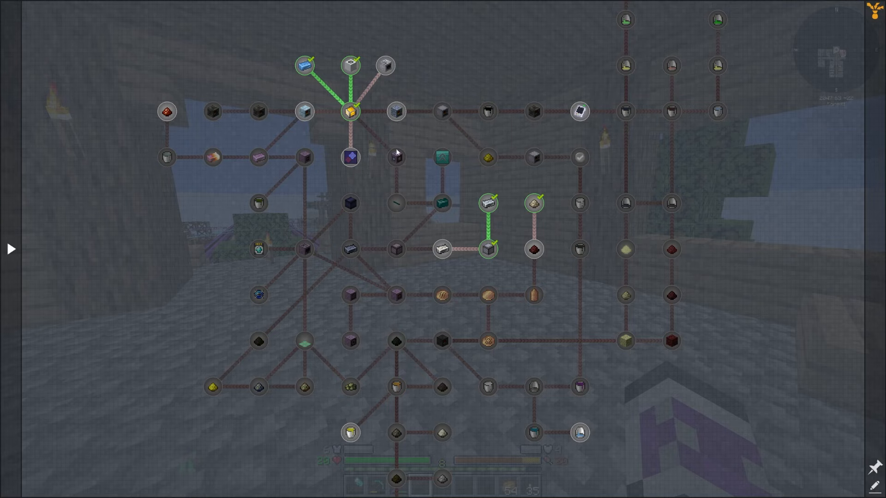
{"action": "mouse_move", "coordinate": [396, 203]}
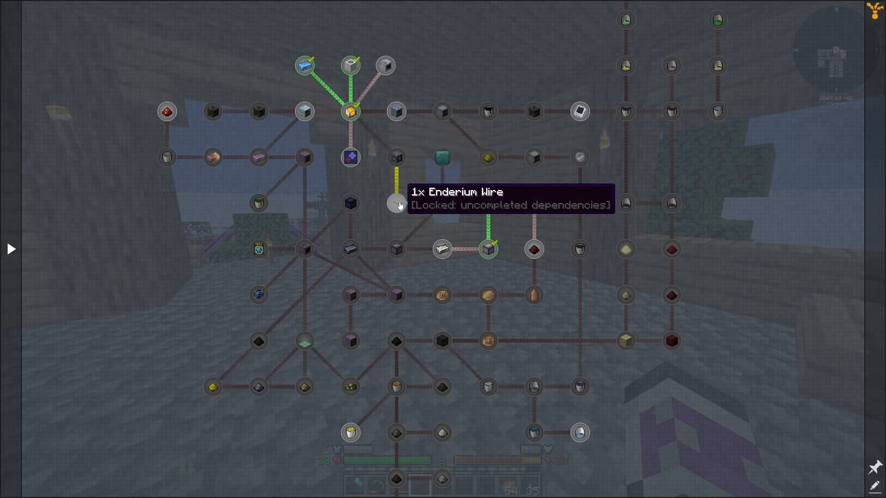
{"action": "mouse_move", "coordinate": [466, 190]}
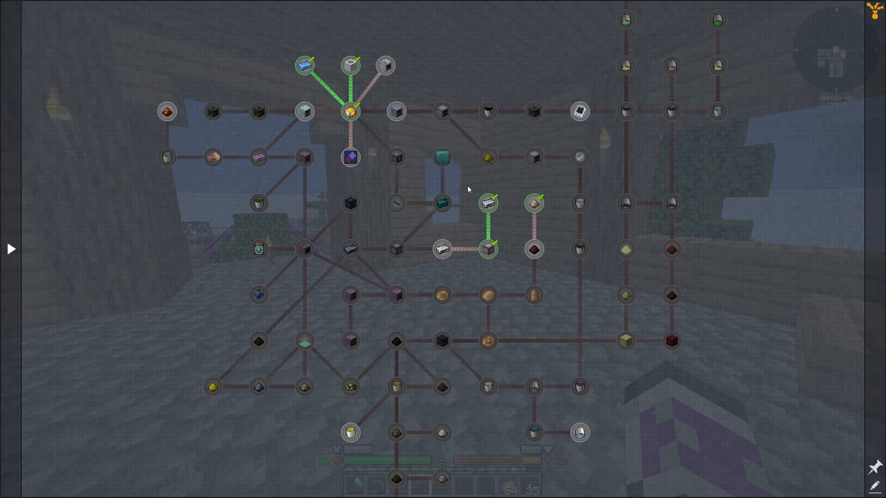
{"action": "mouse_move", "coordinate": [396, 156]}
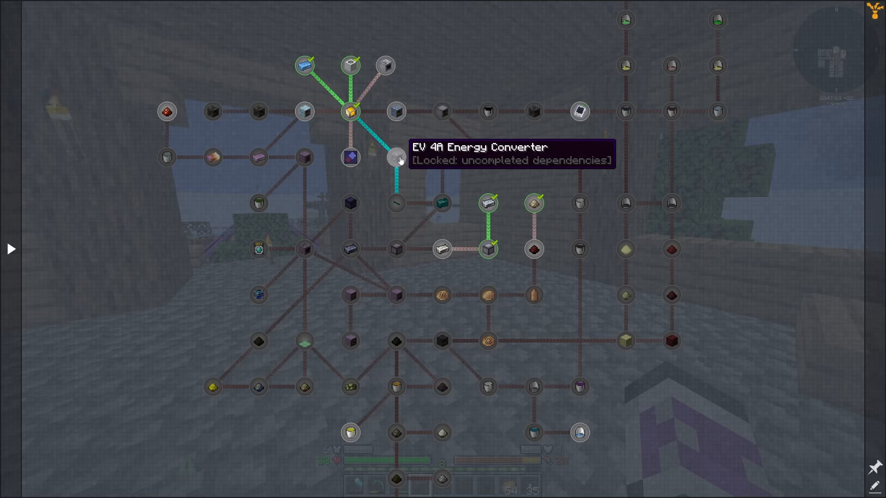
{"action": "mouse_move", "coordinate": [243, 160]}
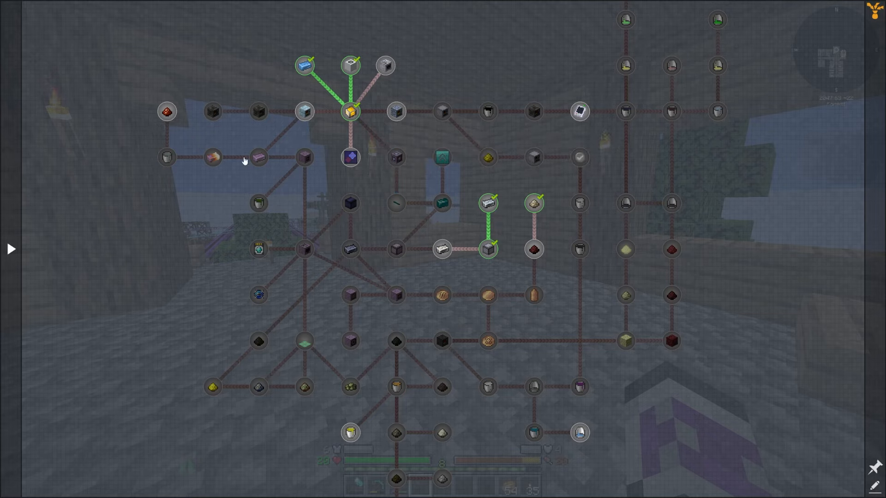
{"action": "mouse_move", "coordinate": [396, 157]}
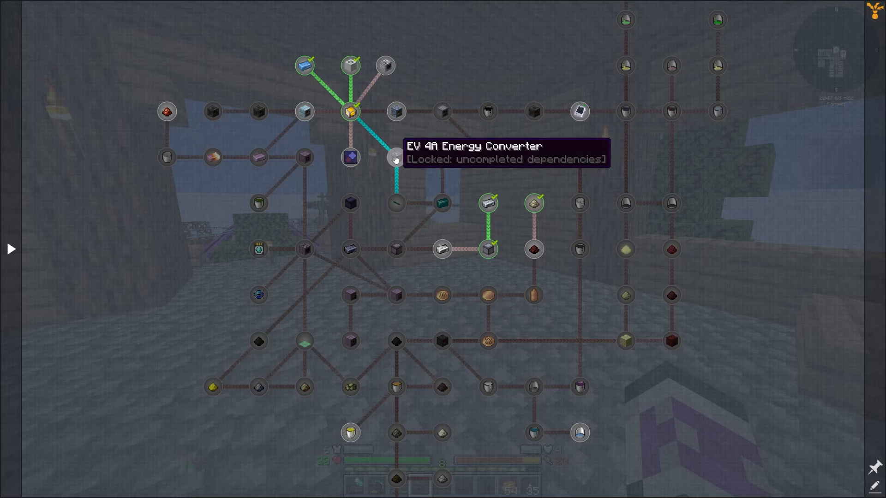
{"action": "mouse_move", "coordinate": [418, 141]}
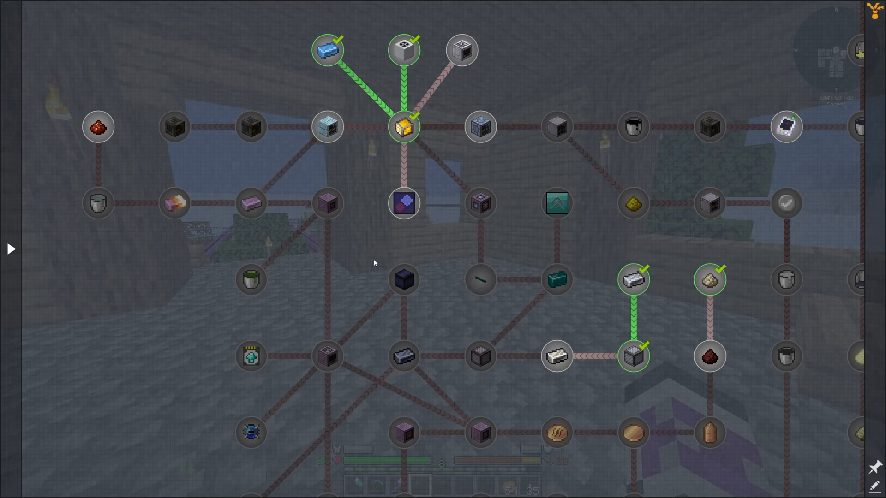
- View the Multiblock Upgrade Kit quest's task item and description
{"action": "left_click", "coordinate": [404, 203]}
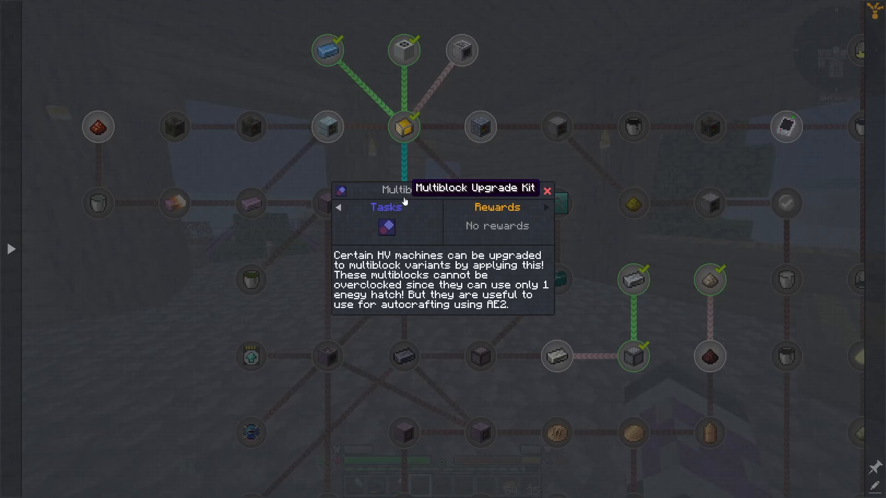
{"action": "mouse_move", "coordinate": [409, 227]}
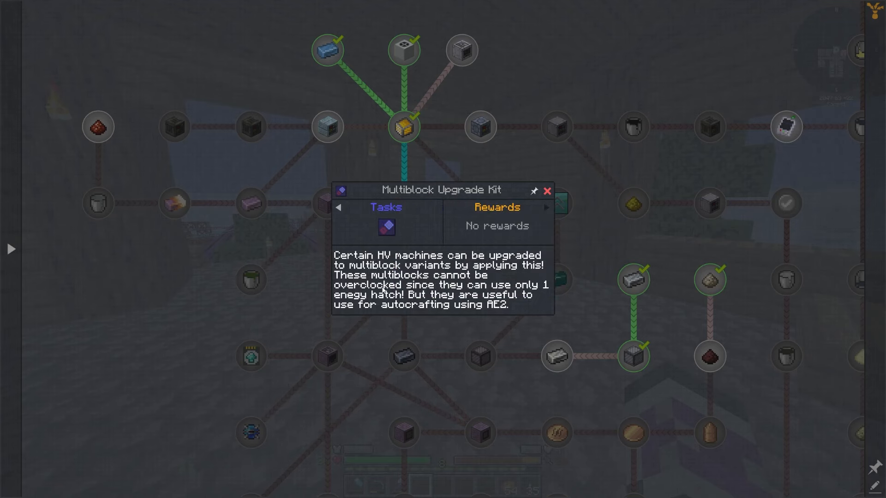
{"action": "mouse_move", "coordinate": [541, 294]}
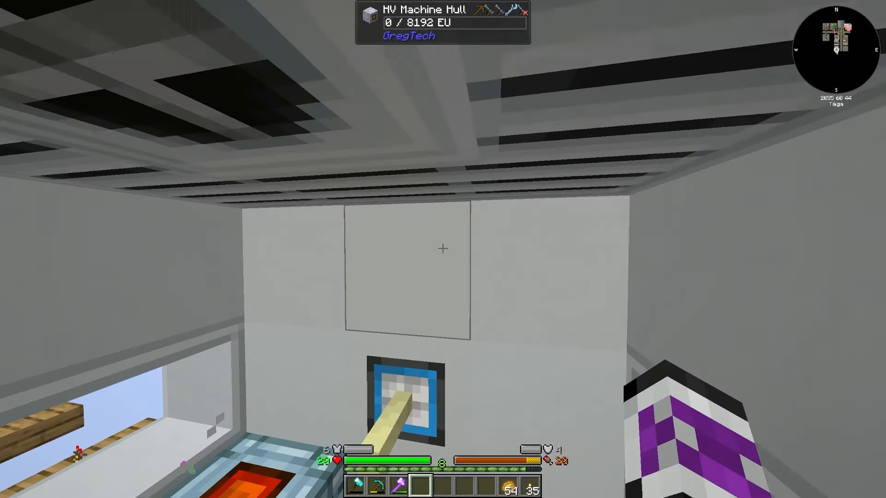
{"action": "mouse_move", "coordinate": [443, 249]}
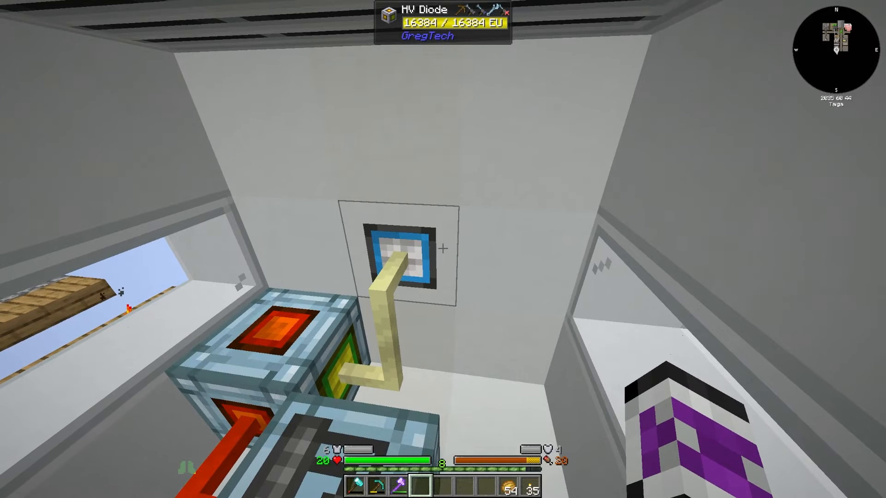
{"action": "mouse_move", "coordinate": [443, 250]}
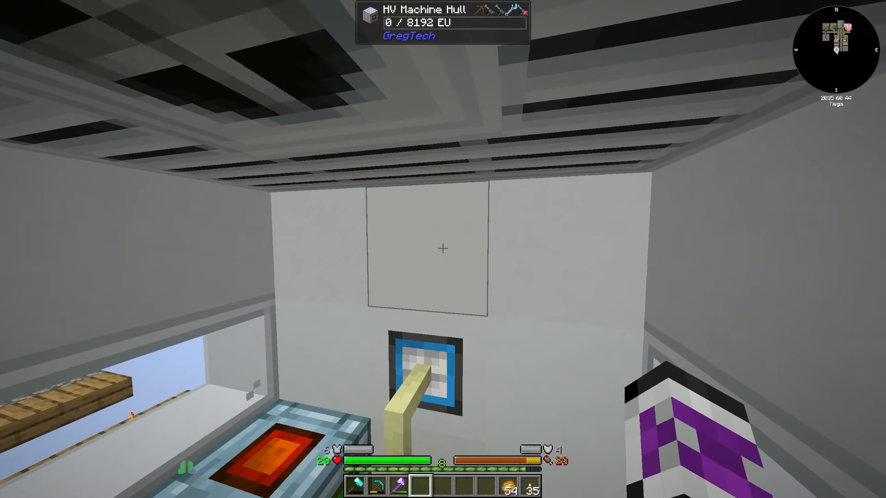
{"action": "mouse_move", "coordinate": [442, 249]}
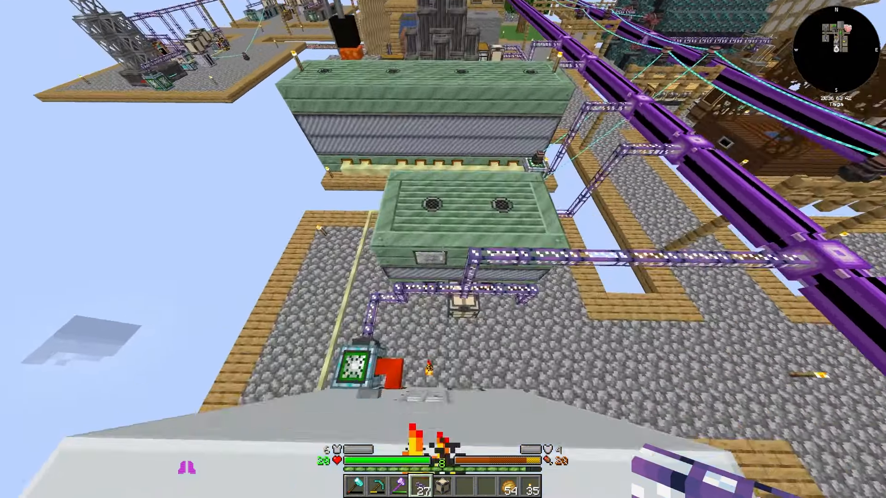
{"action": "mouse_move", "coordinate": [443, 248]}
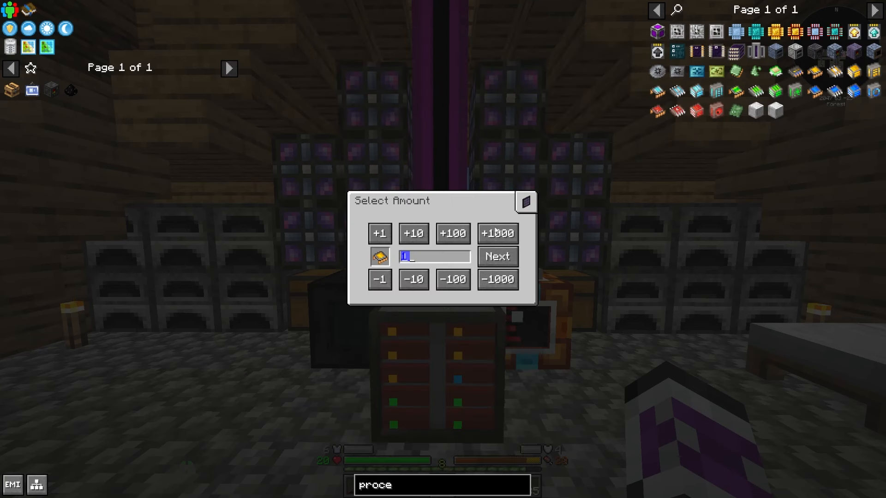
- Encode the EV circuit's Circuit Assembler recipe as a new ME pattern and view its crafting plan
{"action": "left_click", "coordinate": [496, 256]}
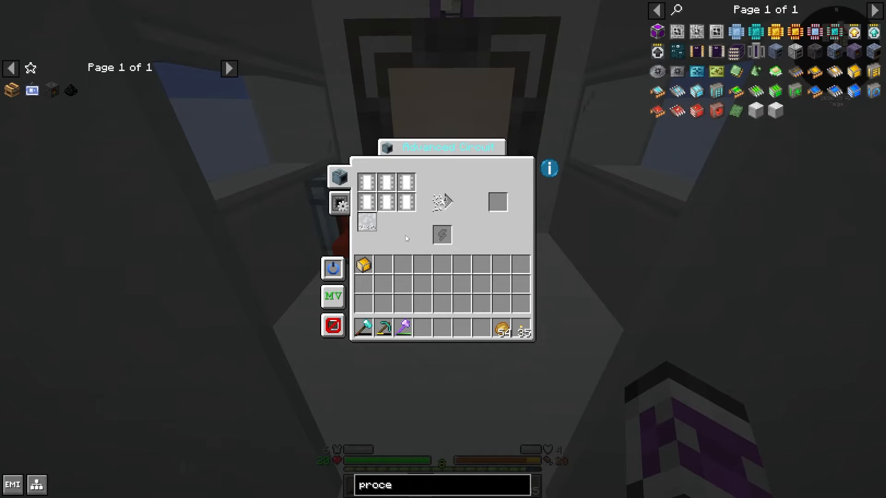
{"action": "key", "text": "Escape"}
{"action": "type", "text": "ev cir"}
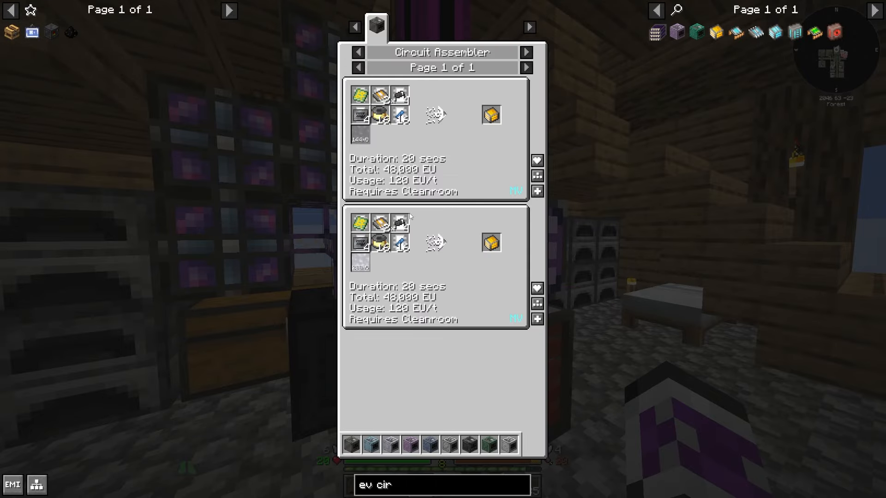
{"action": "left_click", "coordinate": [537, 176]}
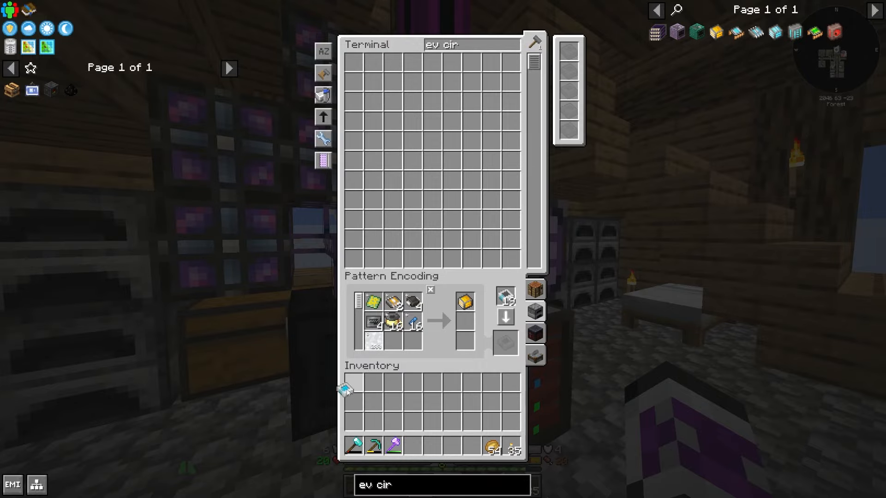
{"action": "key", "text": "Escape"}
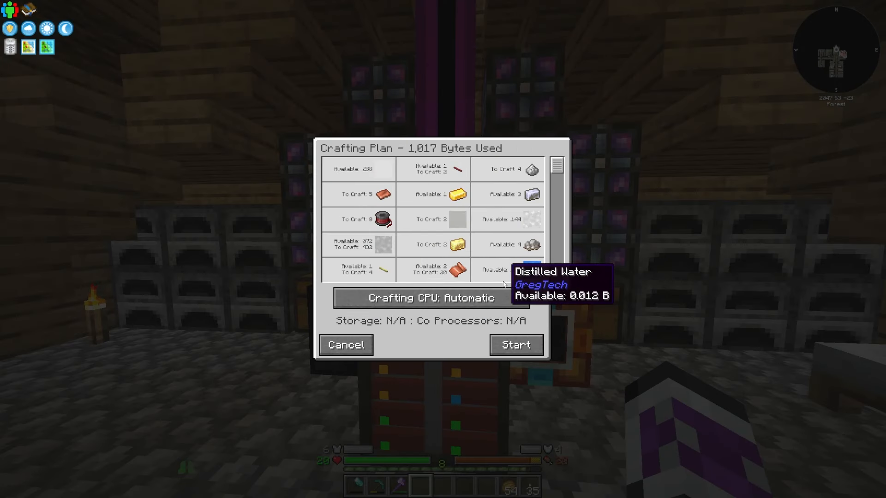
- Start the planned craft, then request 10 refinery fluid and dismiss the missing Heavy Oil warning
{"action": "left_click", "coordinate": [345, 344]}
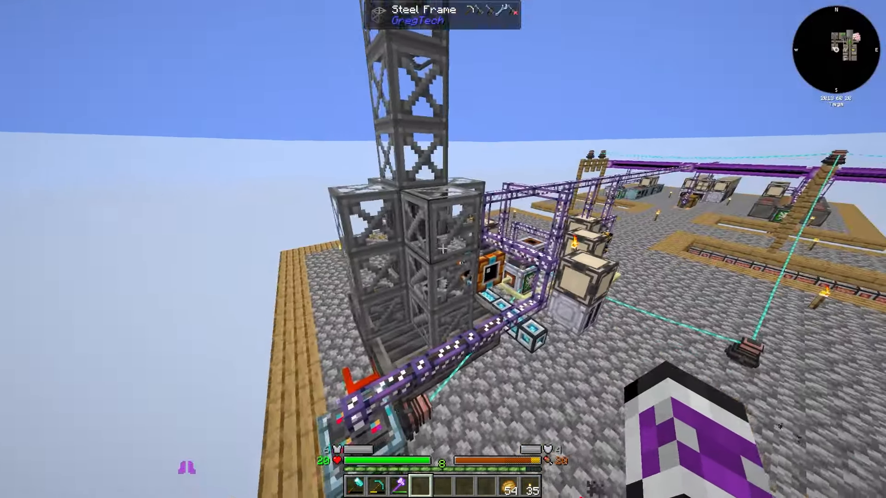
{"action": "mouse_move", "coordinate": [442, 249]}
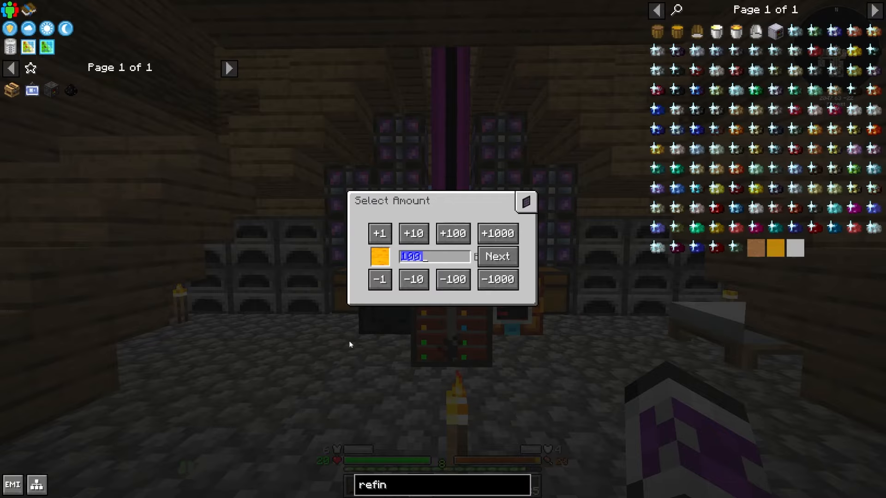
{"action": "left_click", "coordinate": [413, 233]}
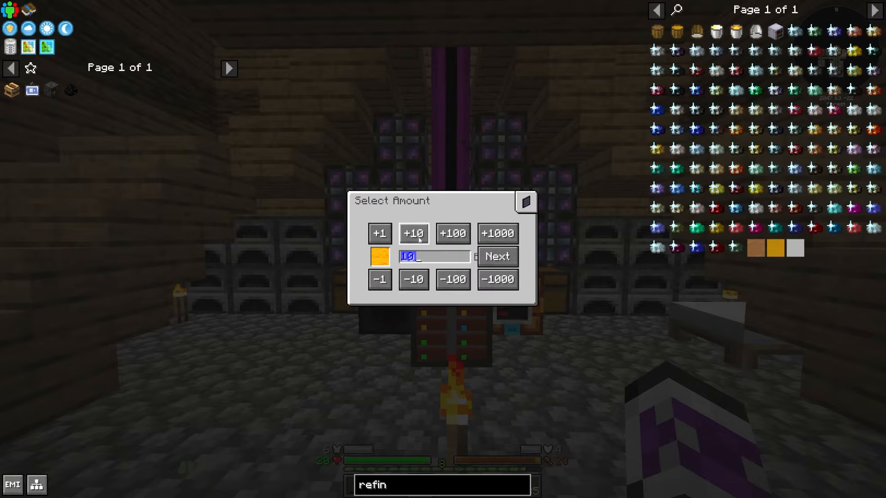
{"action": "left_click", "coordinate": [496, 257]}
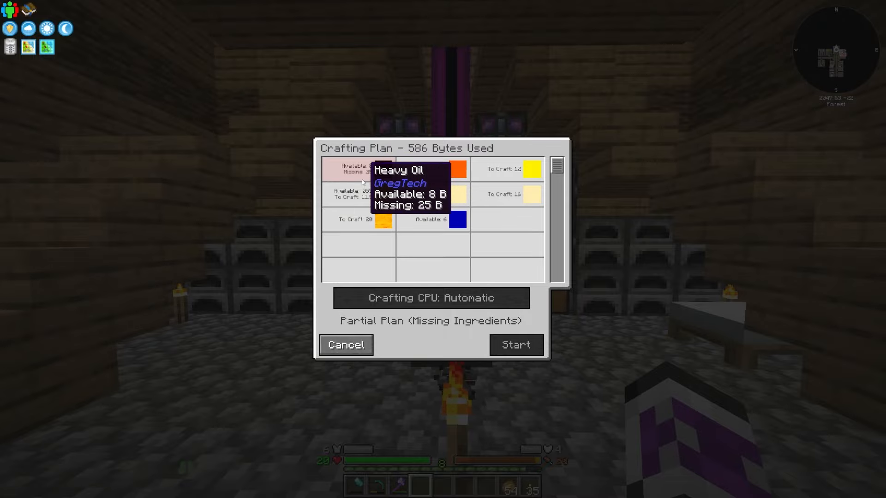
{"action": "left_click", "coordinate": [515, 345]}
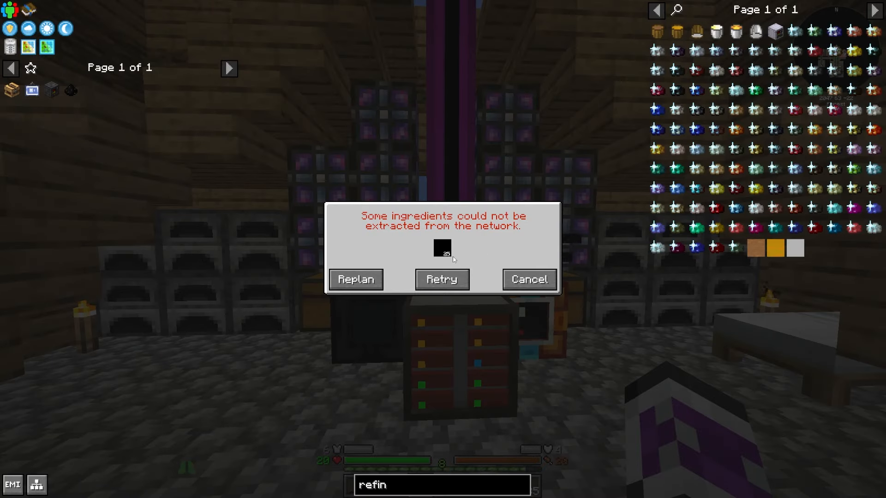
{"action": "left_click", "coordinate": [528, 279]}
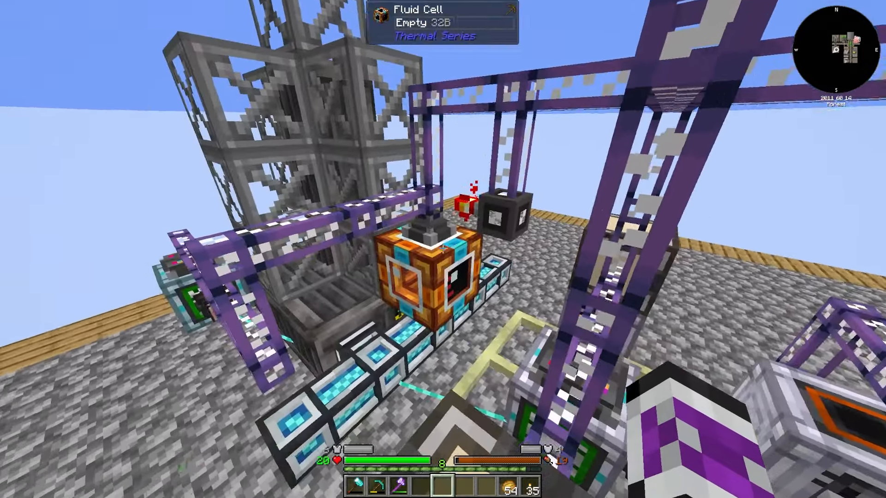
{"action": "mouse_move", "coordinate": [443, 249]}
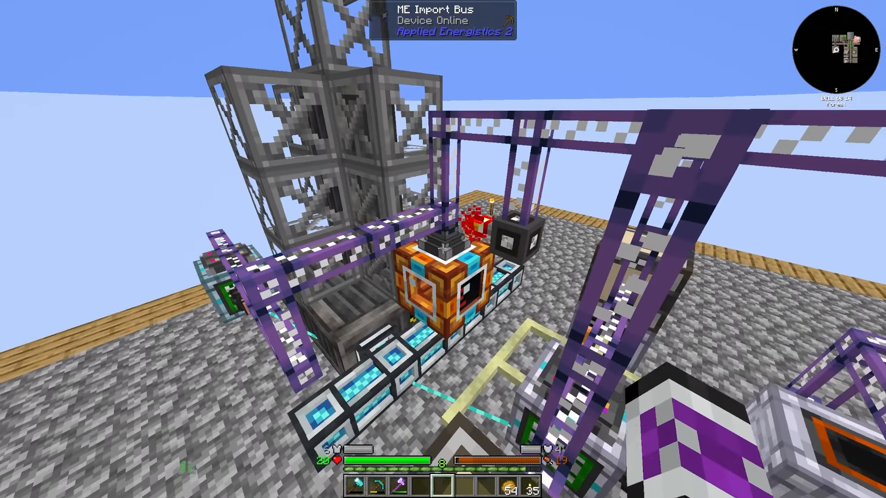
{"action": "mouse_move", "coordinate": [443, 249]}
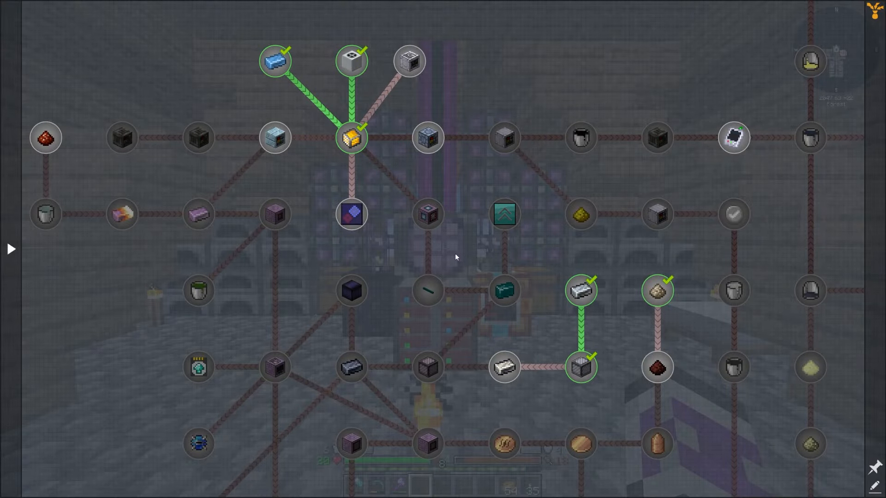
{"action": "mouse_move", "coordinate": [503, 367]}
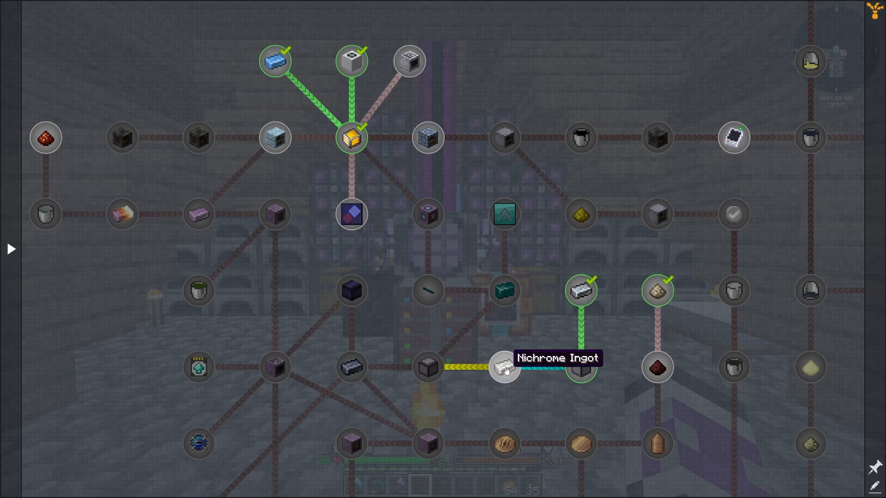
{"action": "mouse_move", "coordinate": [521, 280]}
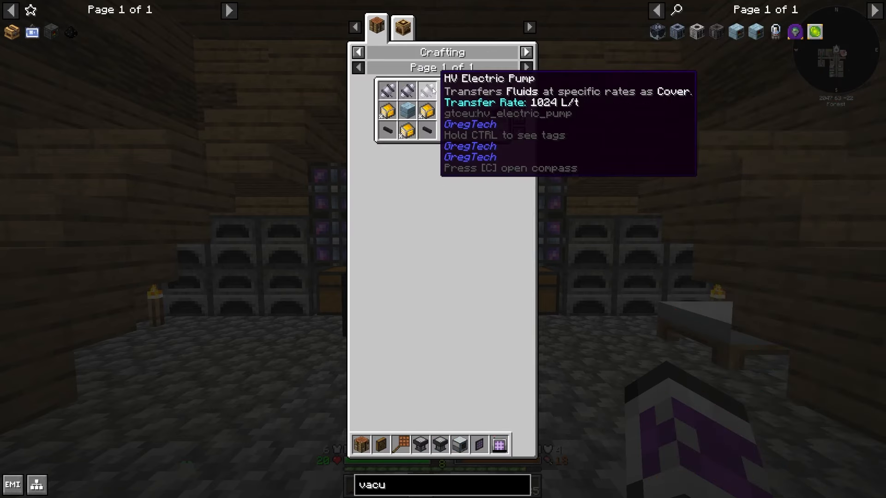
- Fill the grid with the Vacuum Freezer recipe and back out of the EV circuit plan missing two RAM Chips
{"action": "left_click", "coordinate": [402, 27]}
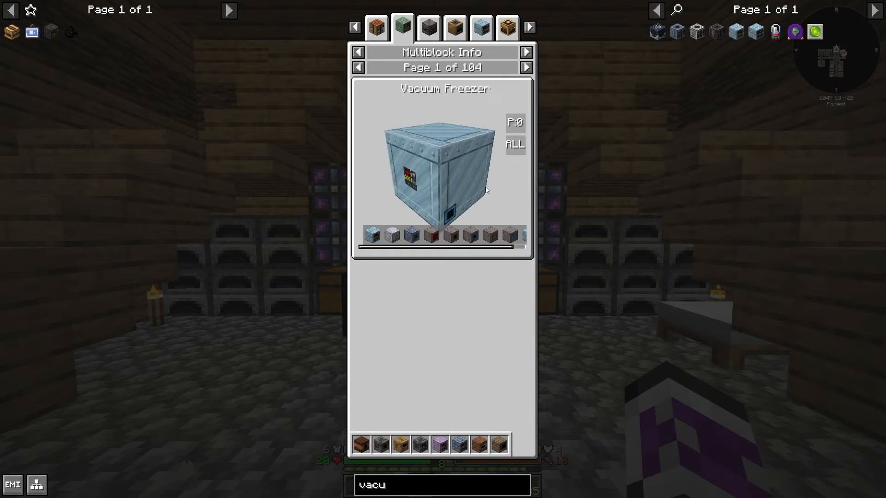
{"action": "left_click", "coordinate": [401, 27]}
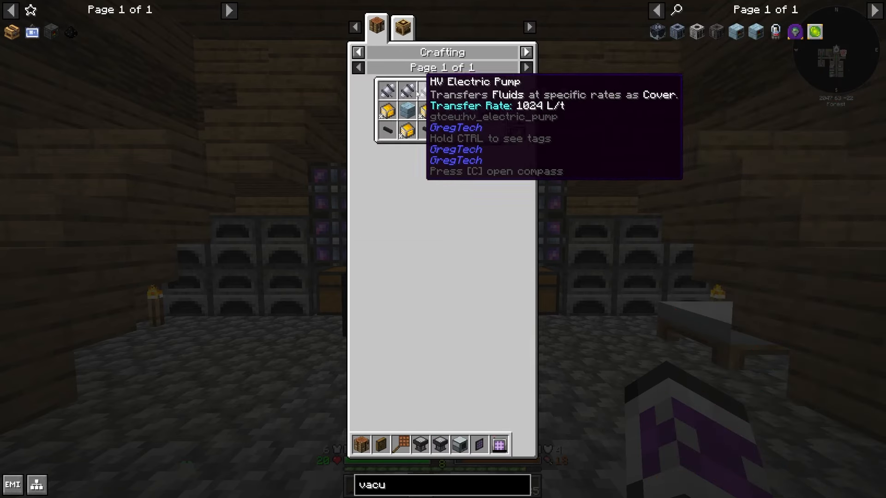
{"action": "mouse_move", "coordinate": [517, 117]}
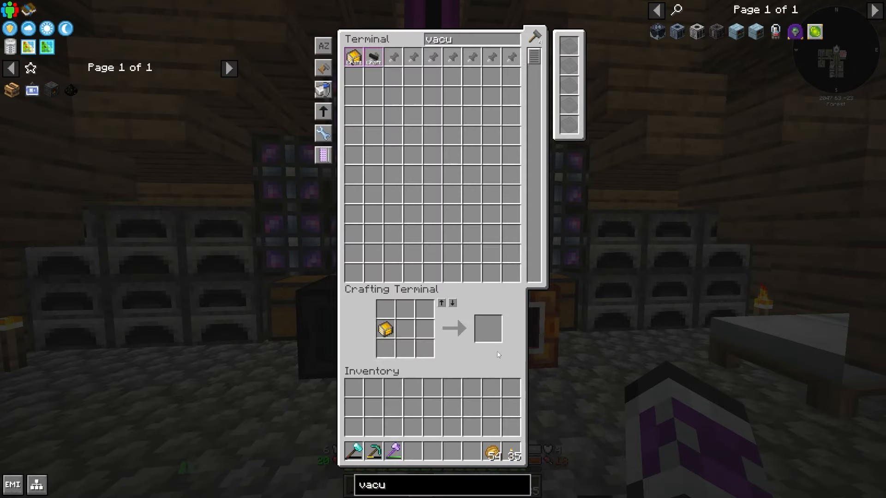
{"action": "left_click", "coordinate": [373, 57]}
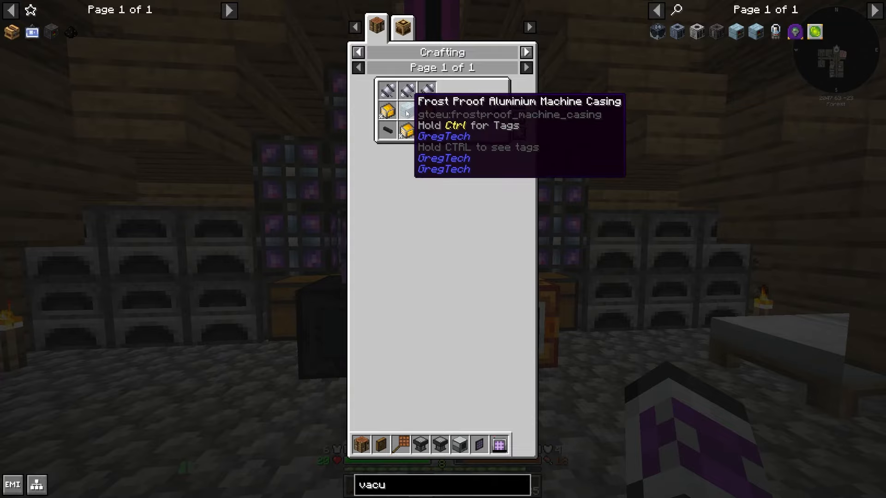
{"action": "left_click", "coordinate": [429, 28]}
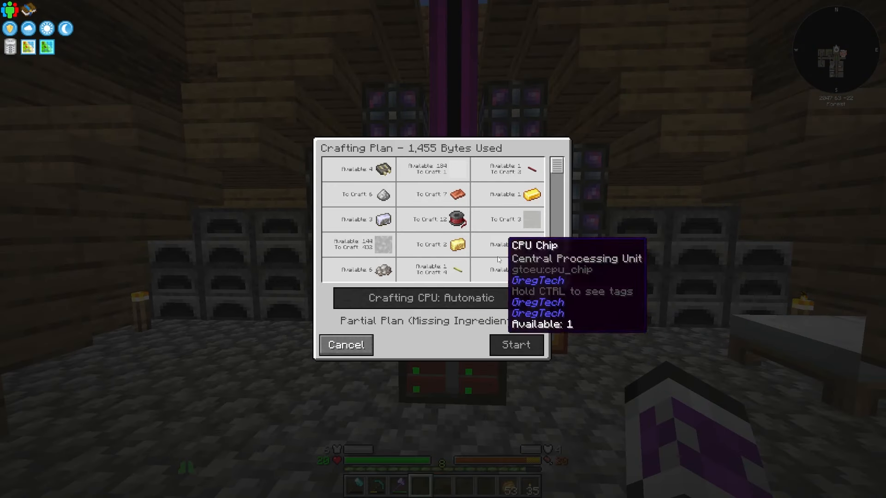
{"action": "scroll", "scroll_direction": "down", "scroll_amount": 3}
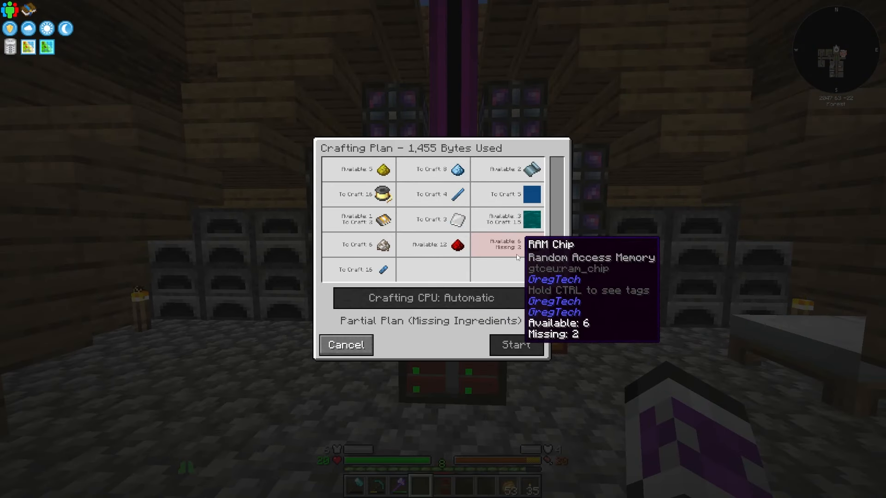
{"action": "left_click", "coordinate": [345, 344]}
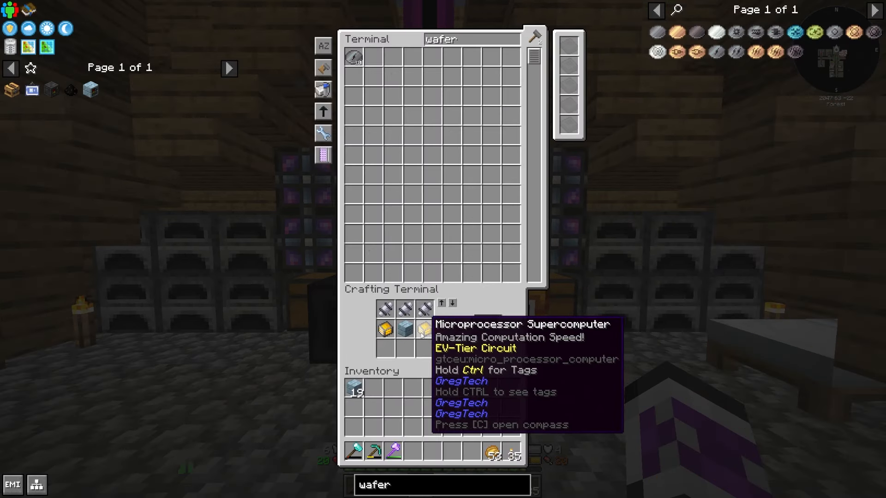
{"action": "mouse_move", "coordinate": [89, 89]}
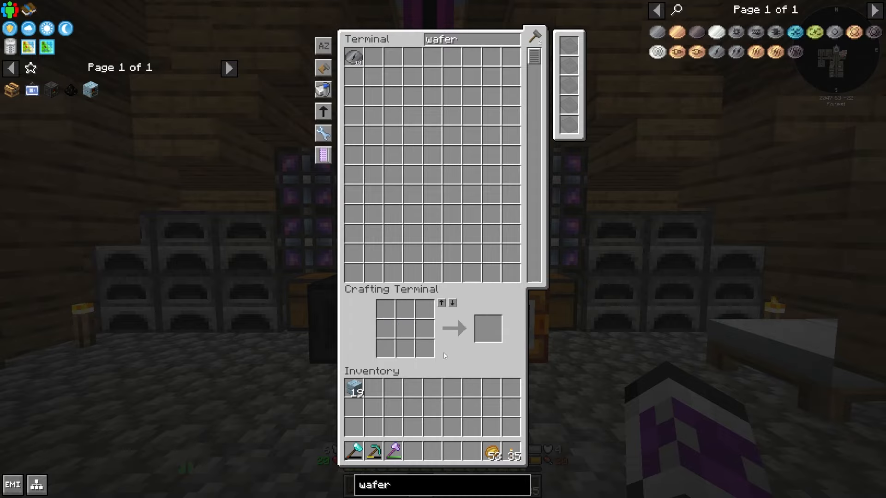
{"action": "mouse_move", "coordinate": [657, 32]}
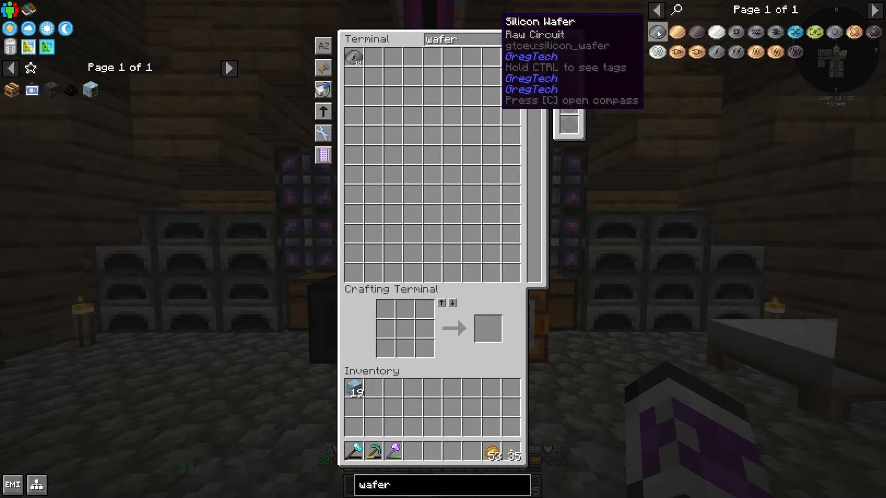
- Fill the crafting grid with the ME Ingredient Buffer recipe via an 'ingred' search and craft it
{"action": "key", "text": "Escape"}
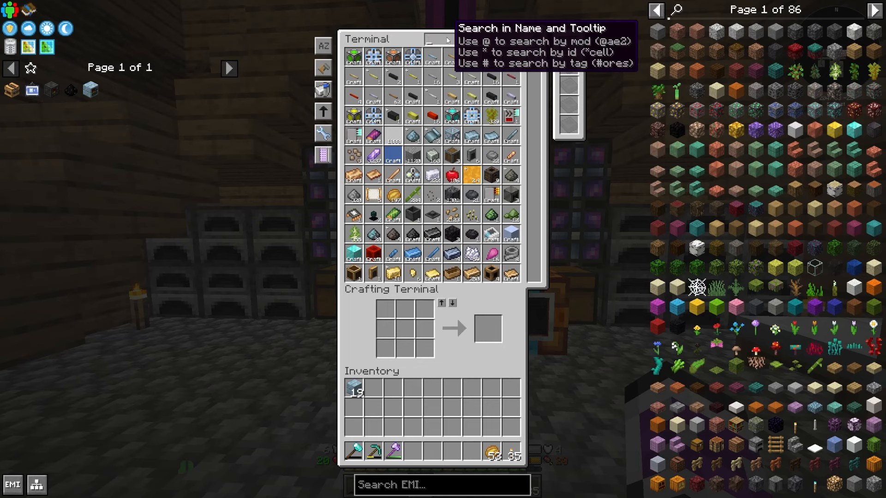
{"action": "type", "text": "ingred"}
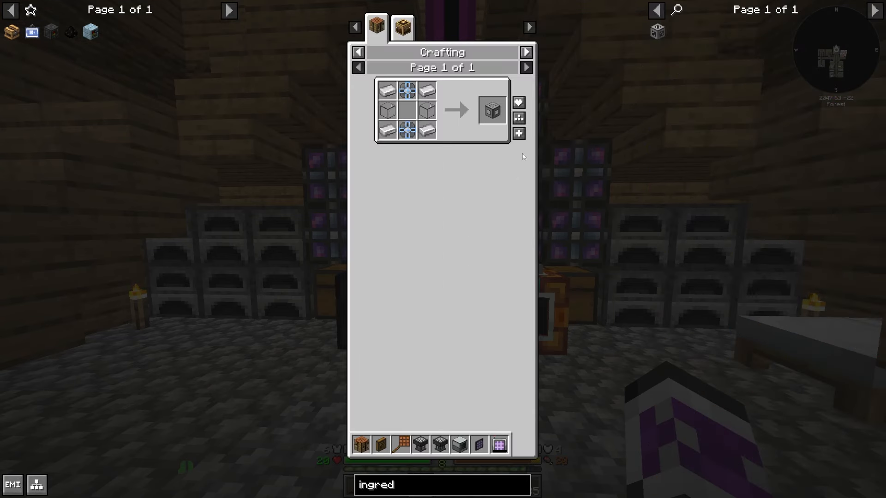
{"action": "mouse_move", "coordinate": [491, 110]}
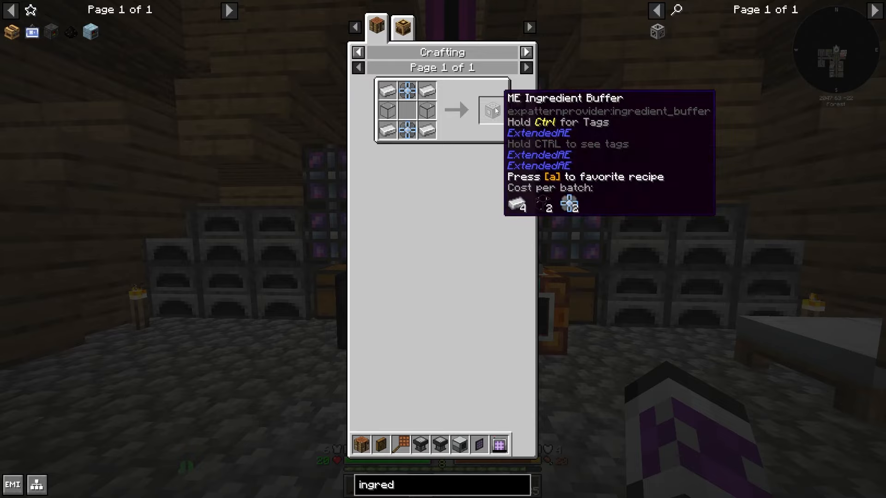
{"action": "mouse_move", "coordinate": [518, 132]}
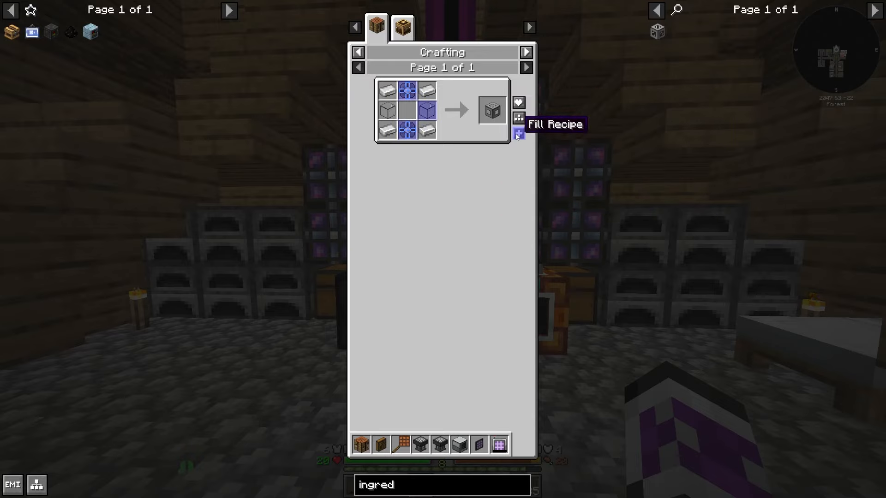
{"action": "left_click", "coordinate": [517, 133]}
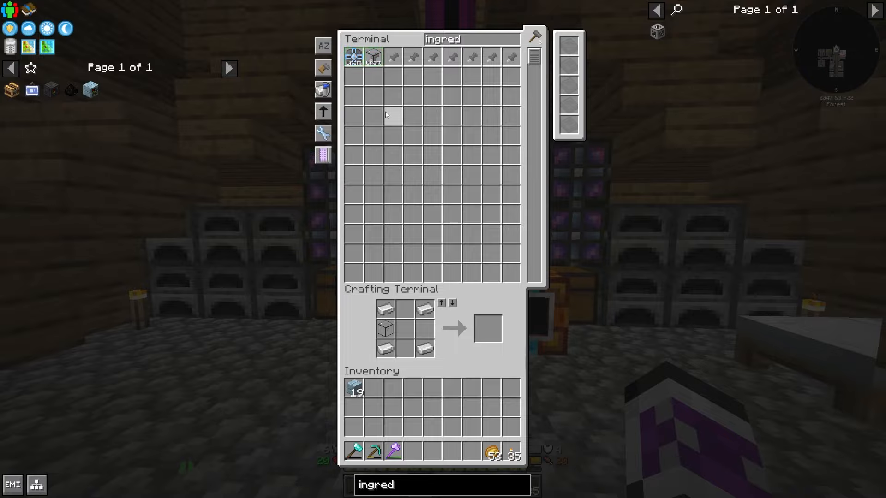
{"action": "mouse_move", "coordinate": [373, 77]}
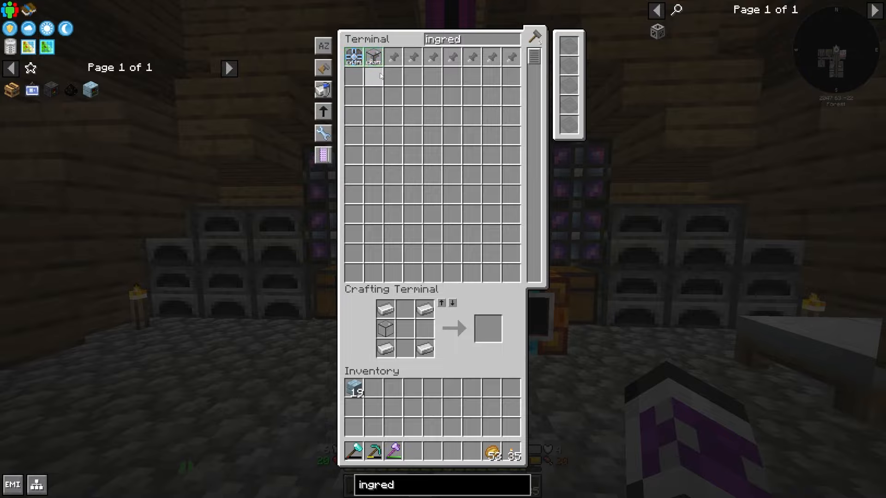
{"action": "key", "text": "Escape"}
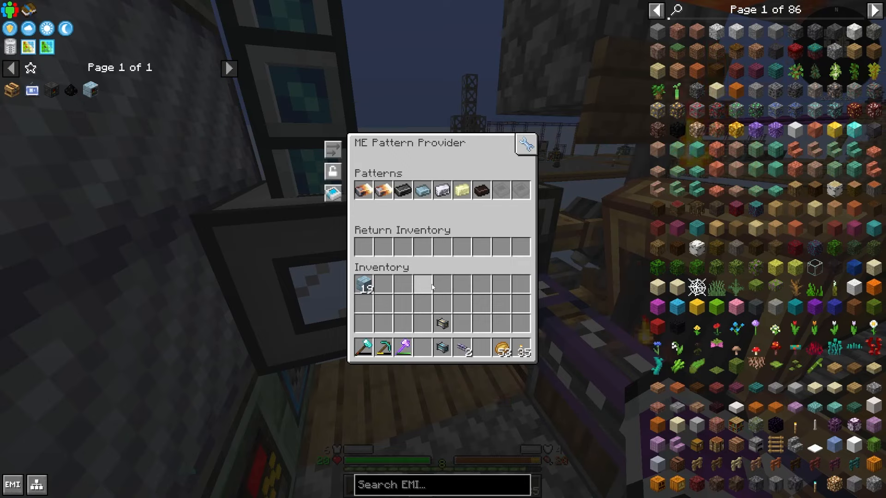
- Leave the ME Pattern Provider and face the placed ME Ingredient Buffer
{"action": "key", "text": "Escape"}
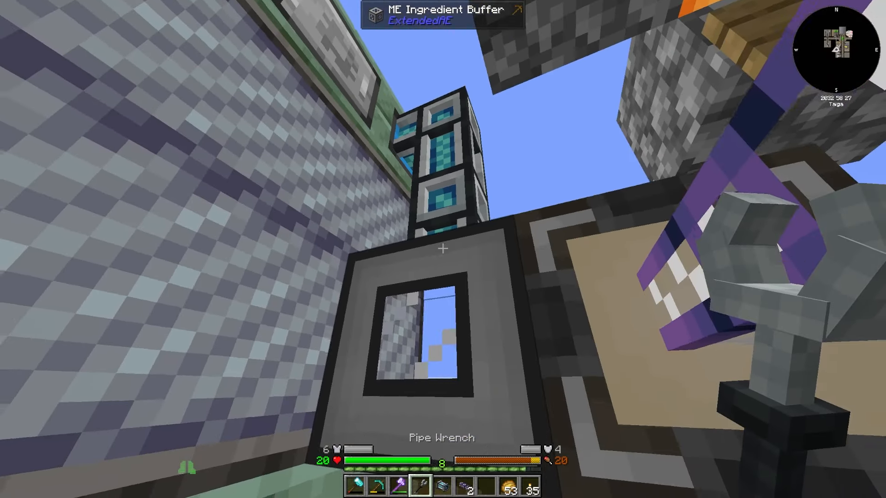
{"action": "mouse_move", "coordinate": [443, 249]}
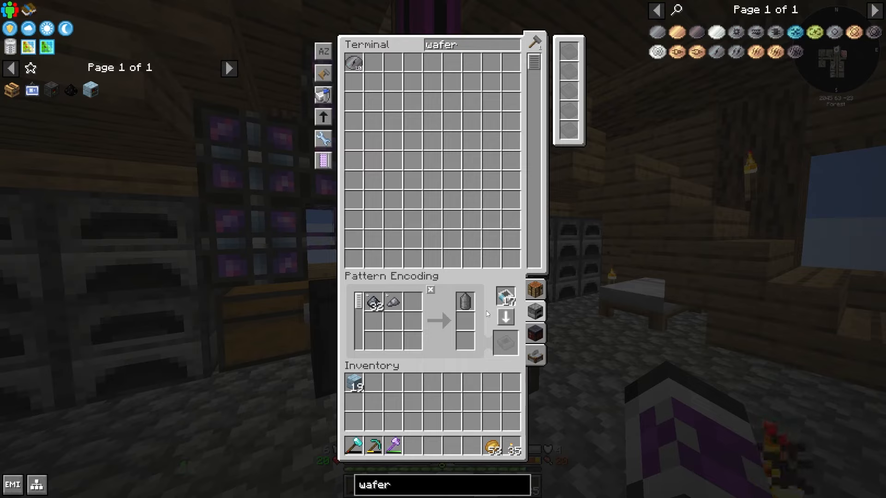
{"action": "mouse_move", "coordinate": [434, 311]}
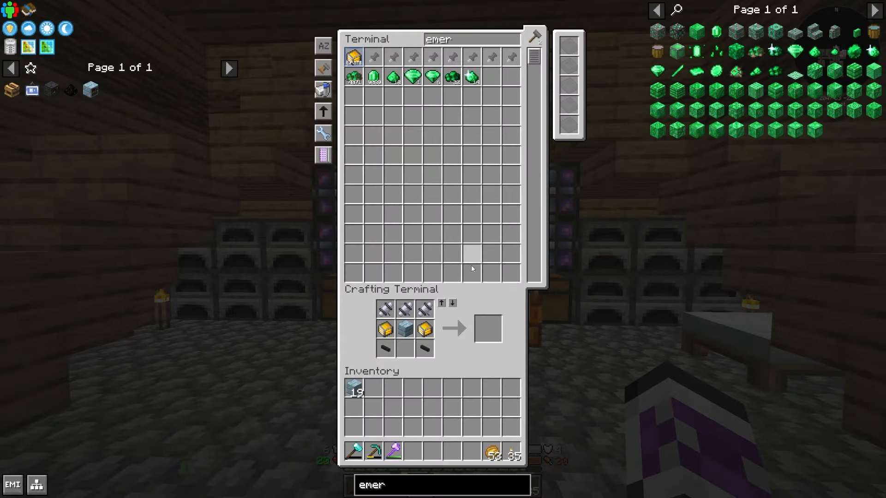
- Check the LV Input Bus's silicon dust and programmed circuit feeding the Electric Blast Furnace
{"action": "key", "text": "Escape"}
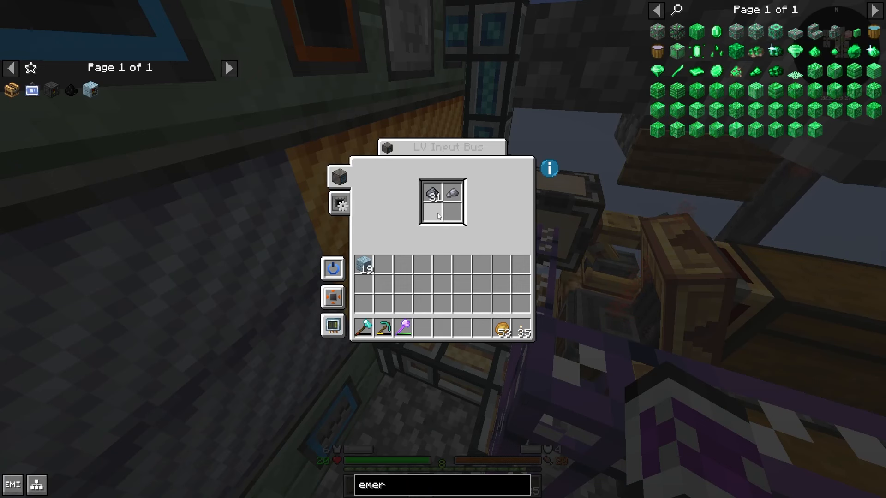
{"action": "mouse_move", "coordinate": [432, 195]}
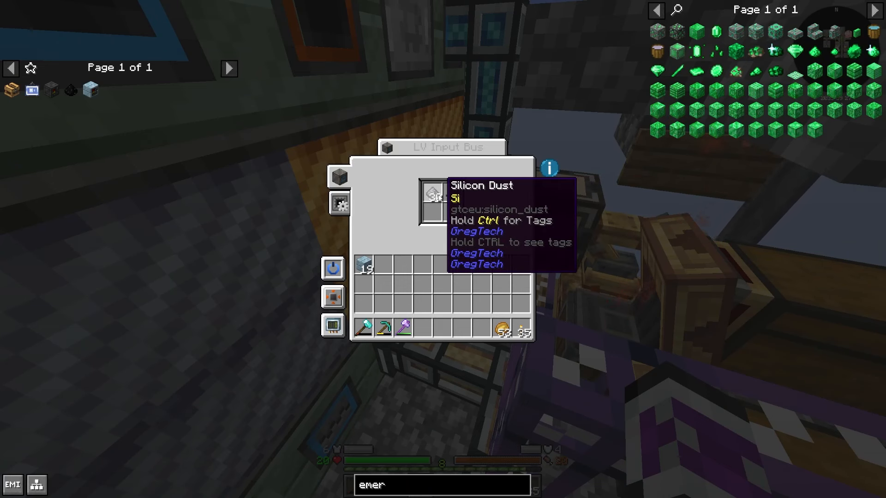
{"action": "left_click", "coordinate": [332, 297]}
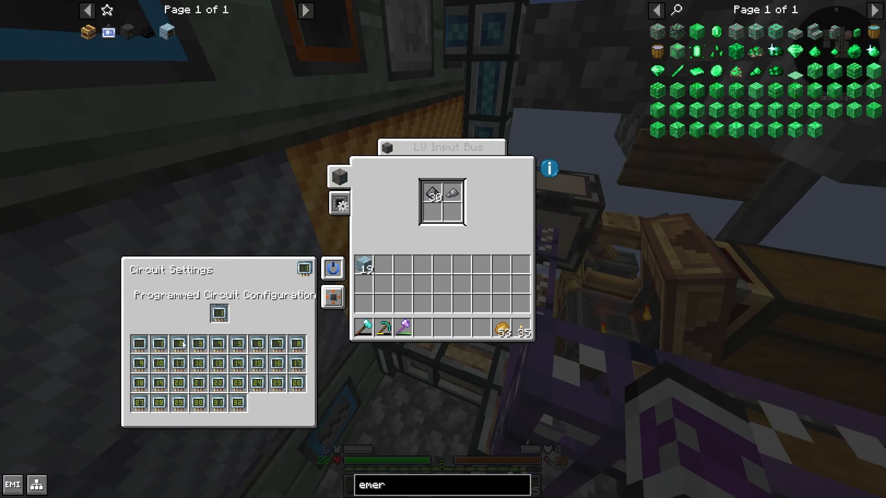
{"action": "key", "text": "Escape"}
{"action": "type", "text": "sil"}
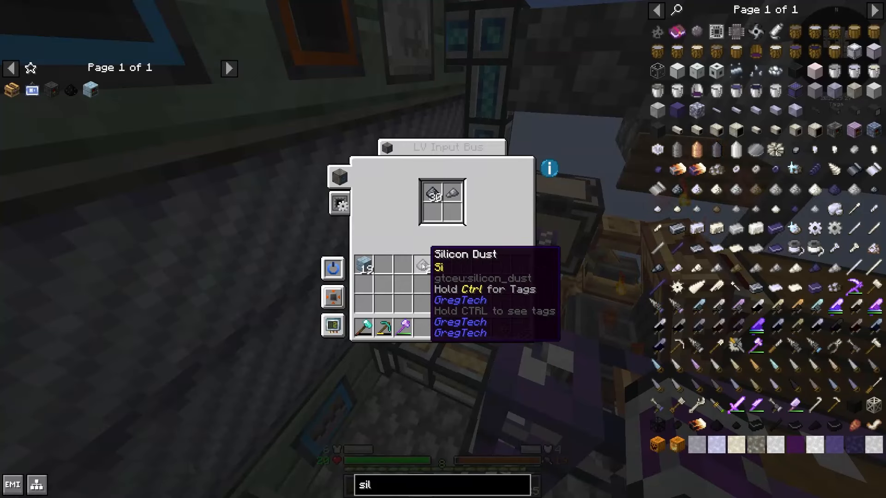
{"action": "key", "text": "Escape"}
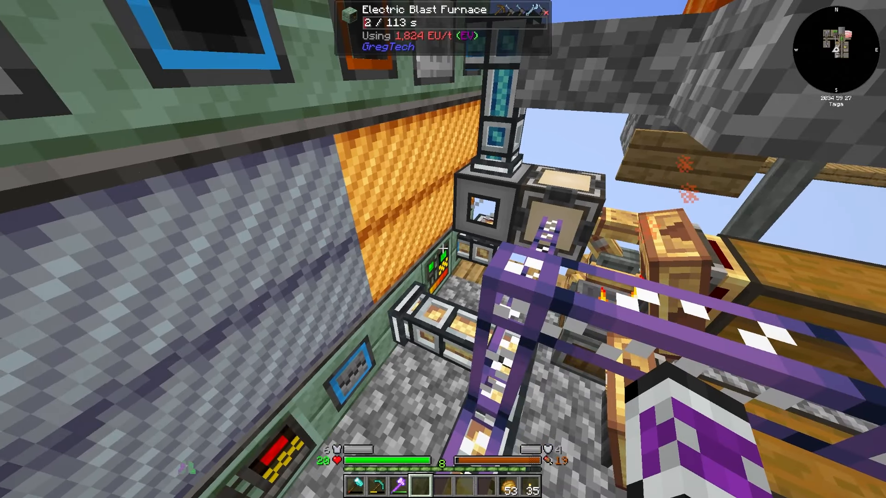
{"action": "mouse_move", "coordinate": [443, 249]}
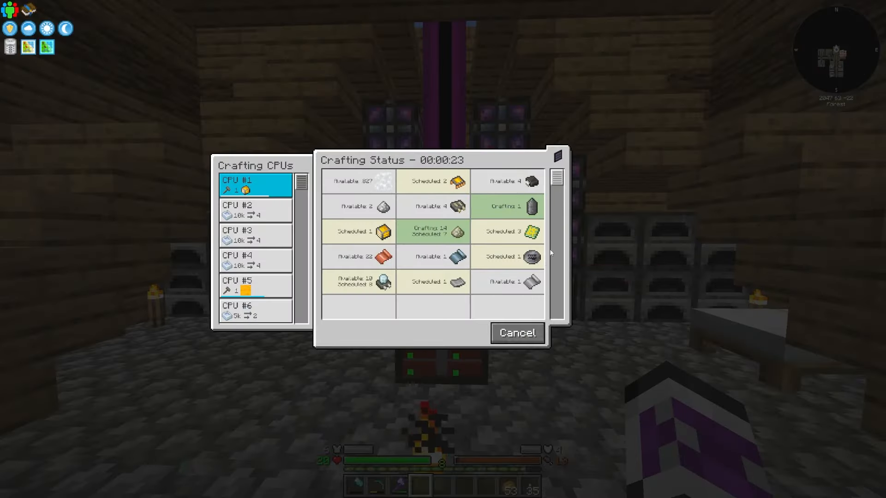
{"action": "mouse_move", "coordinate": [372, 231]}
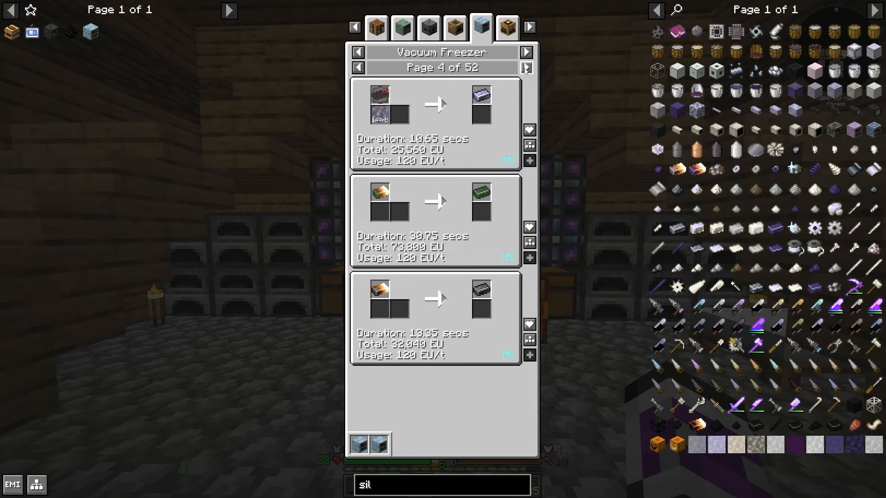
- Page through the Vacuum Freezer freezing recipes and search the terminal for 'hat'
{"action": "left_click", "coordinate": [525, 67]}
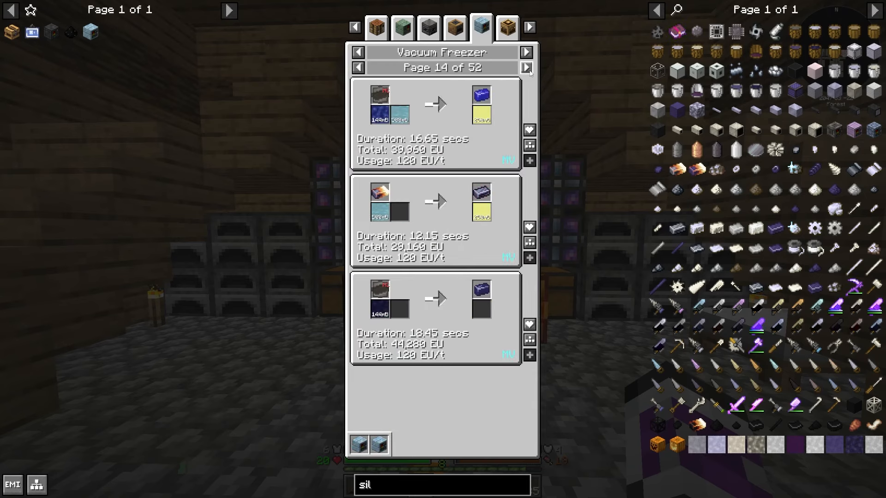
{"action": "left_click", "coordinate": [524, 67]}
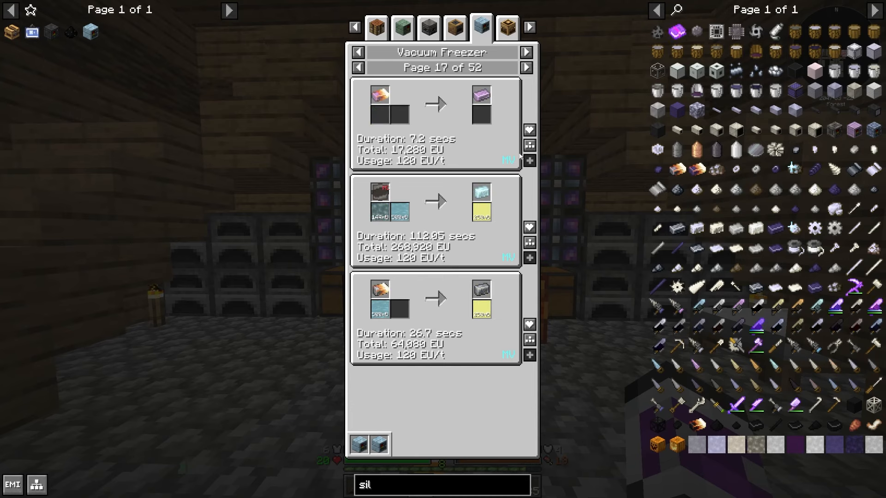
{"action": "left_click", "coordinate": [524, 68]}
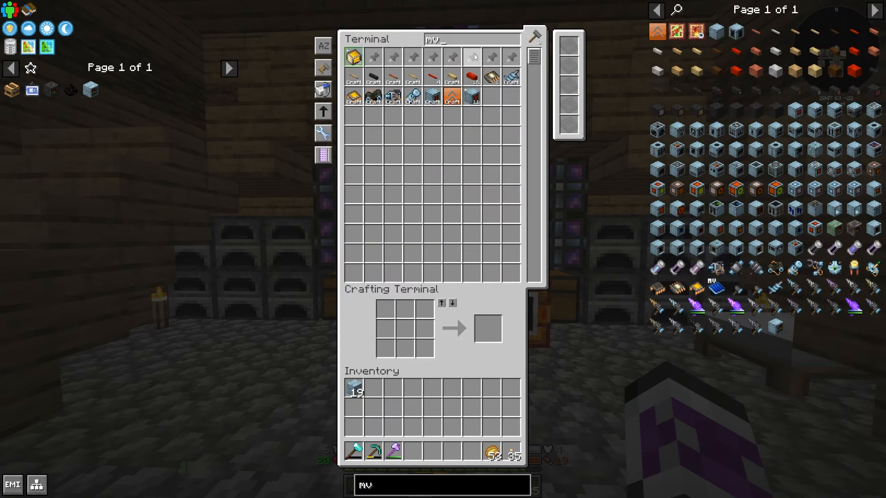
{"action": "type", "text": "hat"}
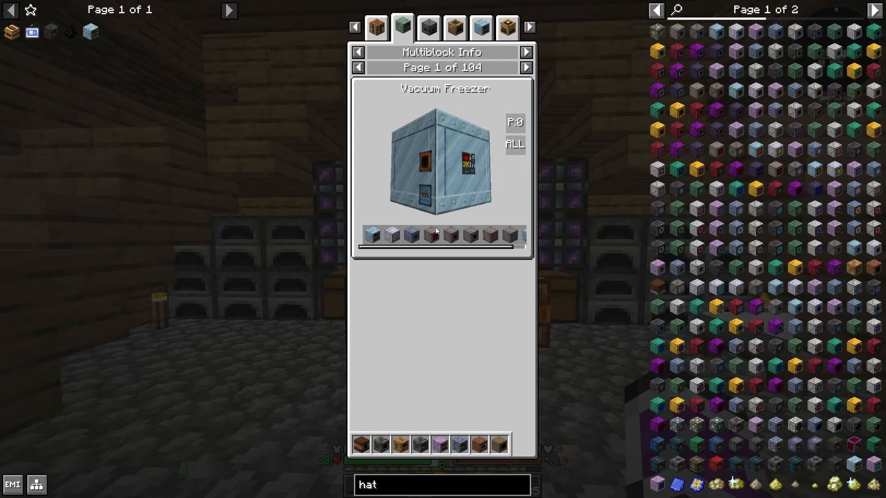
{"action": "mouse_move", "coordinate": [489, 234]}
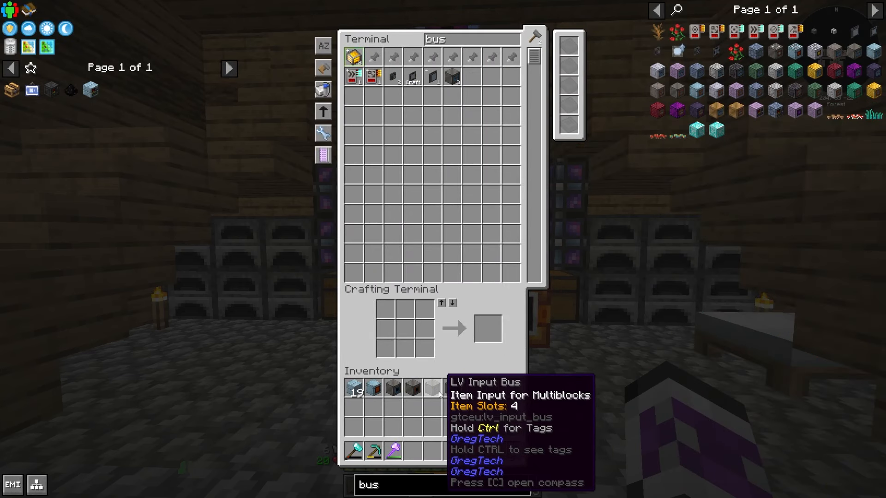
{"action": "mouse_move", "coordinate": [471, 51]}
{"action": "type", "text": "muffler"}
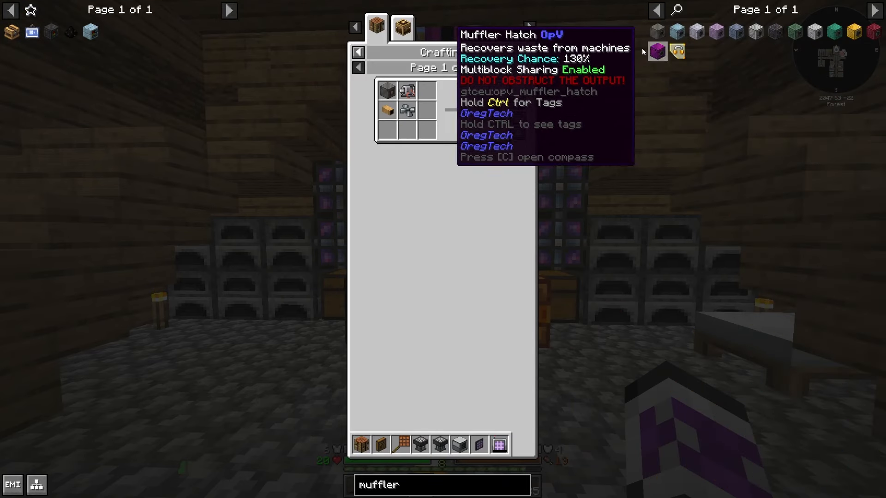
{"action": "mouse_move", "coordinate": [670, 50]}
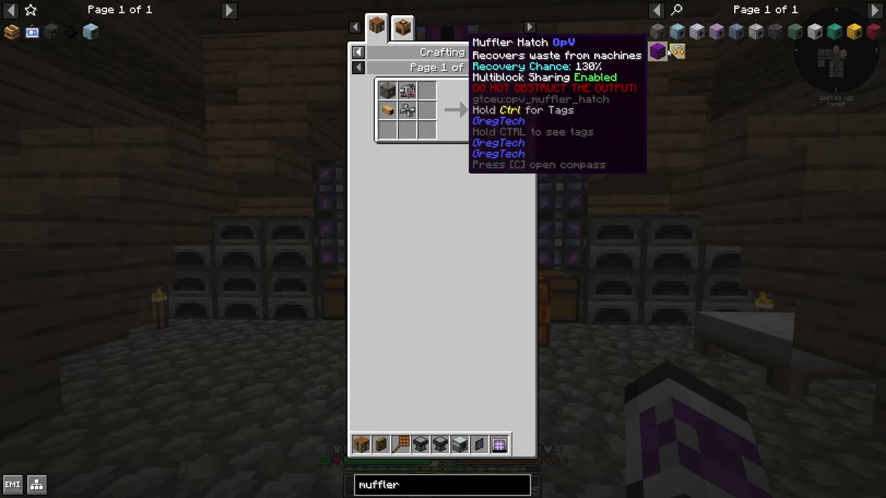
{"action": "mouse_move", "coordinate": [492, 110]}
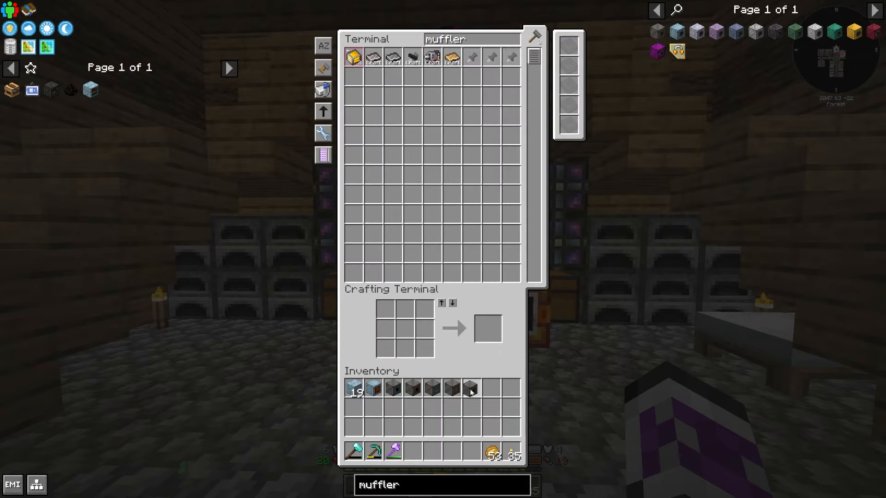
- Search 'mainta' and fill the maintenance hatch recipe to queue its autocraft
{"action": "type", "text": "mainta"}
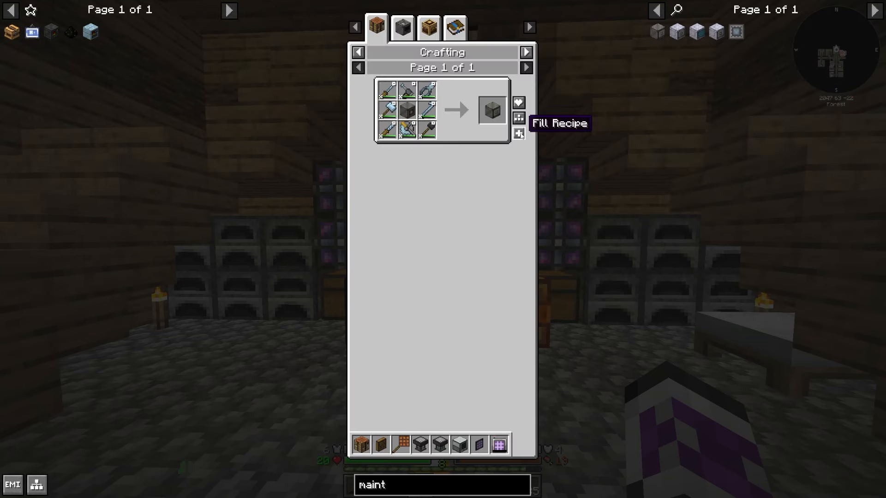
{"action": "left_click", "coordinate": [401, 26]}
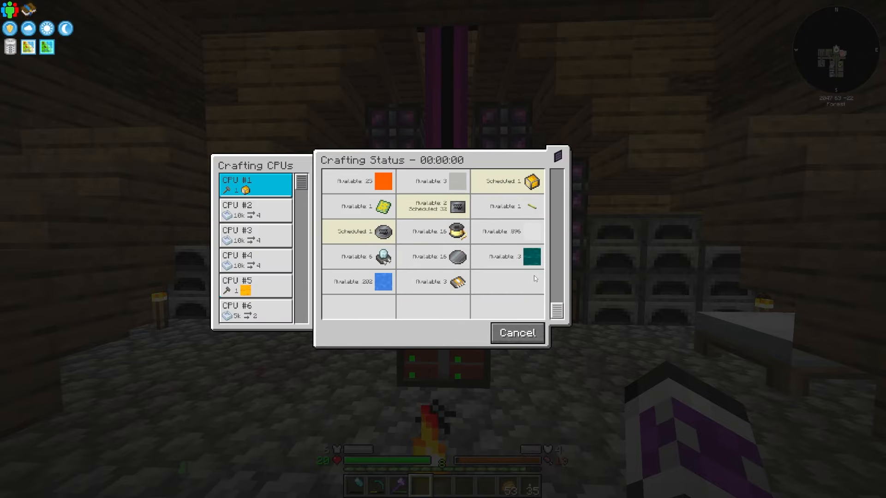
{"action": "mouse_move", "coordinate": [457, 231]}
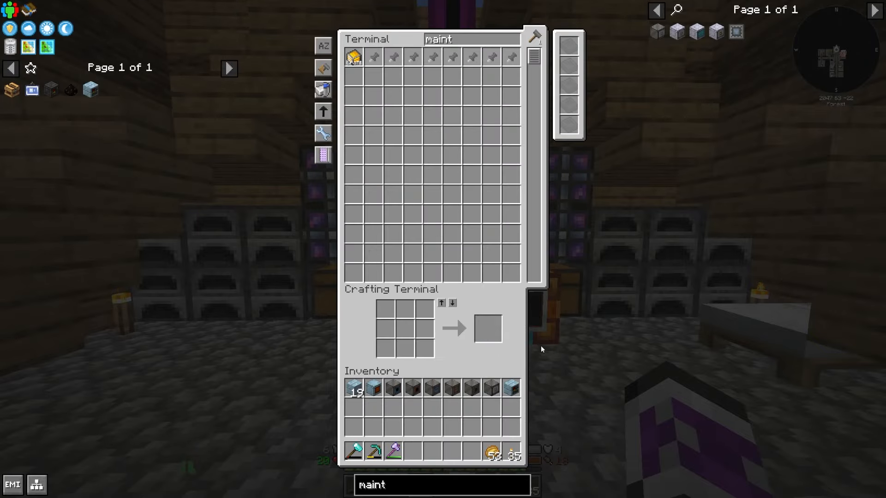
- Craft the MV 16A Energy Converter from four Signalum Wires to power the Vacuum Freezer
{"action": "key", "text": "Escape"}
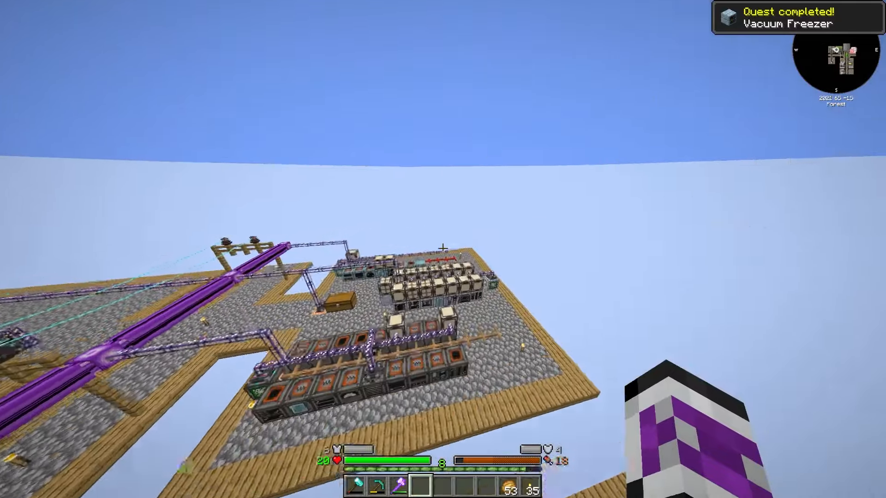
{"action": "mouse_move", "coordinate": [443, 249]}
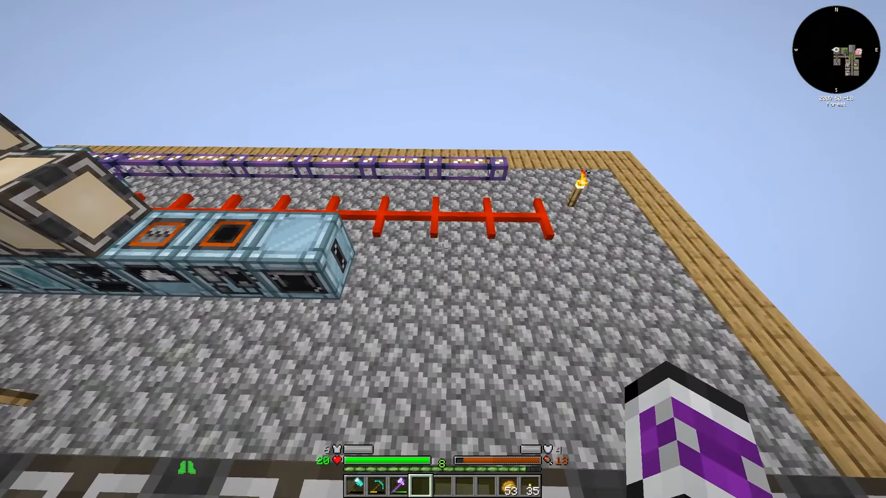
{"action": "mouse_move", "coordinate": [443, 249]}
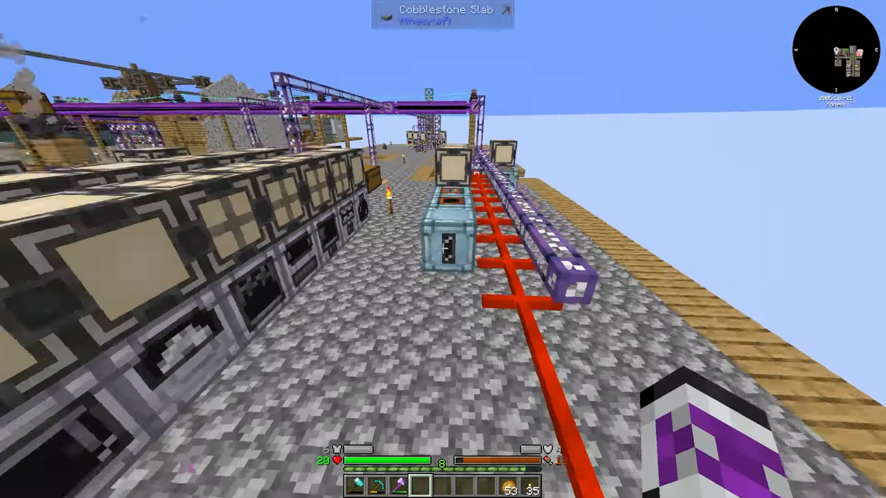
{"action": "mouse_move", "coordinate": [443, 249]}
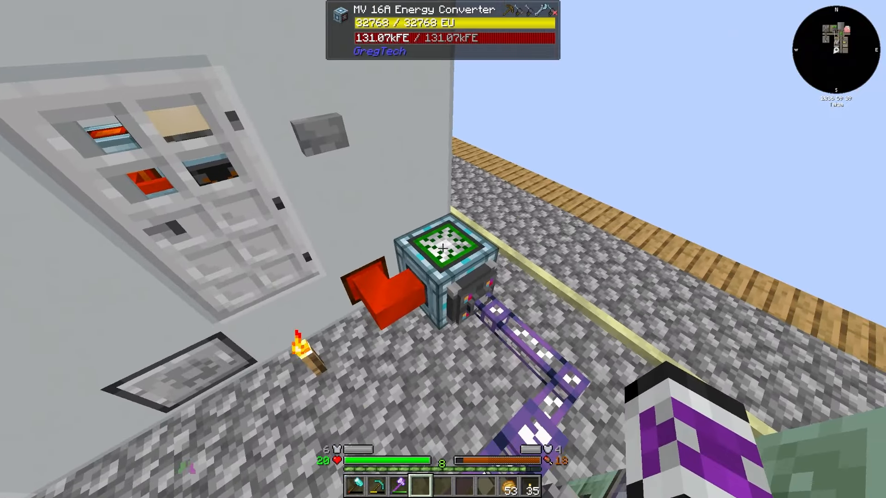
{"action": "mouse_move", "coordinate": [443, 249]}
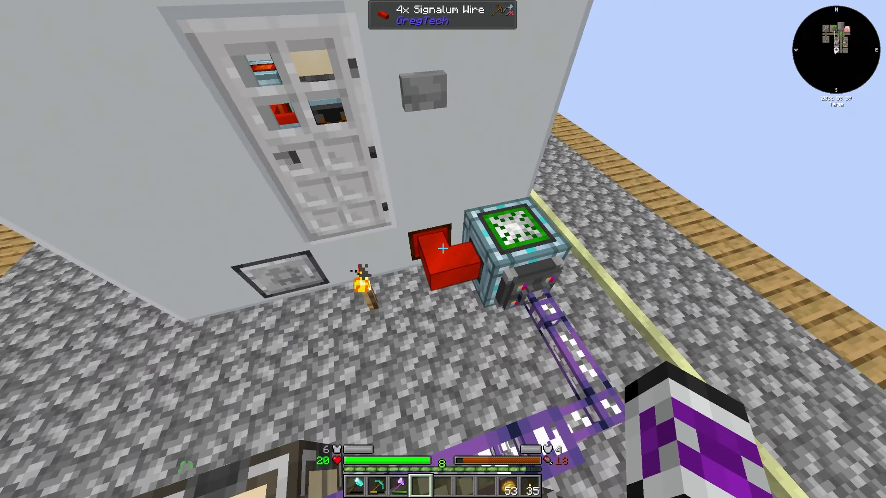
{"action": "mouse_move", "coordinate": [443, 249]}
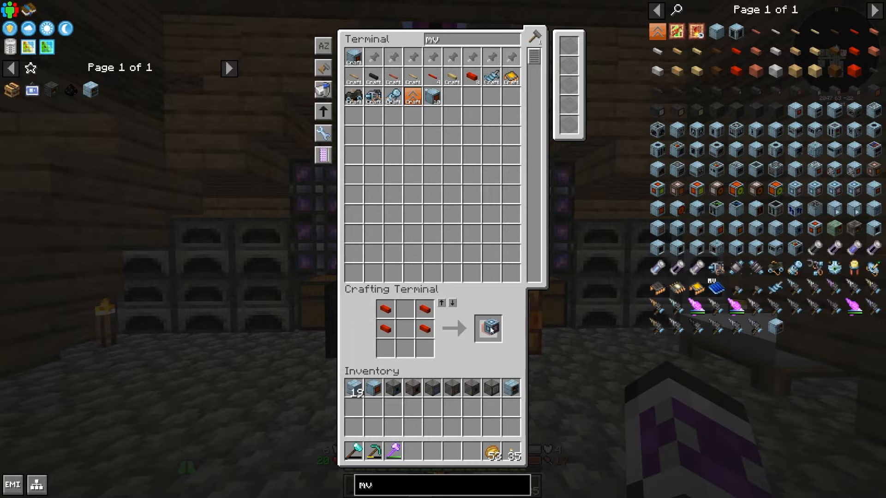
{"action": "key", "text": "Escape"}
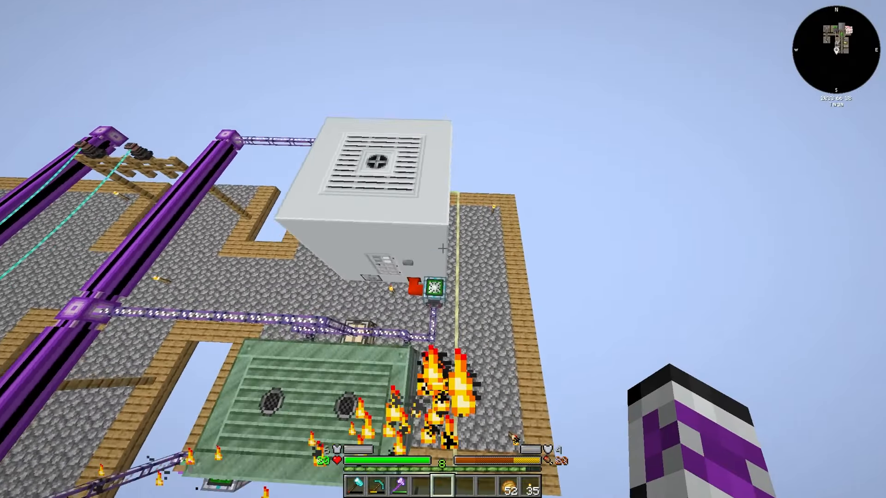
{"action": "mouse_move", "coordinate": [443, 248]}
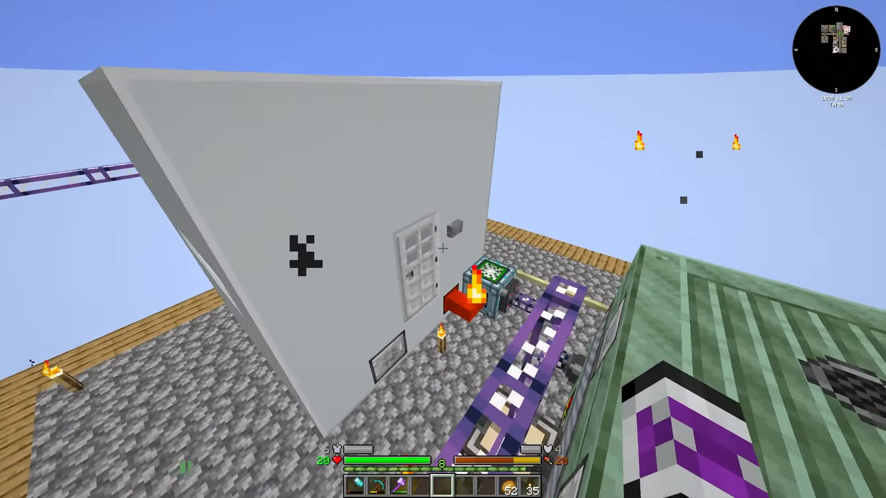
{"action": "mouse_move", "coordinate": [443, 249]}
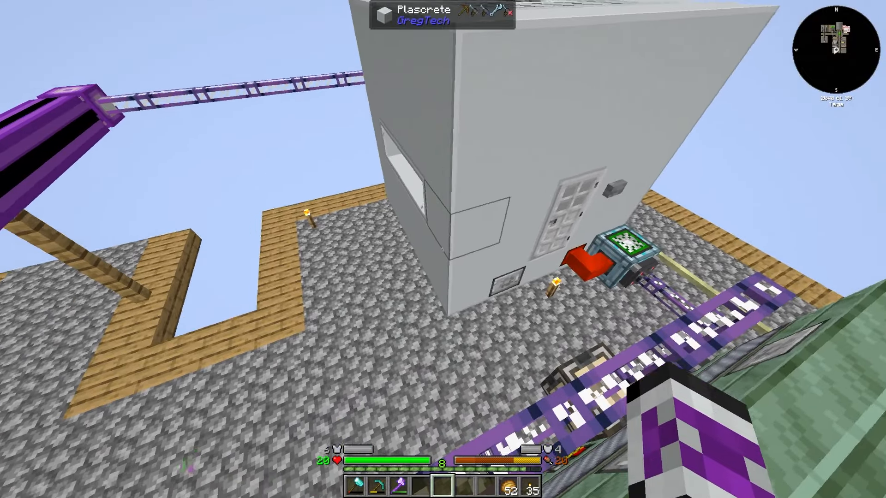
{"action": "mouse_move", "coordinate": [443, 249]}
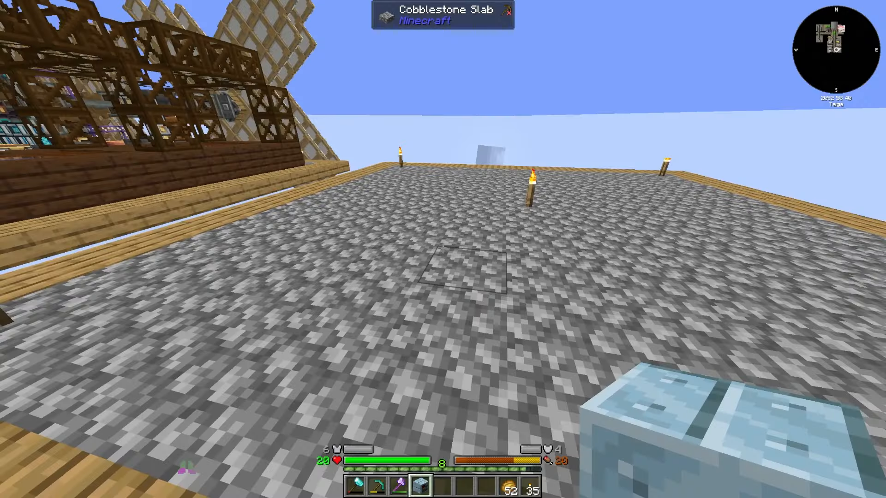
{"action": "mouse_move", "coordinate": [443, 249]}
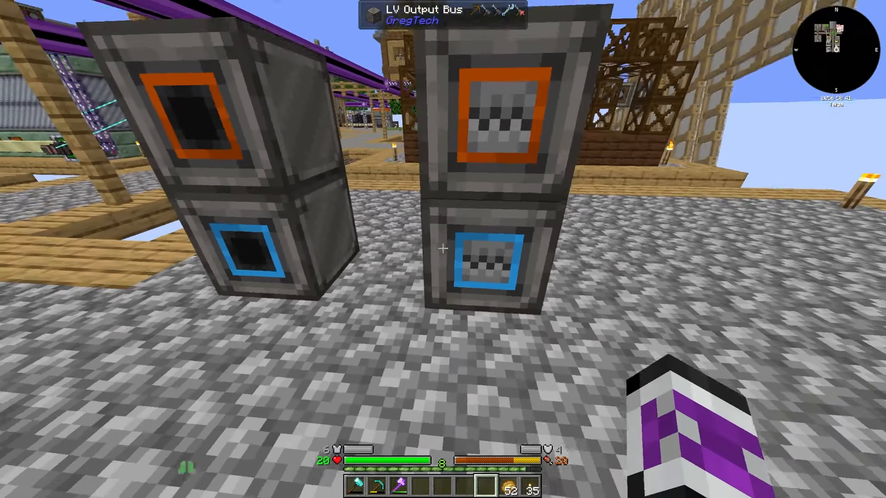
{"action": "mouse_move", "coordinate": [442, 250]}
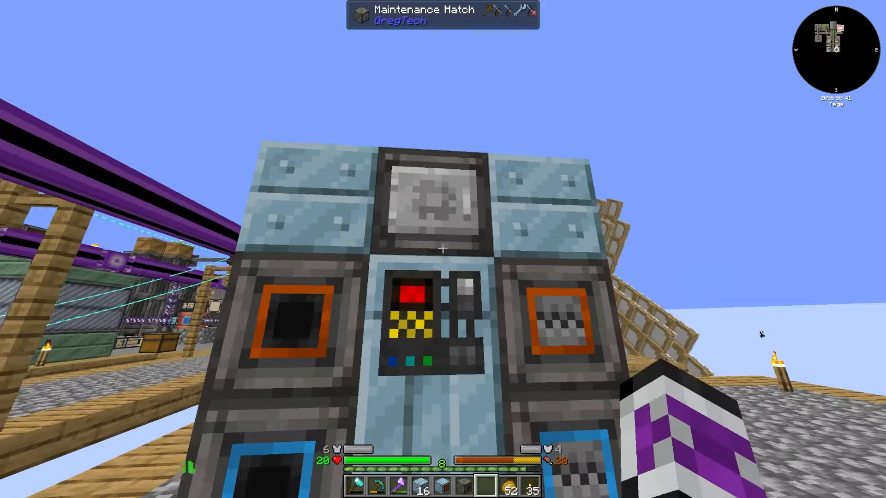
{"action": "mouse_move", "coordinate": [442, 249]}
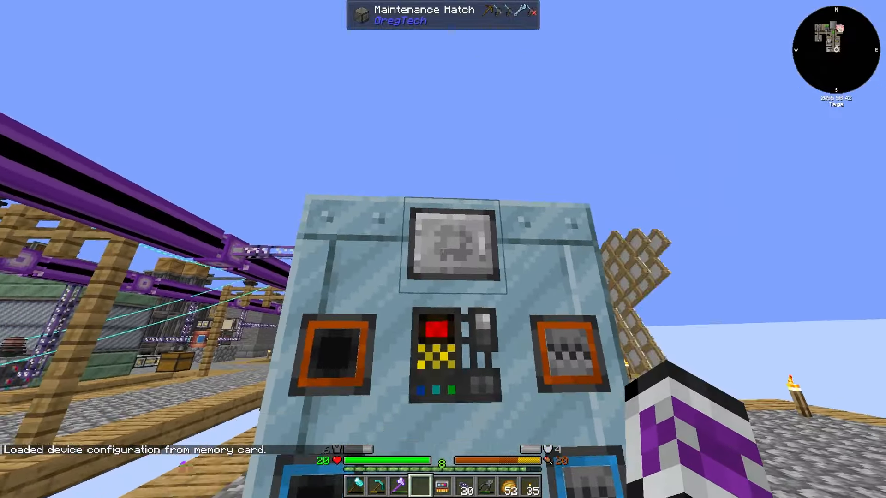
{"action": "mouse_move", "coordinate": [442, 249]}
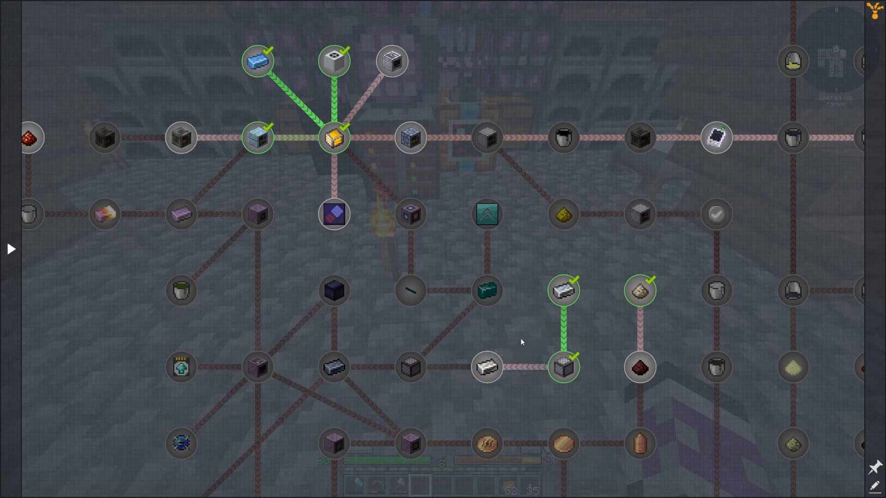
{"action": "mouse_move", "coordinate": [486, 368]}
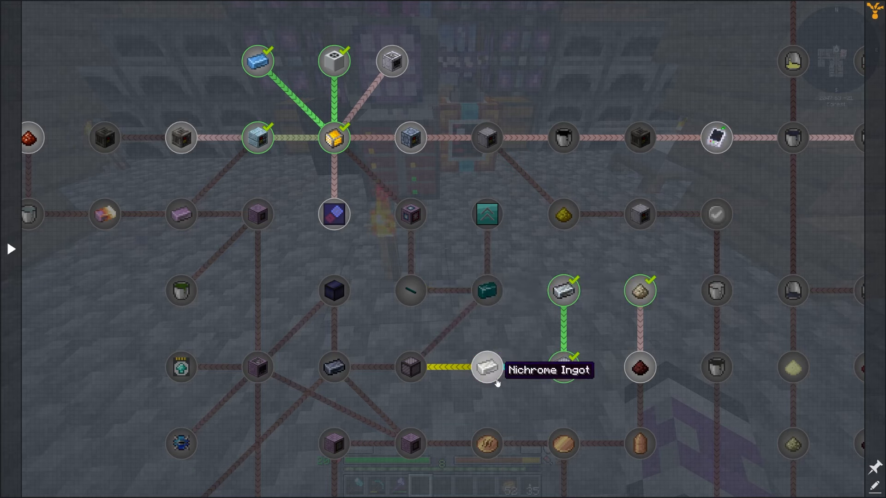
- Encode the Mixer pattern for 5 Nichrome Dust from nickel and chromium dust
{"action": "left_click", "coordinate": [486, 369]}
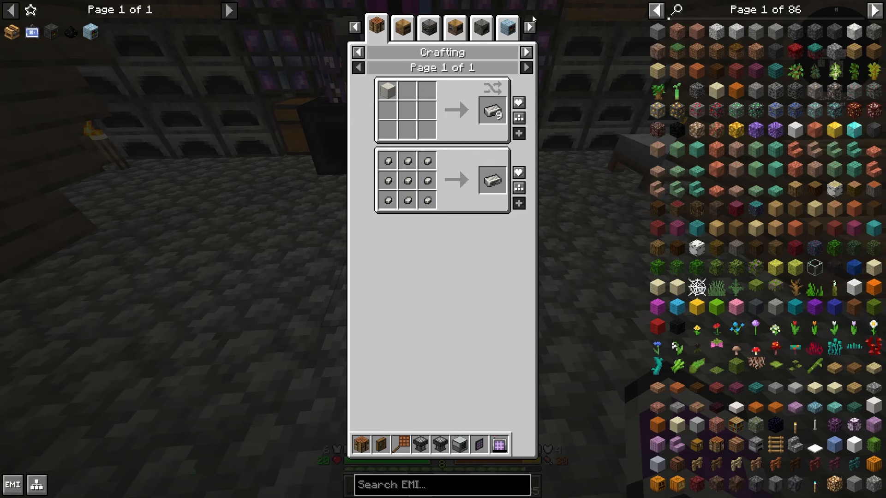
{"action": "left_click", "coordinate": [506, 27]}
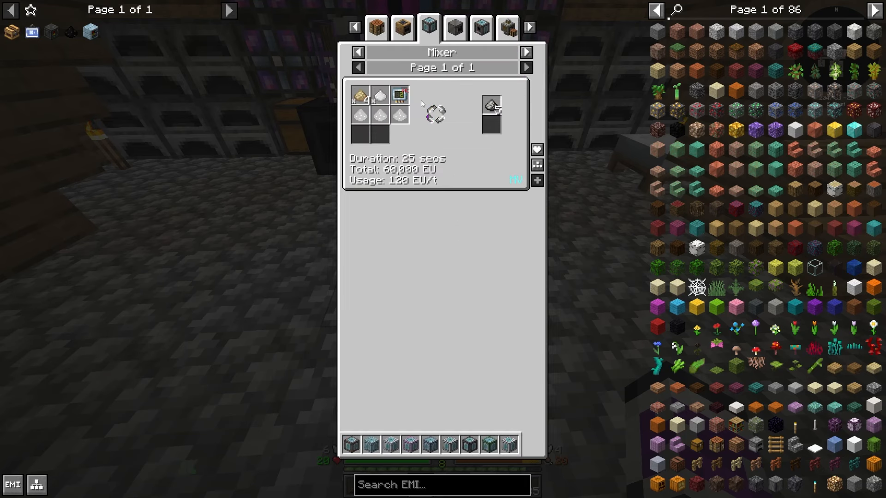
{"action": "key", "text": "Escape"}
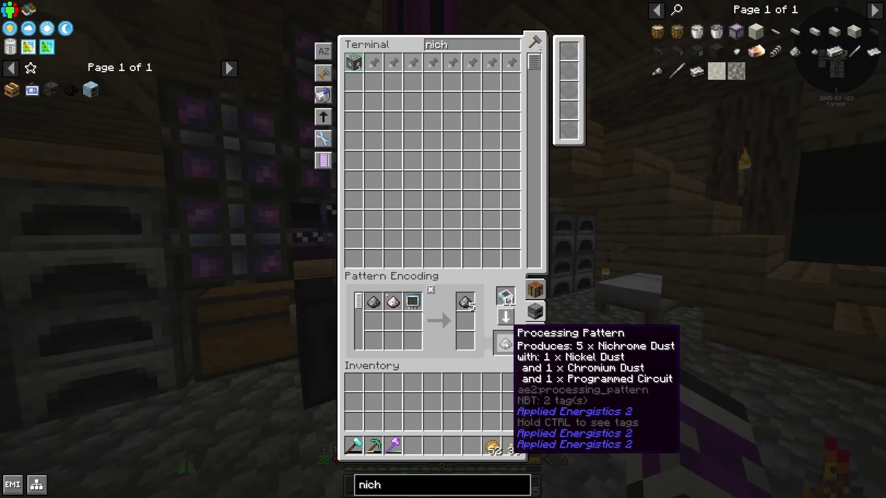
{"action": "left_click", "coordinate": [413, 302]}
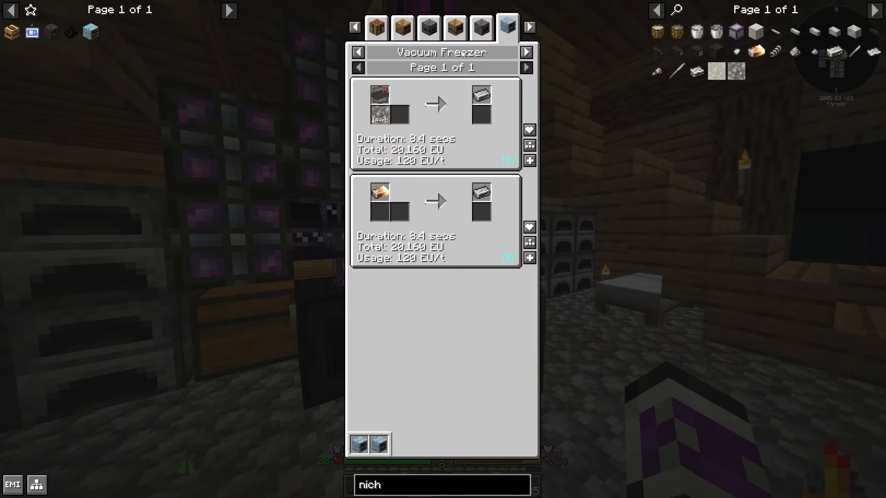
{"action": "mouse_move", "coordinate": [530, 259]}
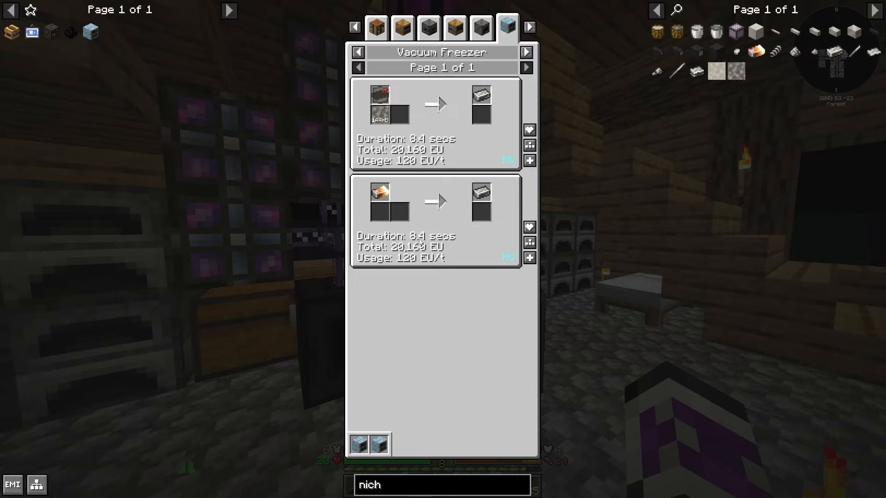
{"action": "key", "text": "Escape"}
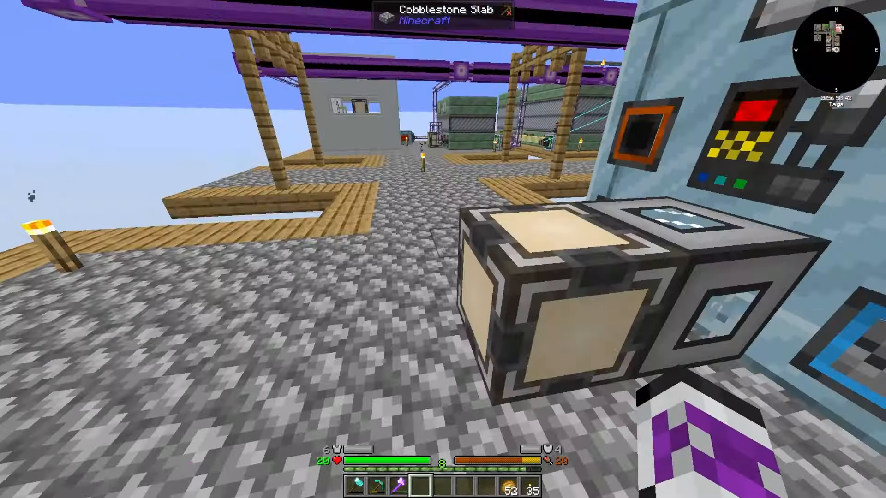
{"action": "mouse_move", "coordinate": [443, 249]}
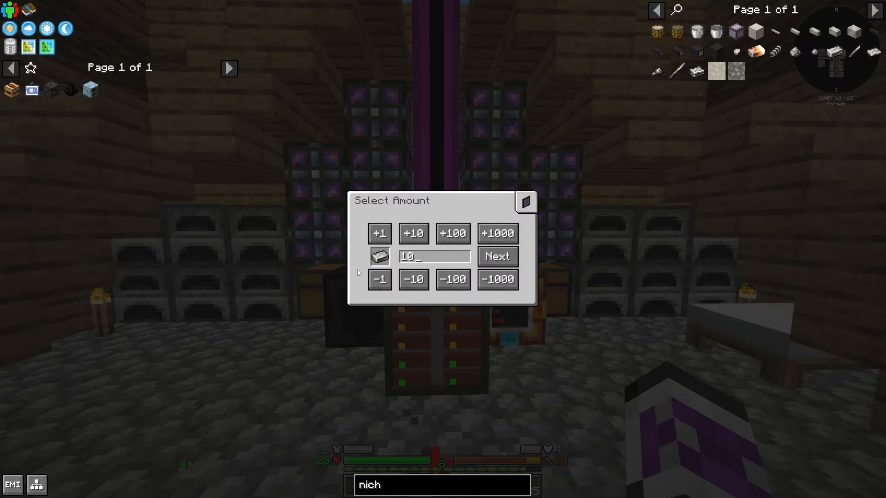
- Confirm the request for 10 Nichrome Ingots and proceed to the crafting plan
{"action": "left_click", "coordinate": [497, 257]}
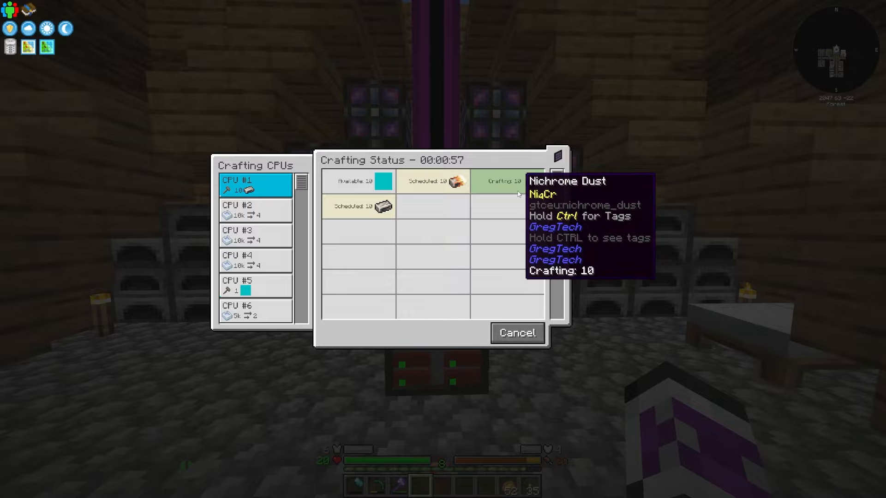
{"action": "mouse_move", "coordinate": [378, 266]}
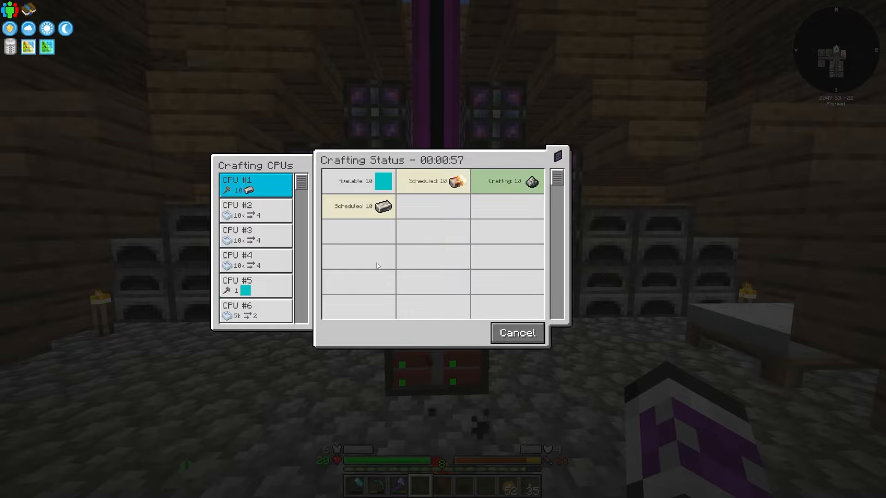
{"action": "mouse_move", "coordinate": [452, 181]}
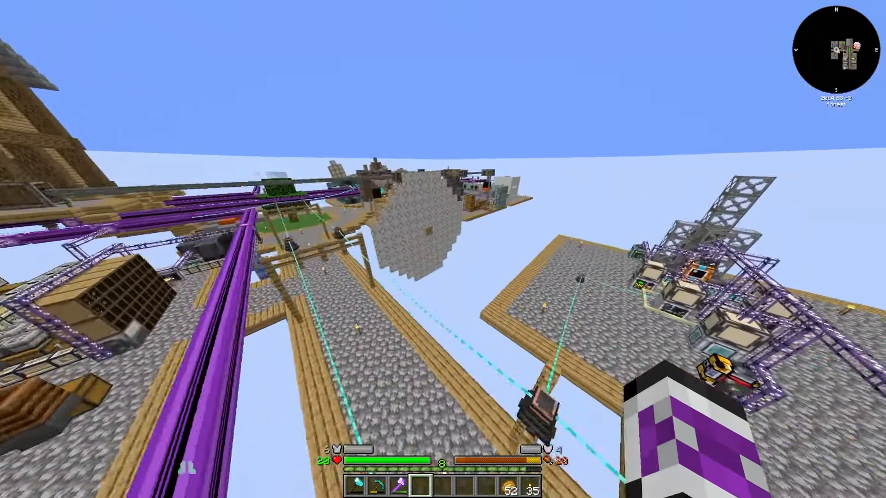
{"action": "mouse_move", "coordinate": [442, 249]}
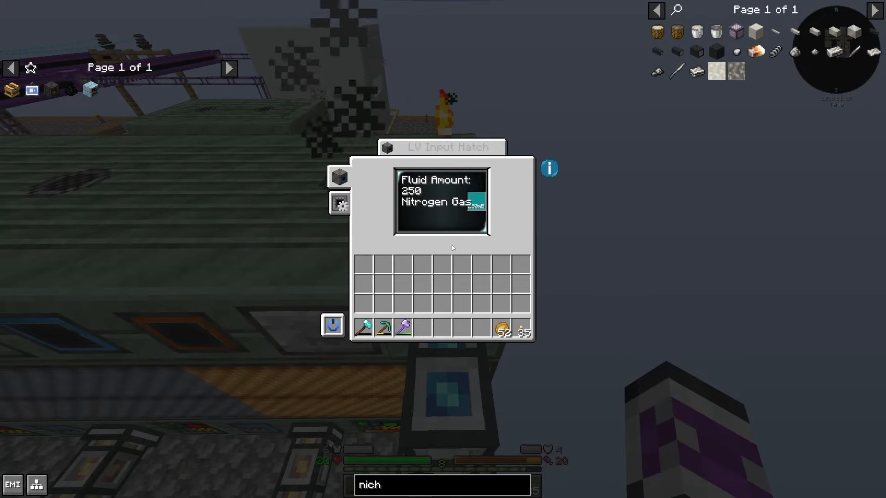
- Leave the LV Input Hatch view after checking its 250 Nitrogen Gas
{"action": "key", "text": "Escape"}
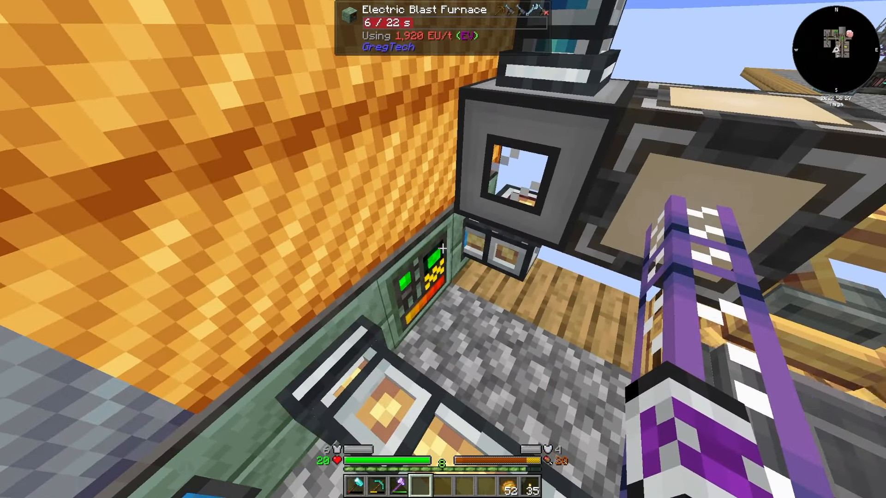
{"action": "mouse_move", "coordinate": [443, 249]}
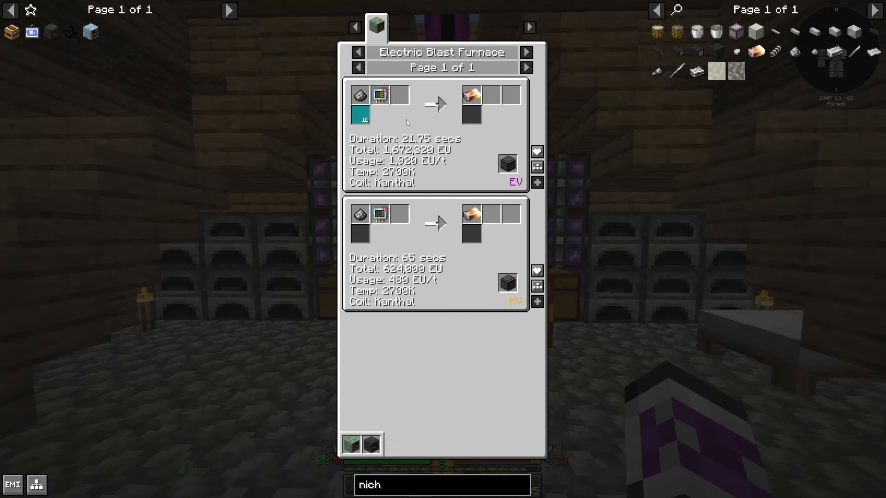
{"action": "mouse_move", "coordinate": [189, 165]}
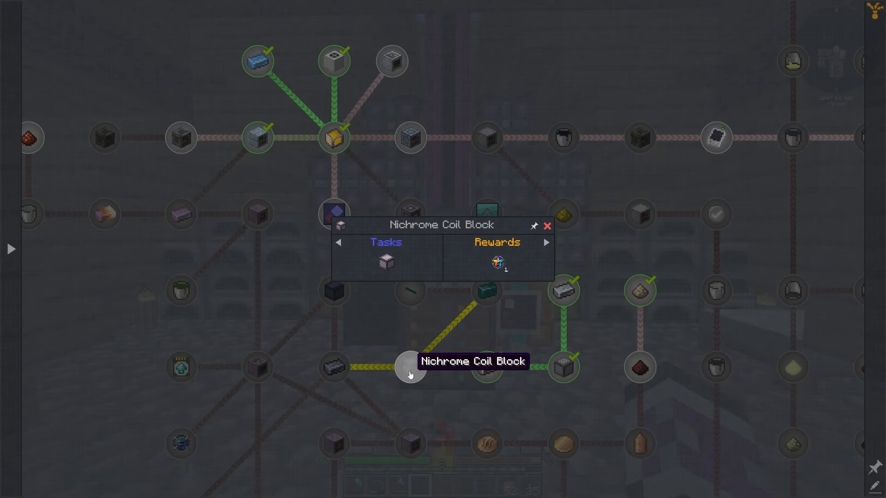
- Request 16 Nichrome Coil Blocks from the ME network and bring up the crafting plan
{"action": "left_click", "coordinate": [384, 263]}
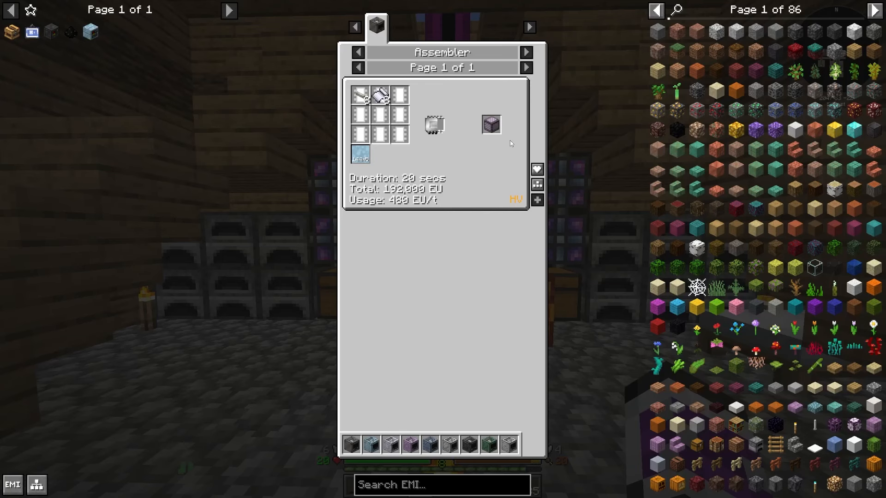
{"action": "mouse_move", "coordinate": [361, 95]}
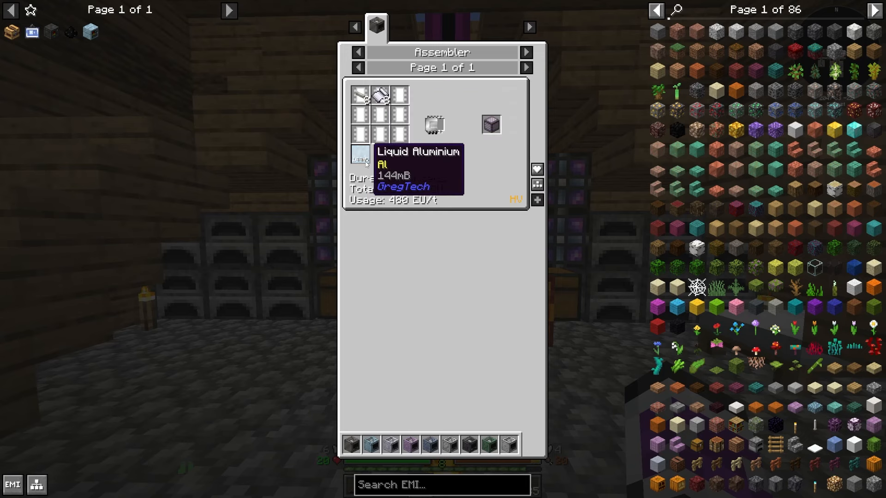
{"action": "mouse_move", "coordinate": [411, 90]}
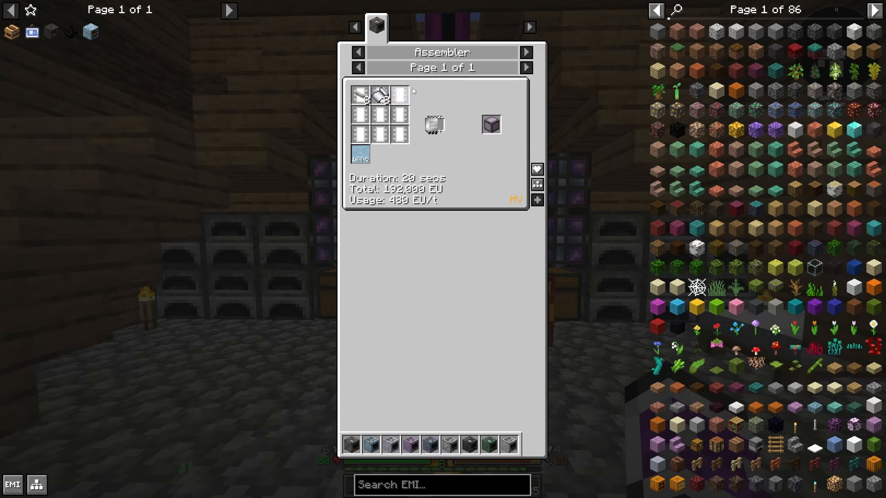
{"action": "mouse_move", "coordinate": [515, 170]}
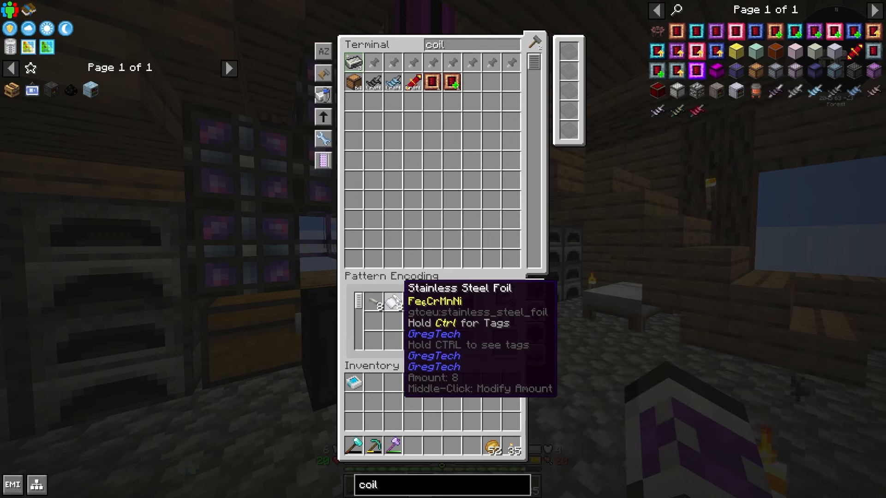
{"action": "middle_click", "coordinate": [380, 306]}
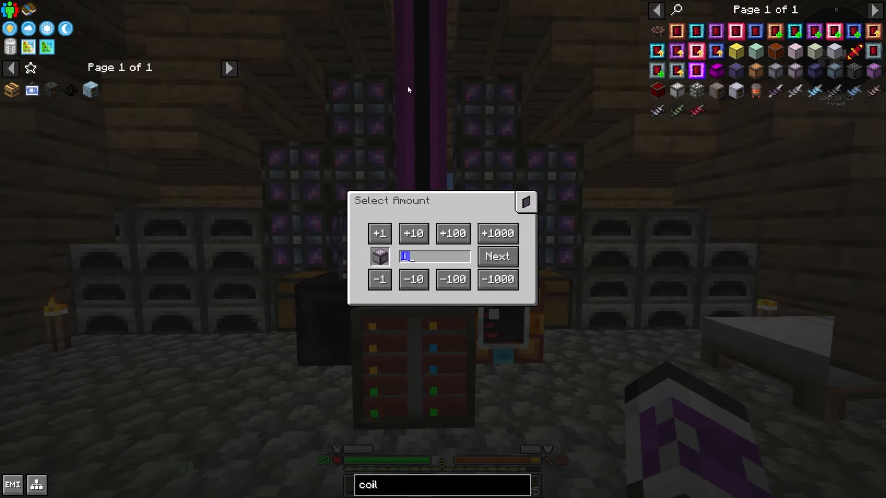
{"action": "type", "text": "16"}
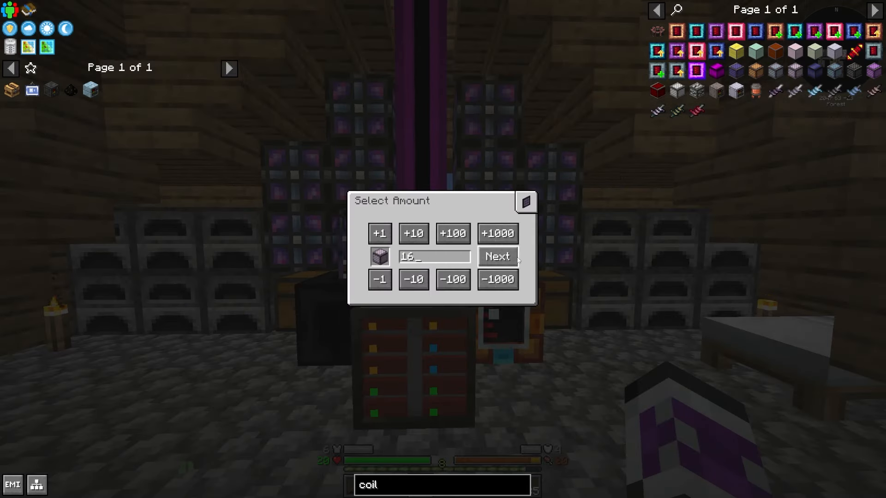
{"action": "left_click", "coordinate": [496, 257]}
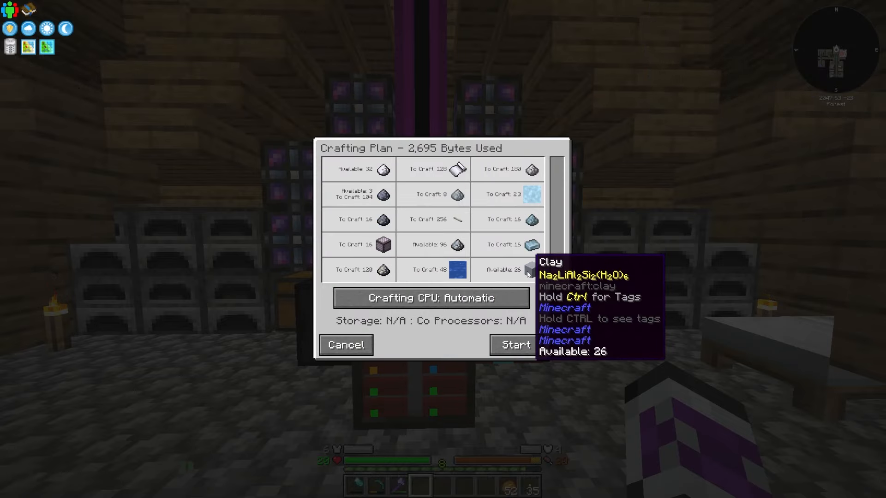
{"action": "mouse_move", "coordinate": [474, 260]}
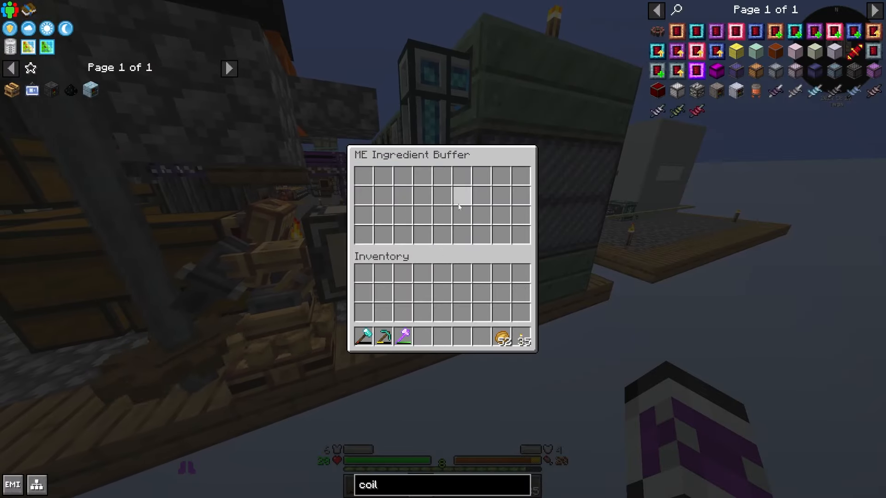
- Place a second processing pattern in the ME Pattern Provider and pick the item for a 10-count request
{"action": "key", "text": "Escape"}
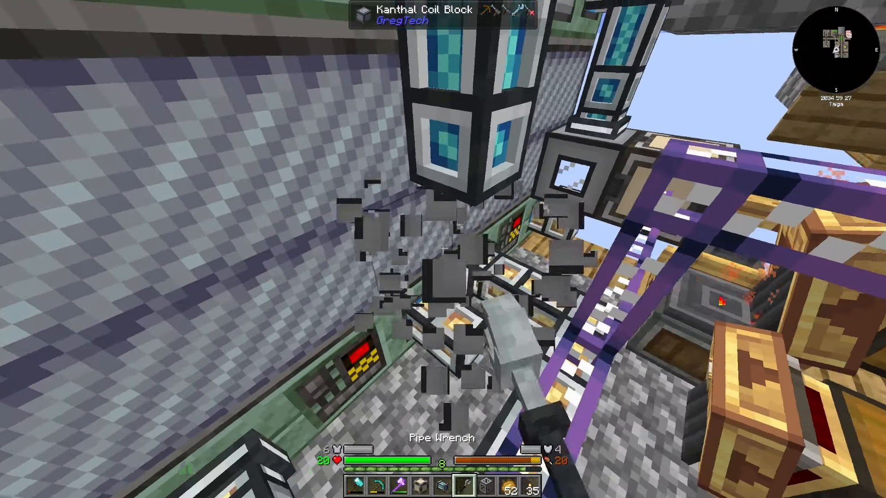
{"action": "mouse_move", "coordinate": [443, 249]}
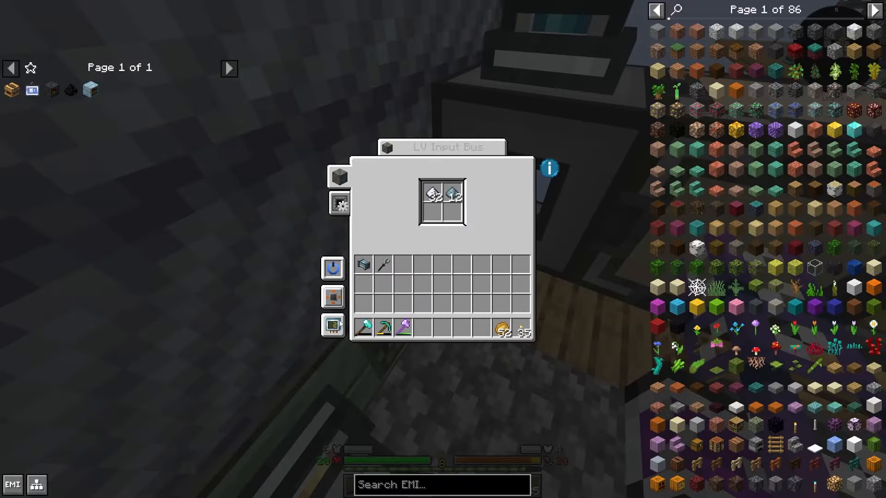
{"action": "left_click", "coordinate": [431, 196]}
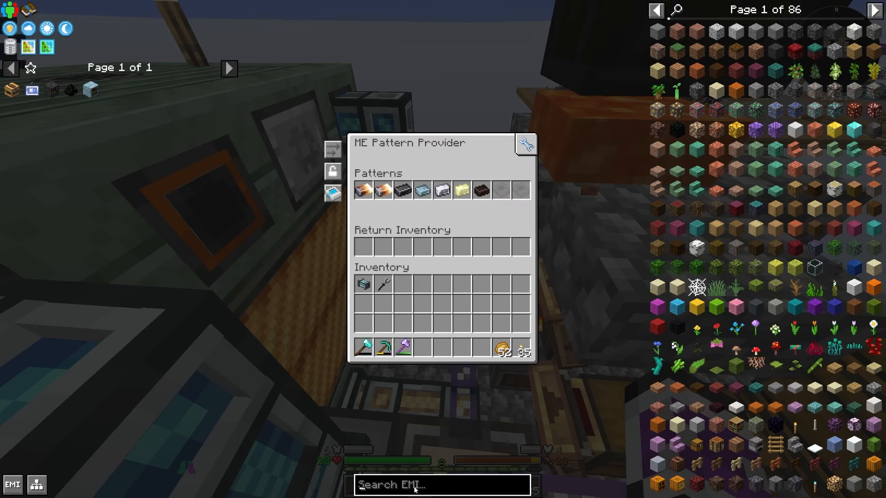
{"action": "mouse_move", "coordinate": [421, 190]}
{"action": "type", "text": "kanth"}
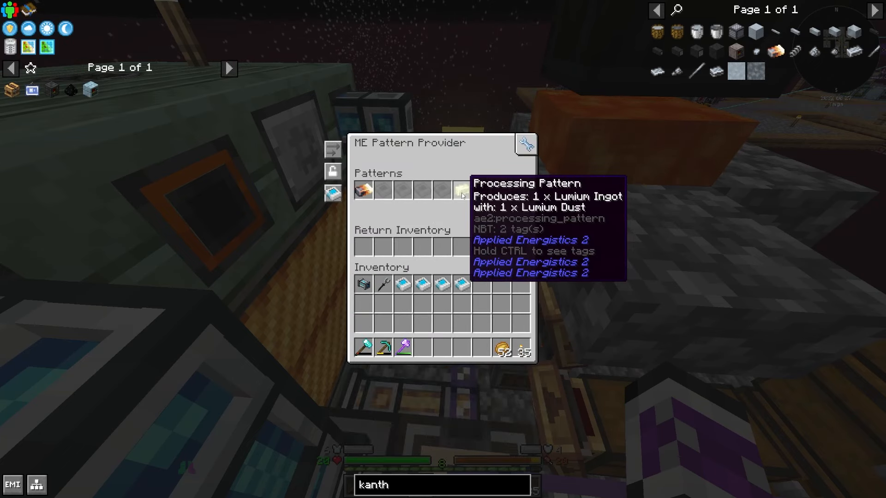
{"action": "key", "text": "Escape"}
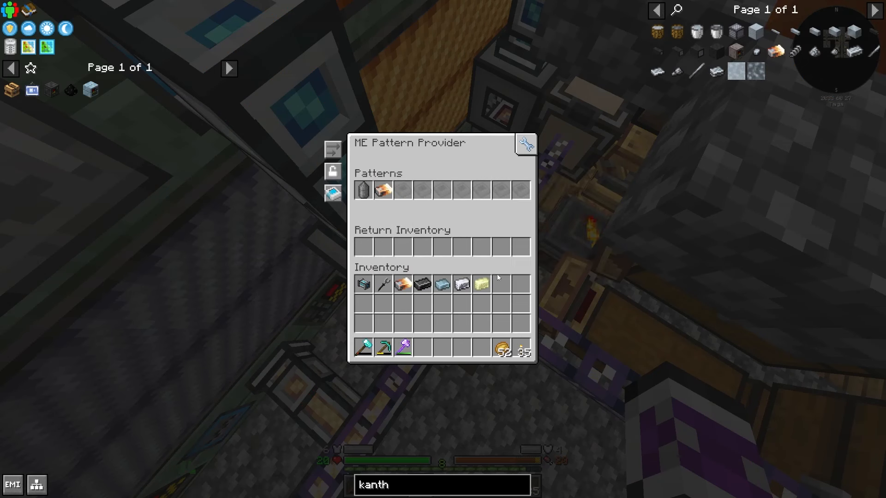
{"action": "mouse_move", "coordinate": [382, 190]}
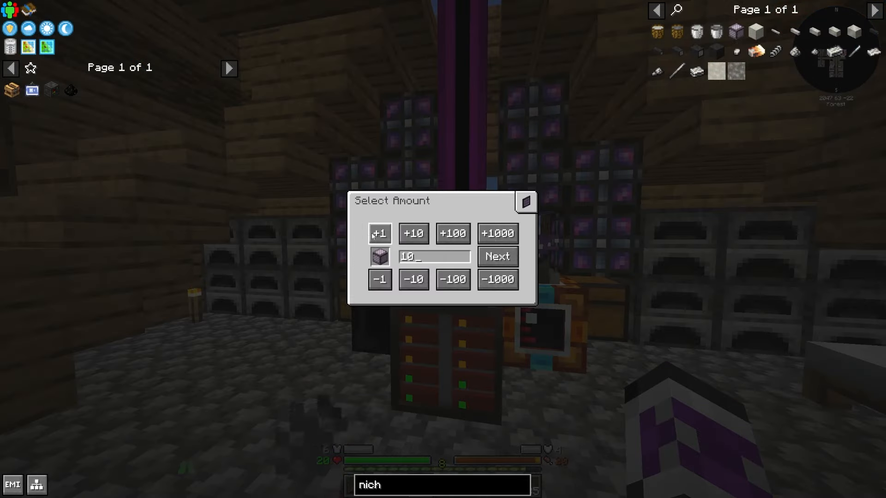
- Start the 2,361-byte crafting job for ten items and return to the world
{"action": "left_click", "coordinate": [496, 257]}
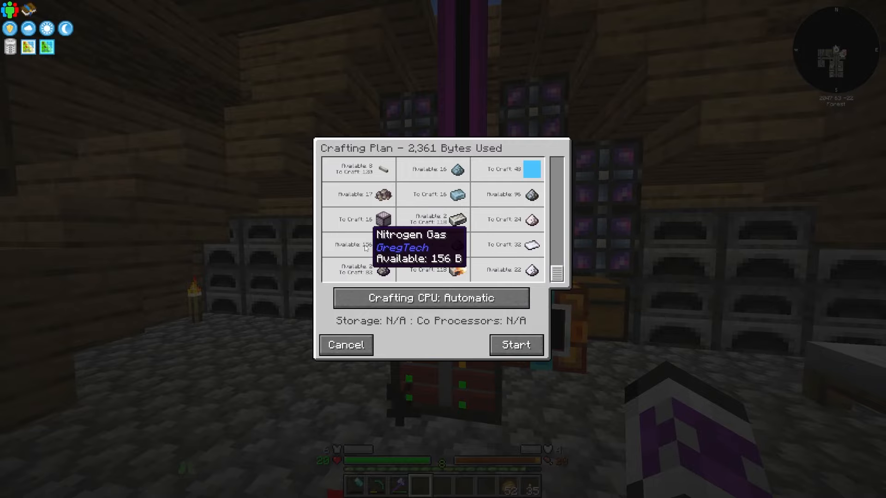
{"action": "mouse_move", "coordinate": [551, 236]}
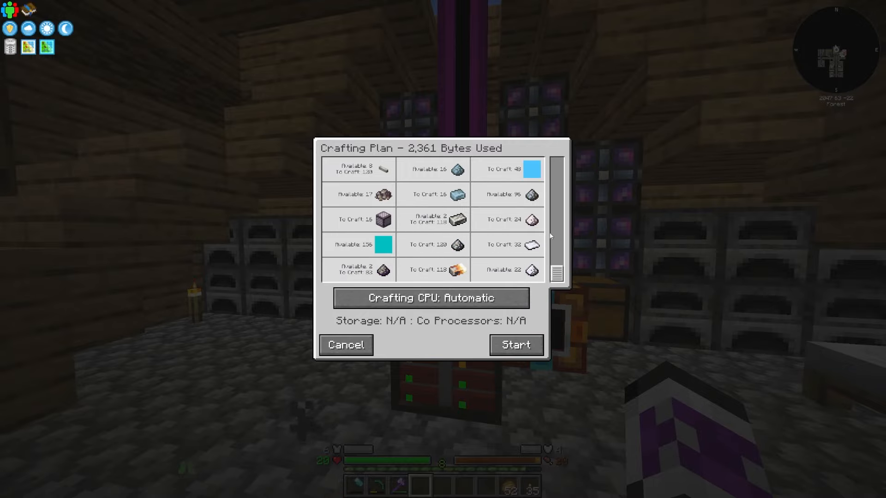
{"action": "left_click", "coordinate": [345, 345]}
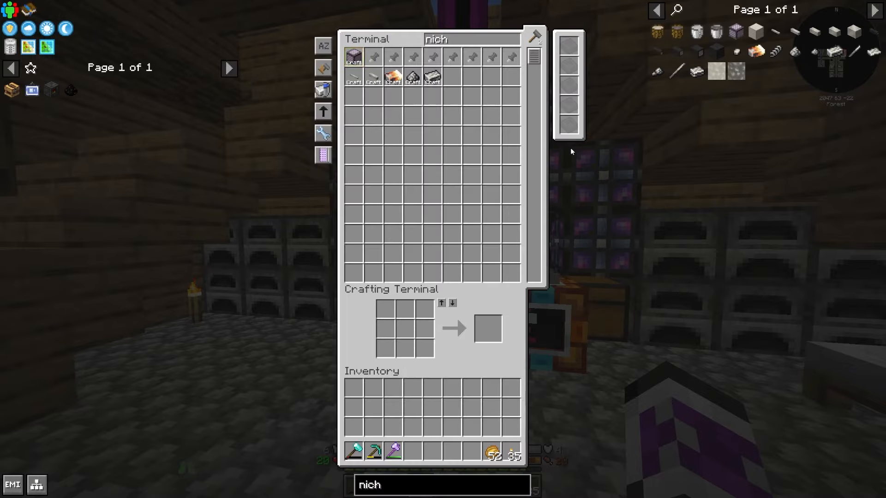
{"action": "key", "text": "Escape"}
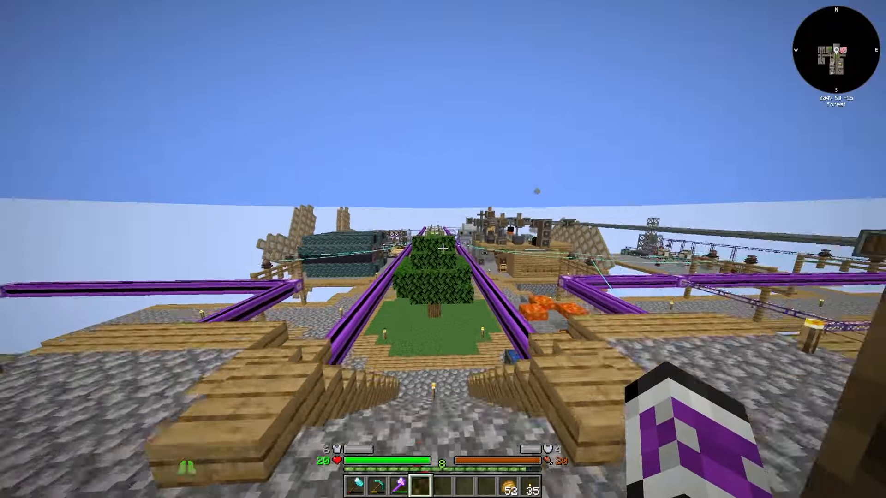
{"action": "mouse_move", "coordinate": [443, 249]}
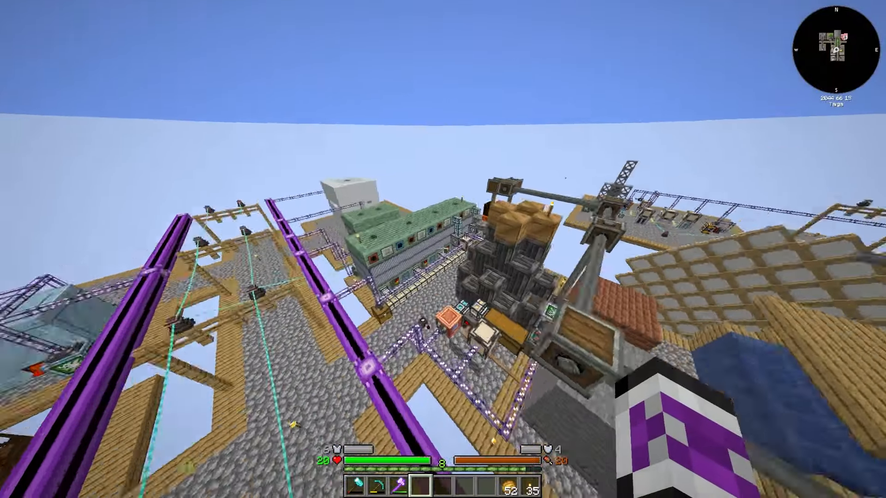
{"action": "mouse_move", "coordinate": [443, 249]}
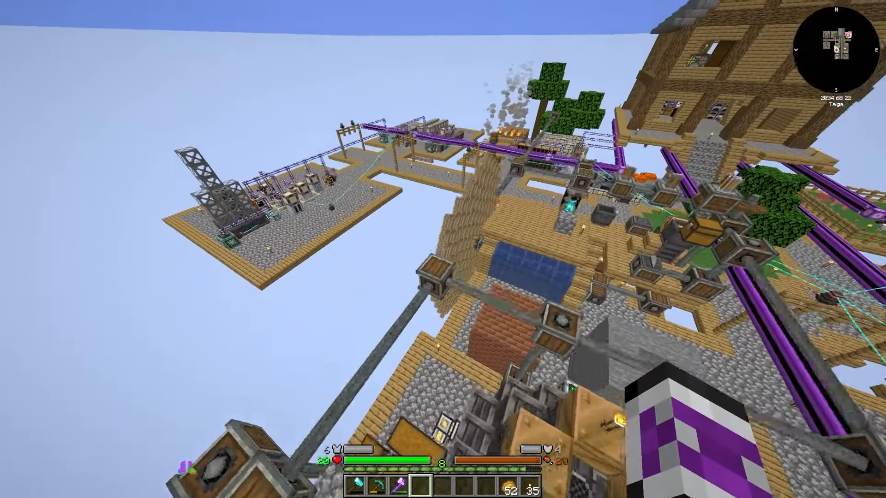
{"action": "mouse_move", "coordinate": [443, 249]}
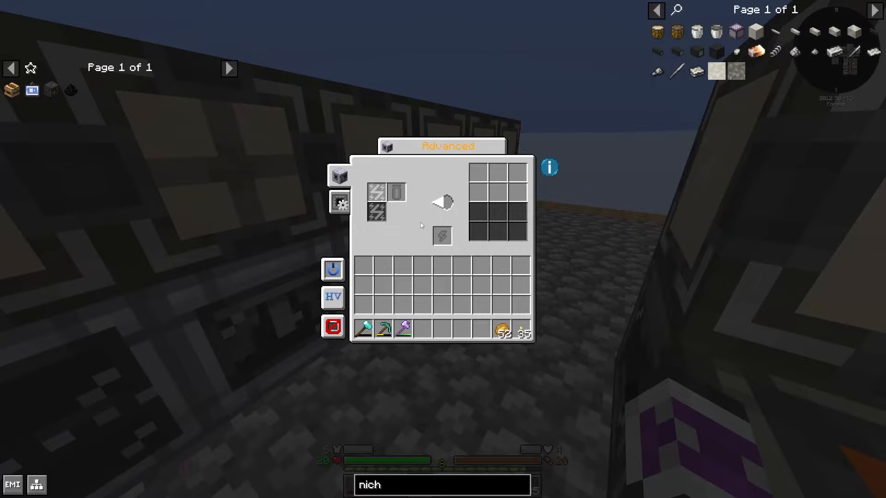
- Check the advanced machine and LV Input Bus contents, then move on to the nitrogen hatch
{"action": "key", "text": "Escape"}
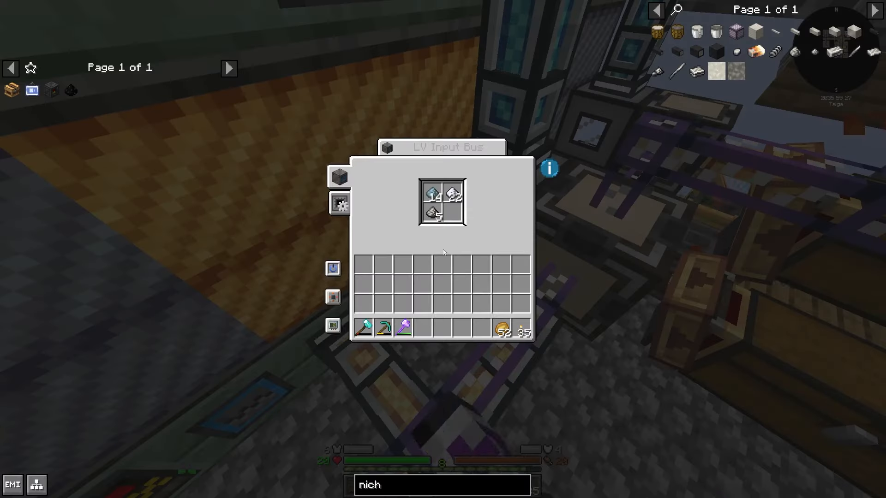
{"action": "key", "text": "Escape"}
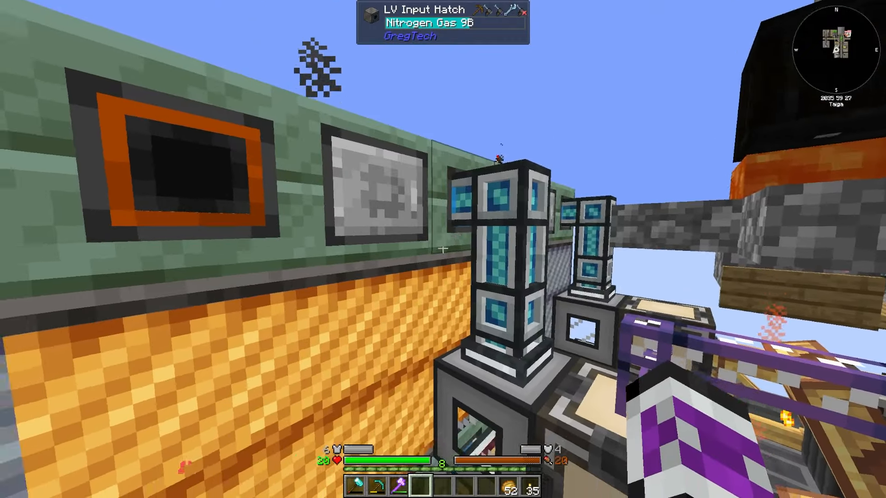
{"action": "mouse_move", "coordinate": [443, 249]}
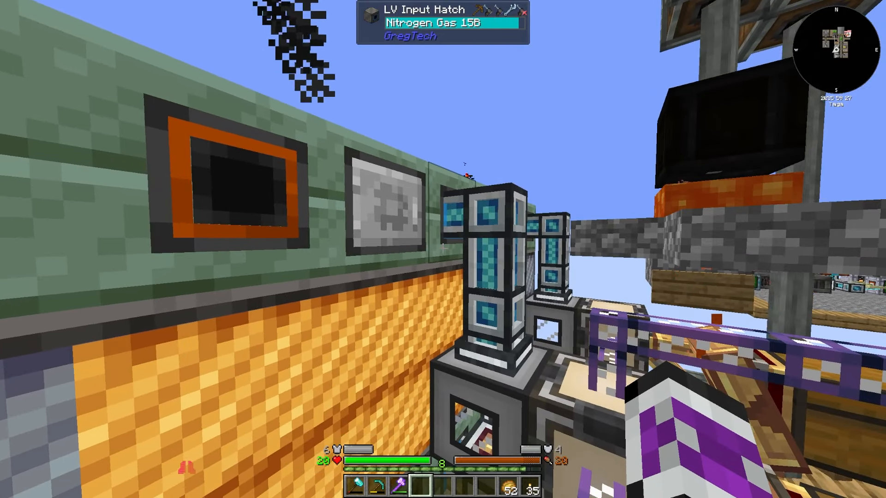
{"action": "mouse_move", "coordinate": [442, 247]}
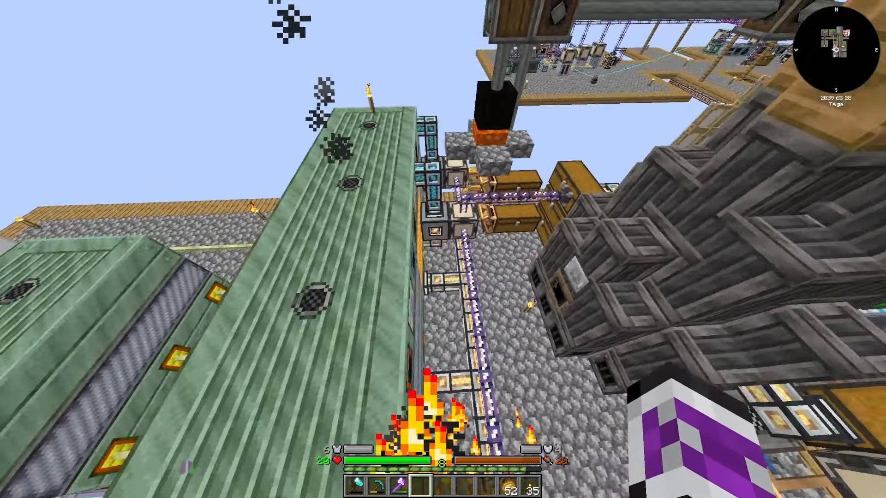
{"action": "mouse_move", "coordinate": [443, 249]}
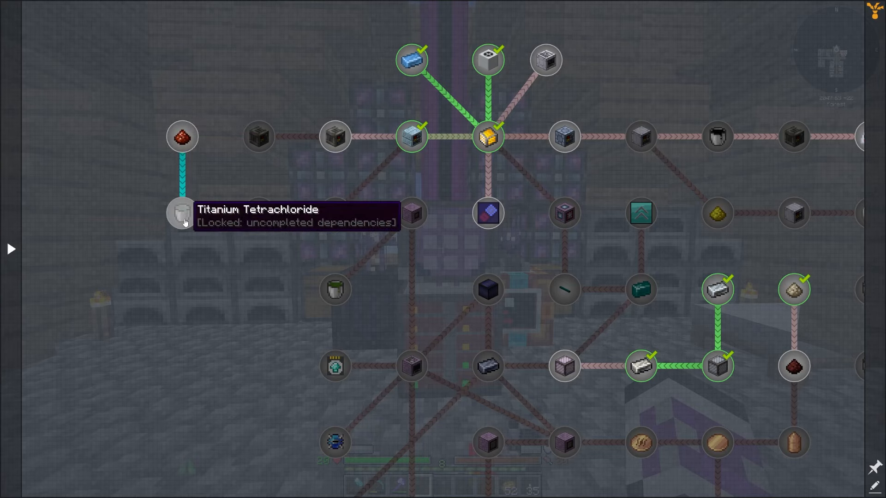
{"action": "mouse_move", "coordinate": [259, 213]}
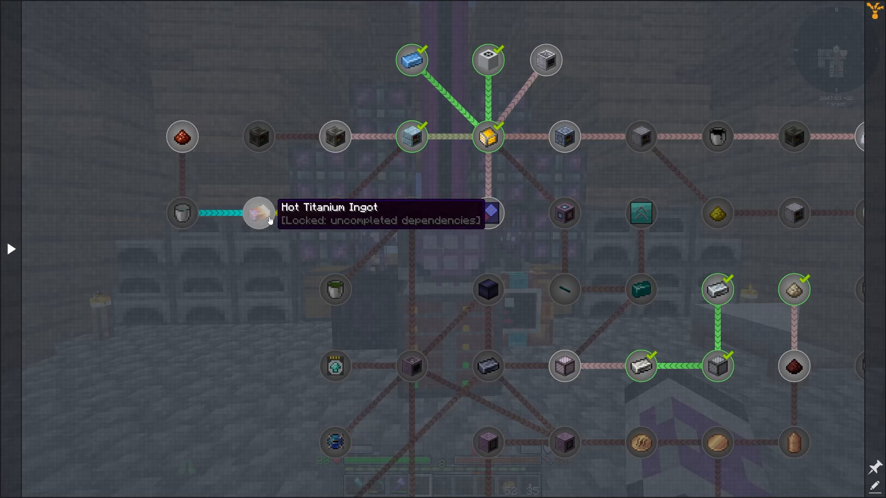
- View the Rutile Dust quest's recipes and browse the Ore Processing Diagram pages
{"action": "left_click", "coordinate": [181, 137]}
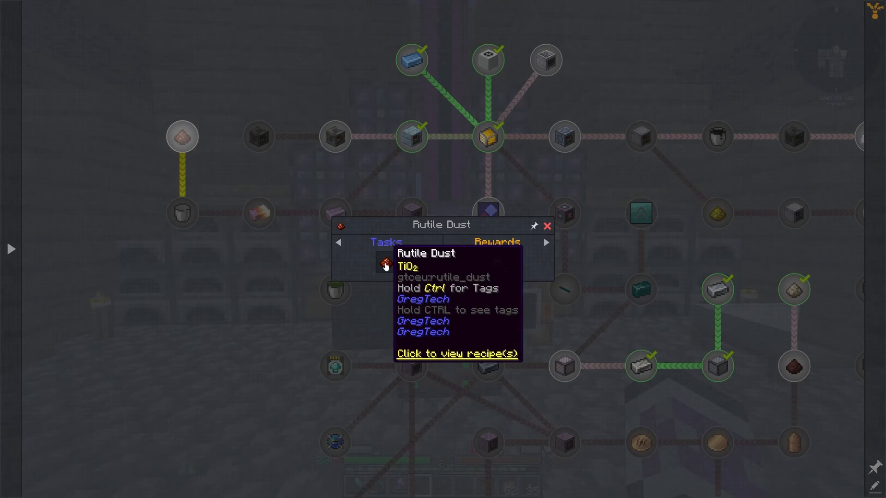
{"action": "left_click", "coordinate": [459, 354]}
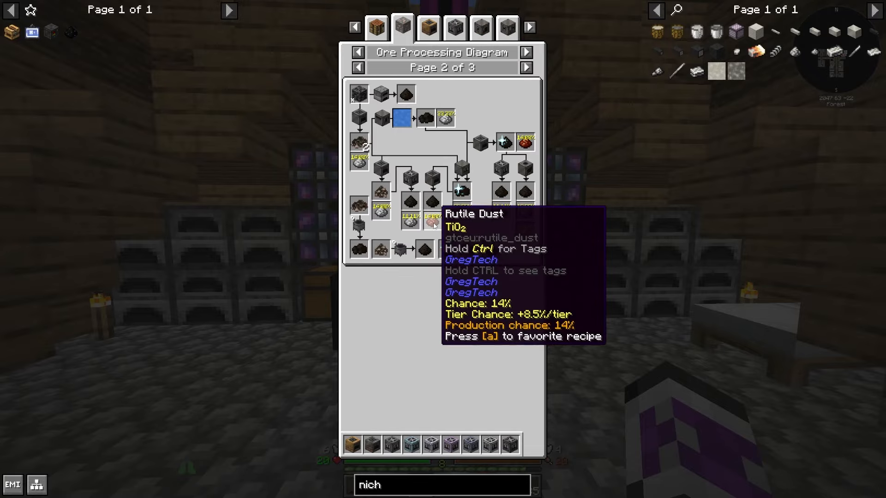
{"action": "left_click", "coordinate": [525, 67]}
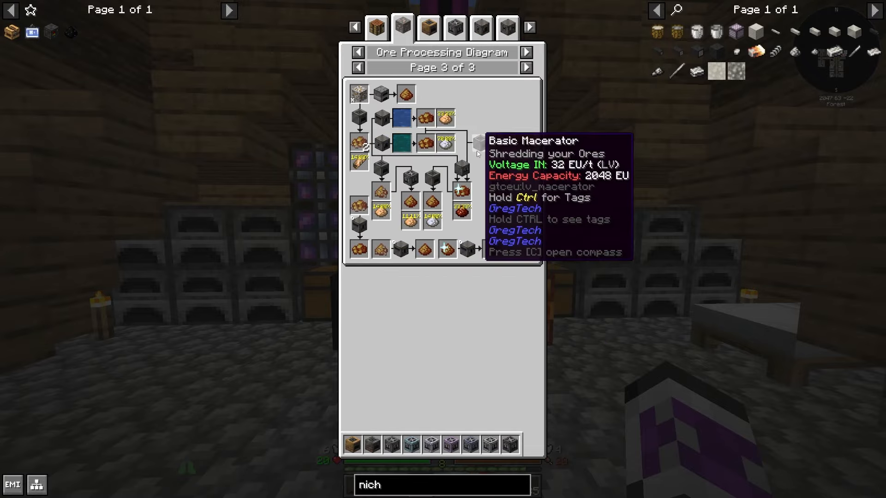
{"action": "mouse_move", "coordinate": [524, 144]}
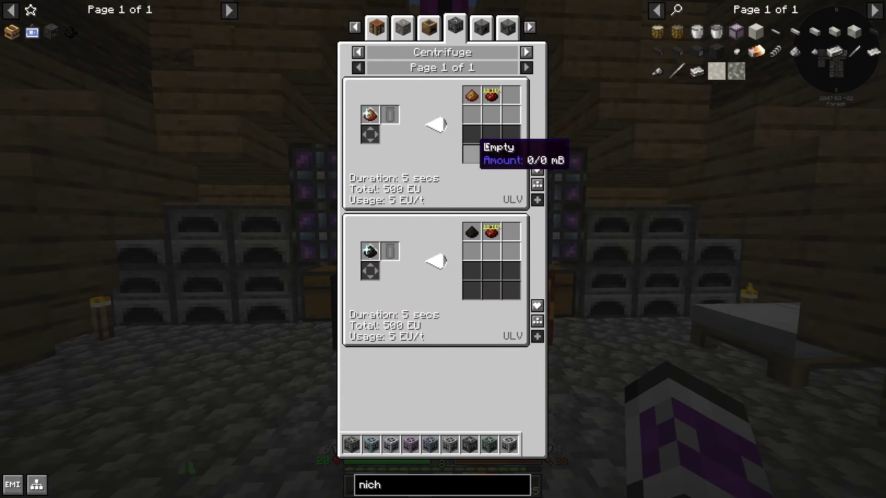
{"action": "mouse_move", "coordinate": [530, 82]}
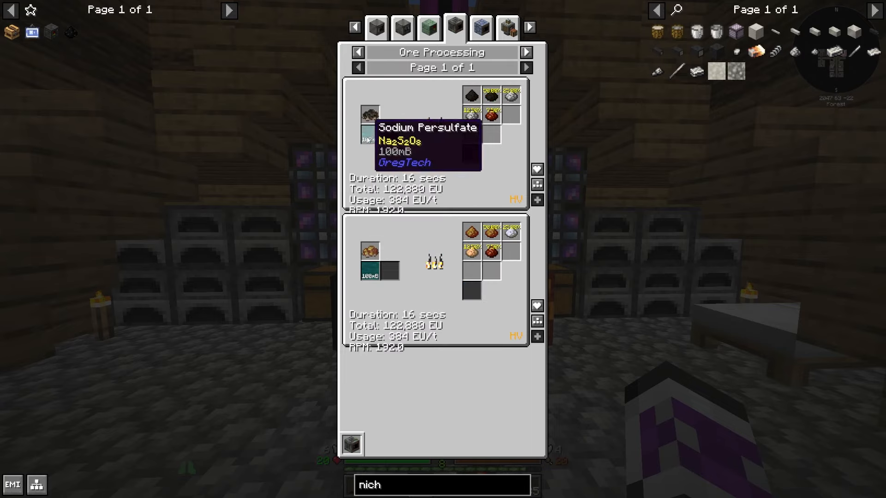
{"action": "mouse_move", "coordinate": [491, 250]}
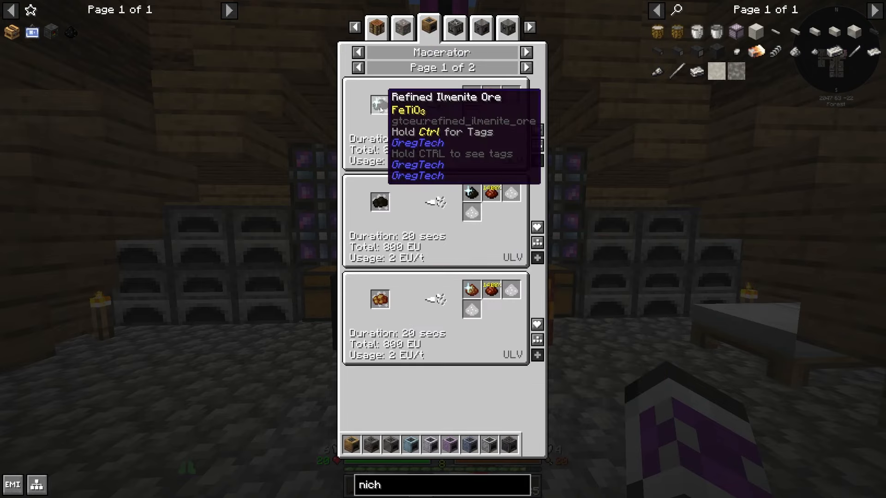
{"action": "mouse_move", "coordinate": [379, 296]}
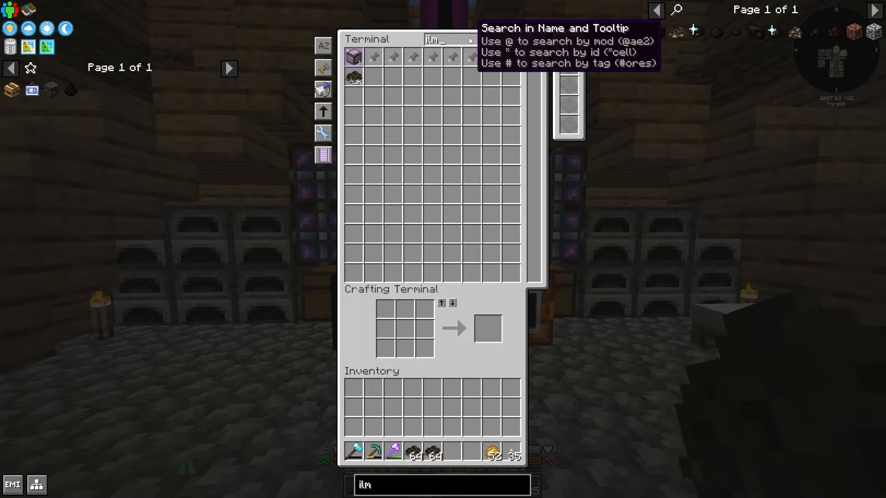
- Search 'ilme', take the ilmenite ore stacks, and look for the Titanium Tetrachloride recipe in EMI
{"action": "type", "text": "e"}
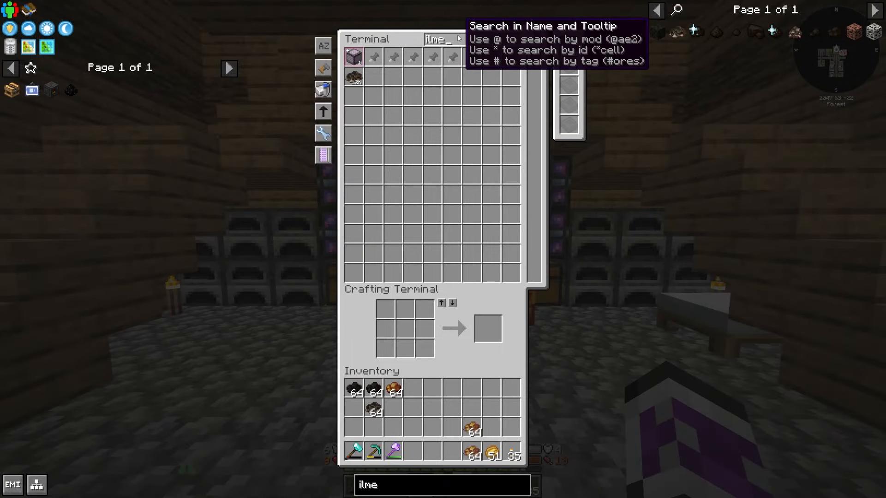
{"action": "key", "text": "Escape"}
{"action": "type", "text": "wat"}
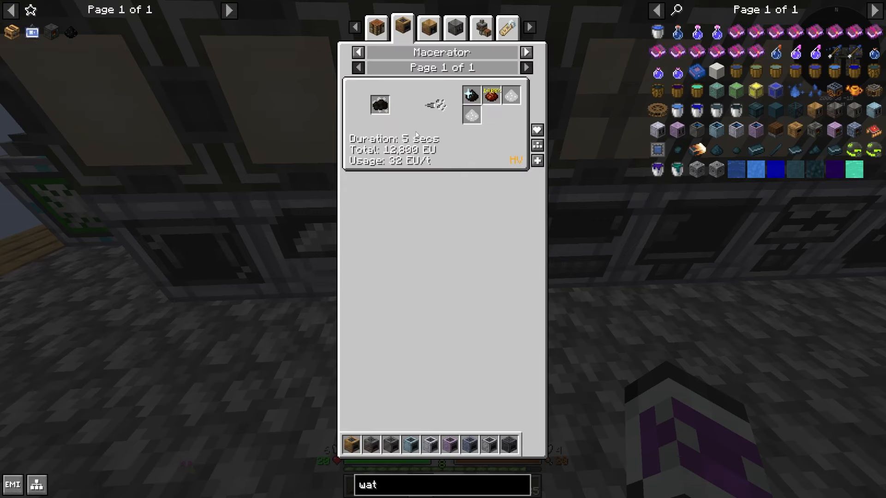
{"action": "key", "text": "Escape"}
{"action": "type", "text": "titanium"}
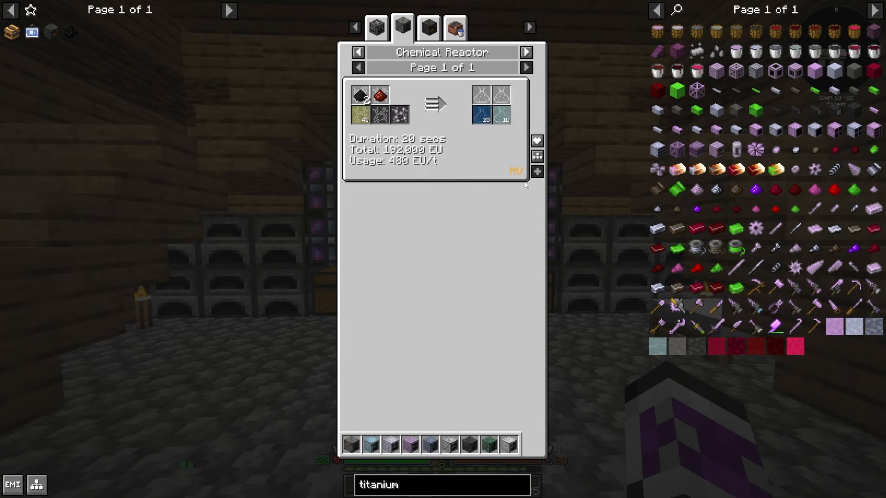
{"action": "mouse_move", "coordinate": [360, 94]}
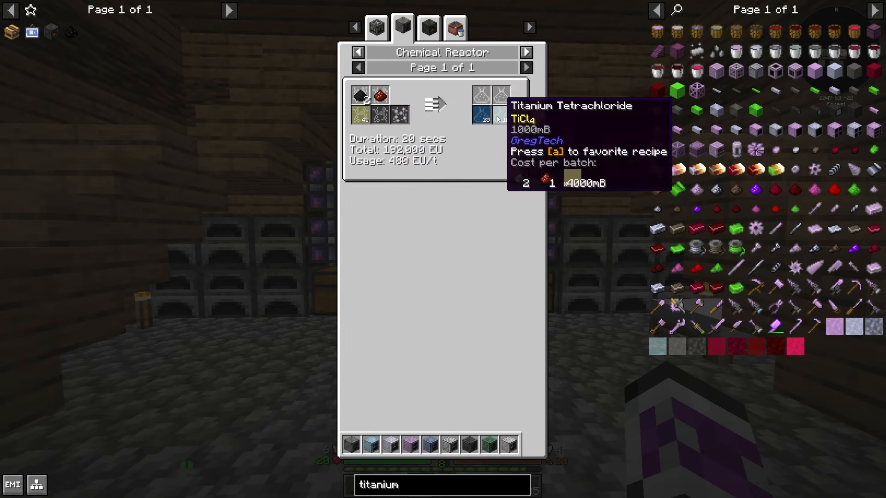
{"action": "mouse_move", "coordinate": [359, 121]}
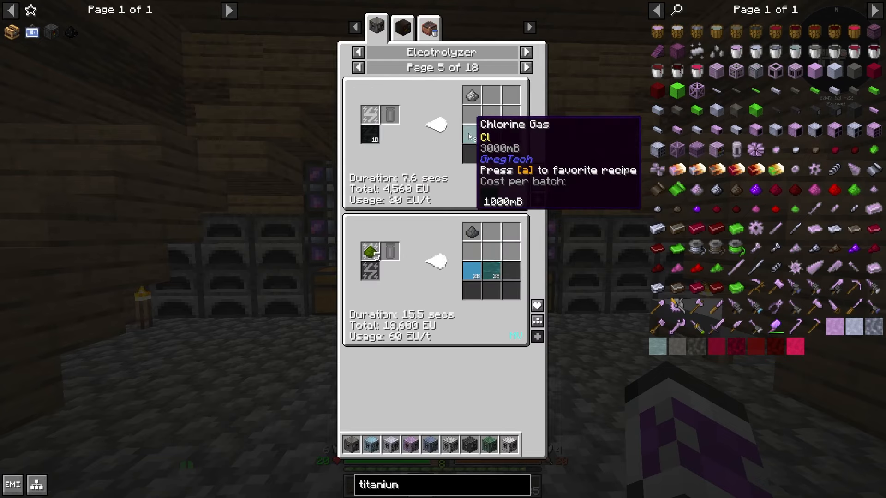
- Browse chlorine electrolyzer recipes, then fill the Titanium Tetrachloride Chemical Reactor recipe into the pattern encoder
{"action": "left_click", "coordinate": [525, 67]}
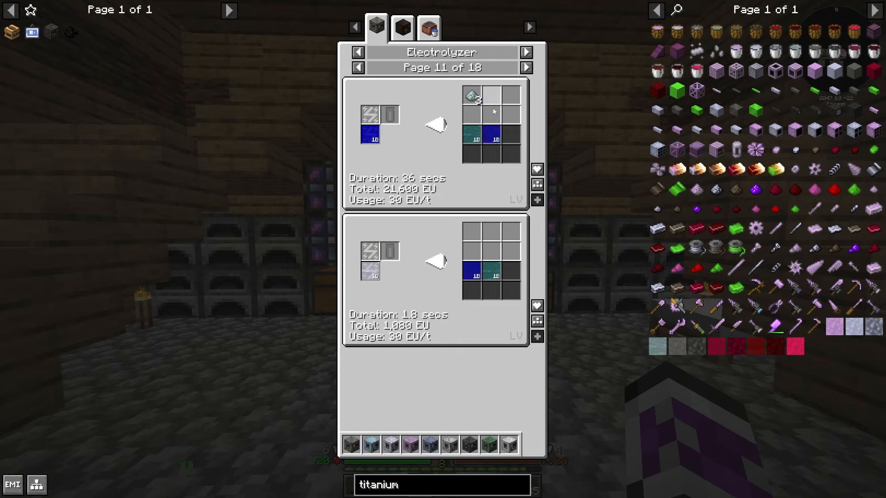
{"action": "left_click", "coordinate": [357, 68]}
{"action": "type", "text": "chlorine"}
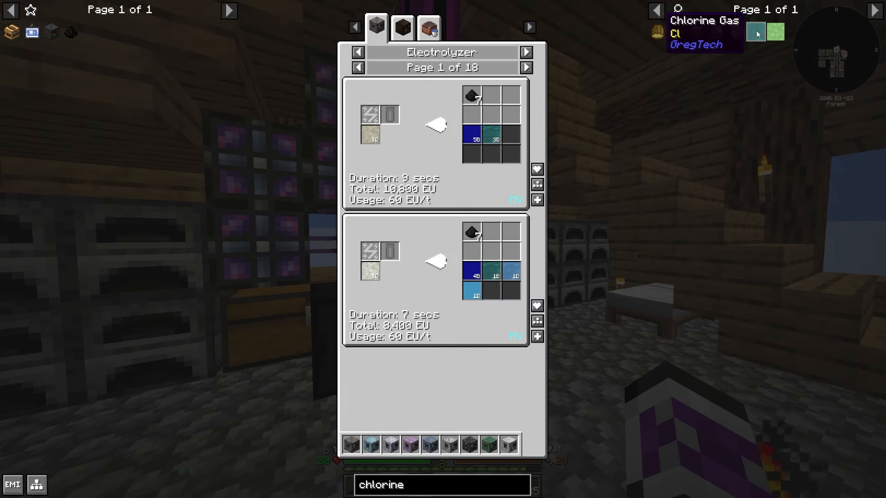
{"action": "left_click", "coordinate": [524, 68]}
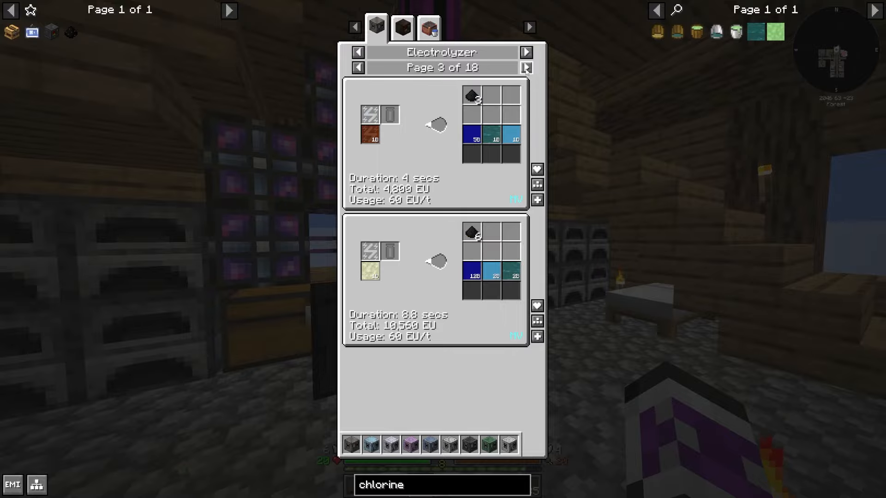
{"action": "left_click", "coordinate": [525, 68]}
{"action": "type", "text": "titanium"}
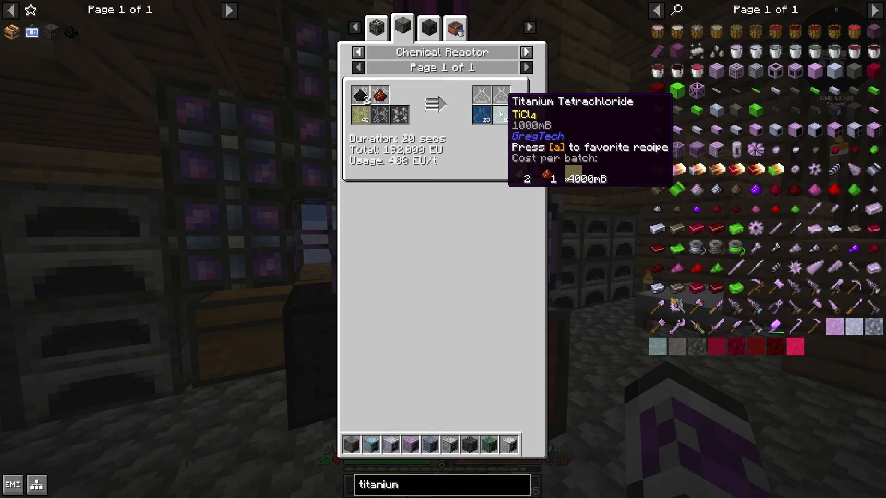
{"action": "mouse_move", "coordinate": [536, 171]}
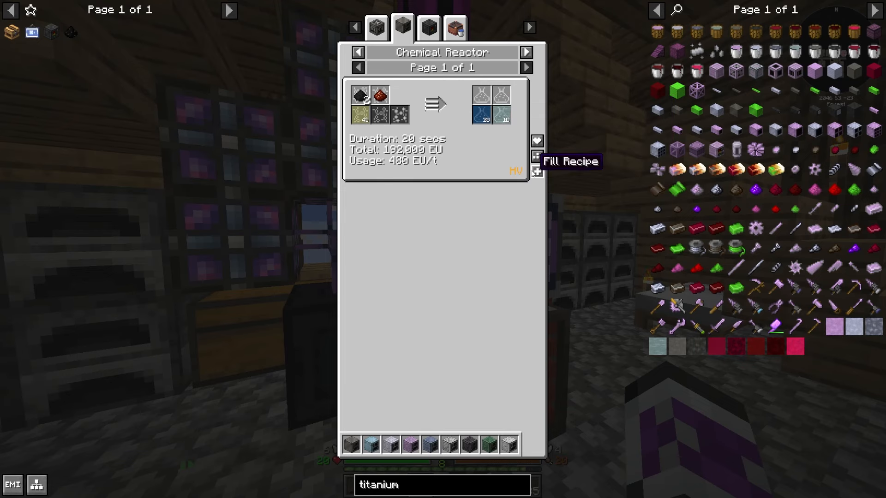
{"action": "left_click", "coordinate": [535, 170]}
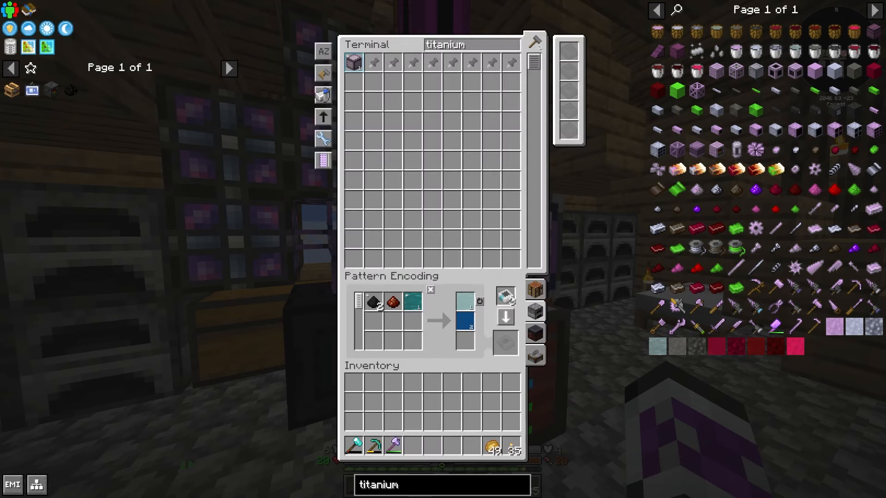
- Encode the titanium tetrachloride processing pattern in the ME Pattern Provider and close it
{"action": "left_click", "coordinate": [472, 316]}
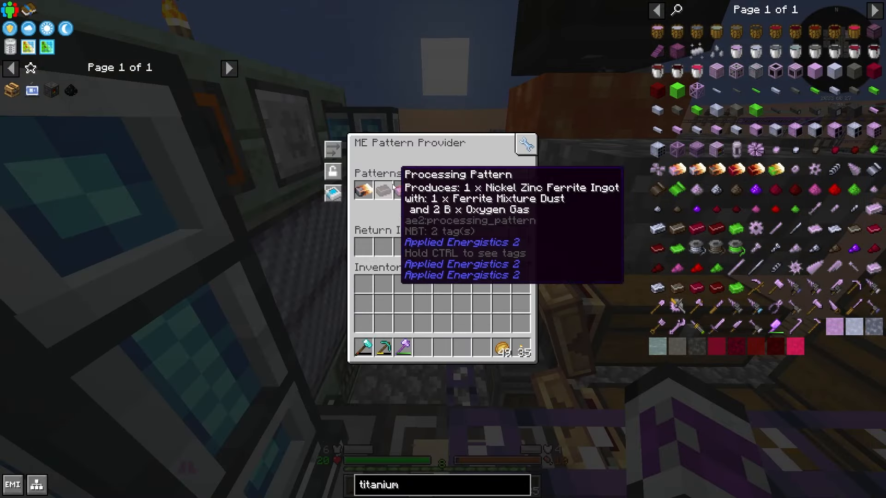
{"action": "key", "text": "Escape"}
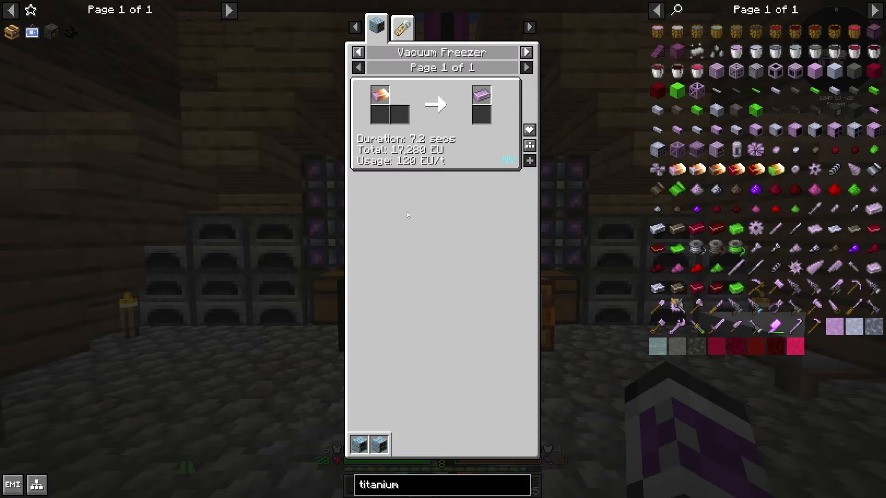
{"action": "mouse_move", "coordinate": [467, 104]}
{"action": "type", "text": "ruta"}
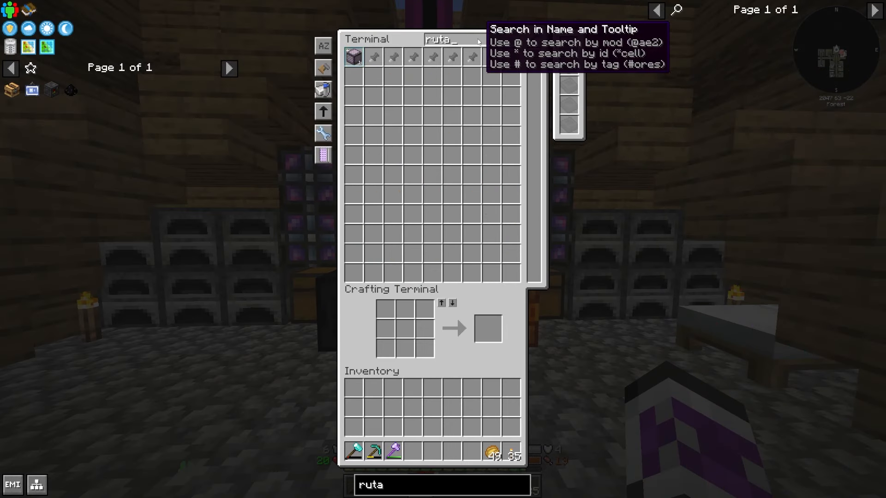
- Search the terminal for 'magne' and view the magnetite ore processing diagram in EMI
{"action": "key", "text": "Backspace"}
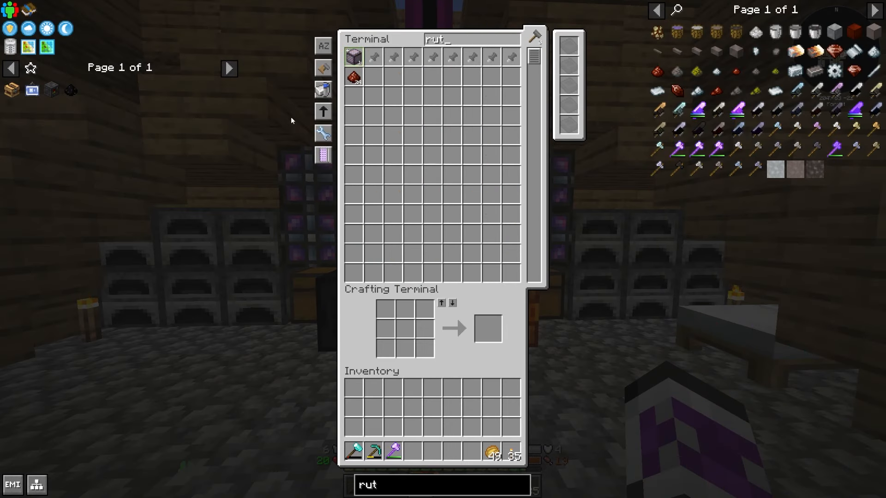
{"action": "key", "text": "Escape"}
{"action": "type", "text": "t"}
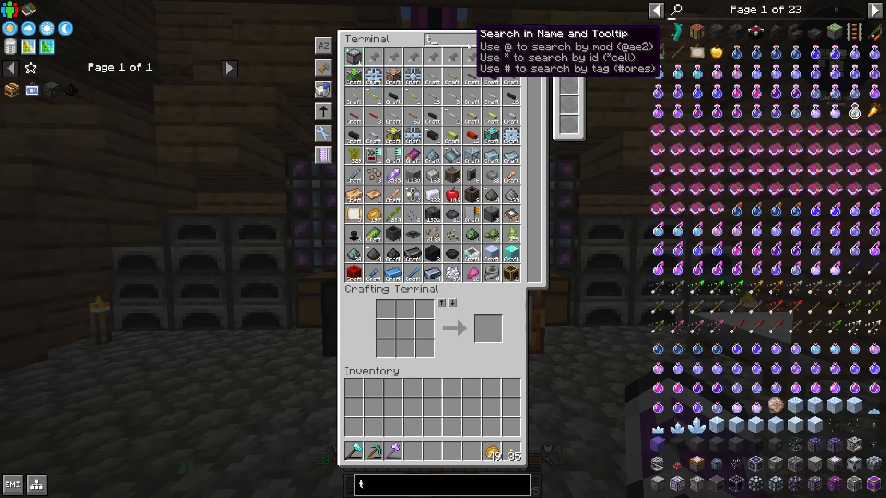
{"action": "type", "text": "magne"}
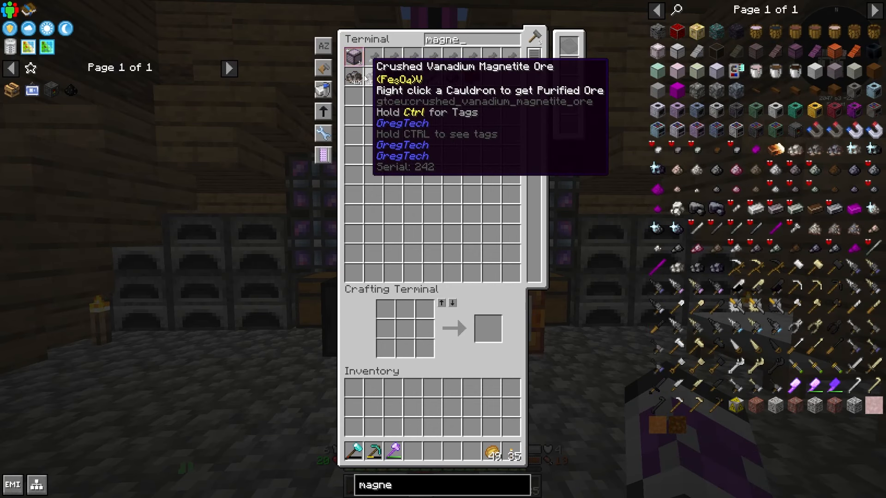
{"action": "mouse_move", "coordinate": [591, 316]}
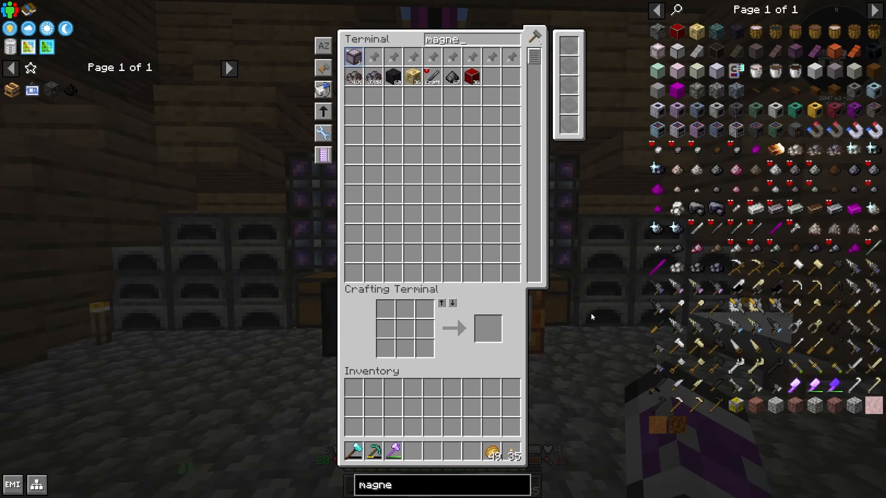
{"action": "left_click", "coordinate": [352, 56]}
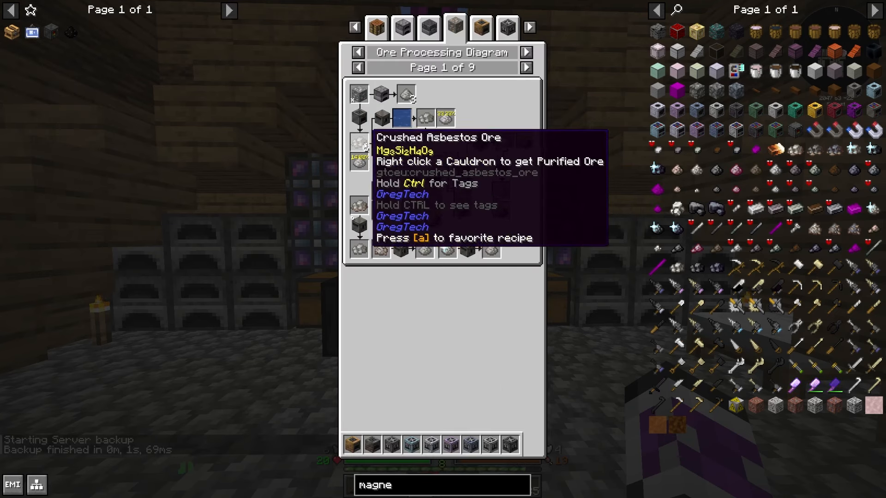
- Switch to the chromite ore processing diagram and withdraw Purified Chromite Ore stacks
{"action": "left_click", "coordinate": [525, 68]}
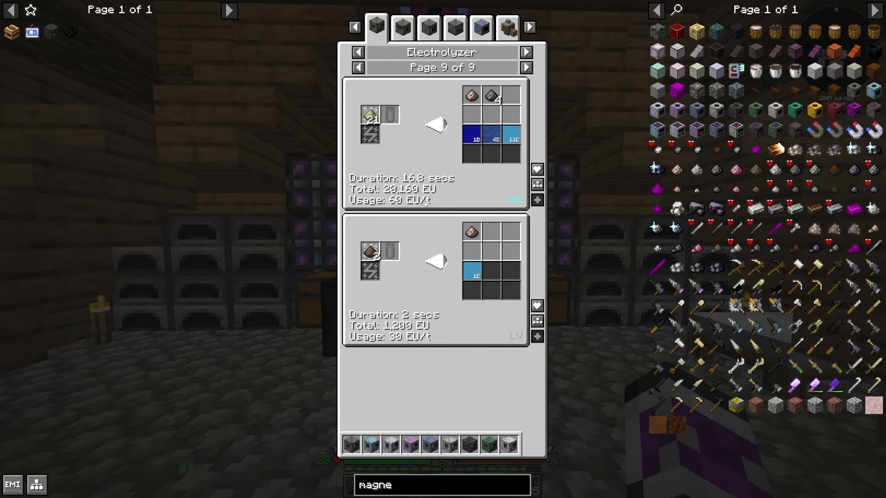
{"action": "left_click", "coordinate": [525, 67]}
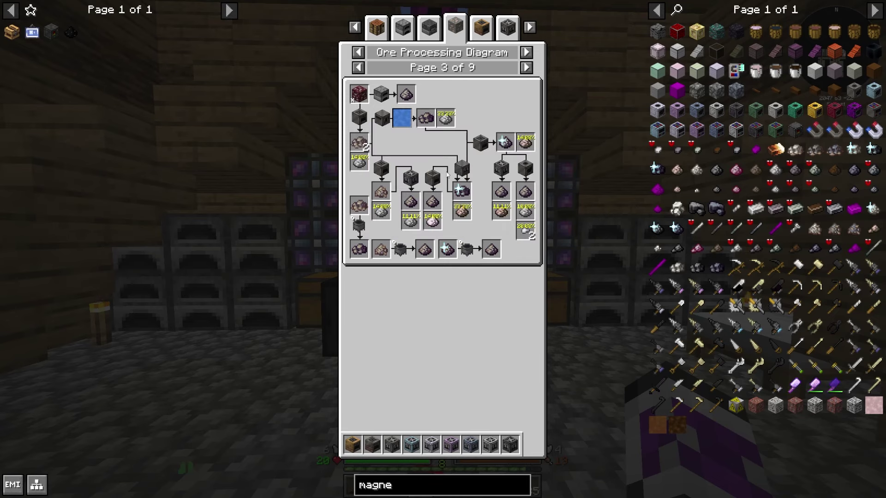
{"action": "mouse_move", "coordinate": [426, 119]}
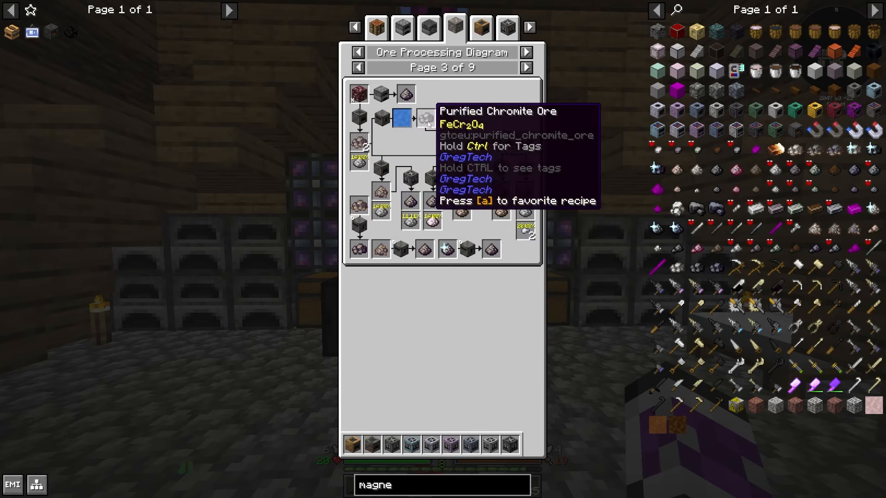
{"action": "mouse_move", "coordinate": [482, 144]}
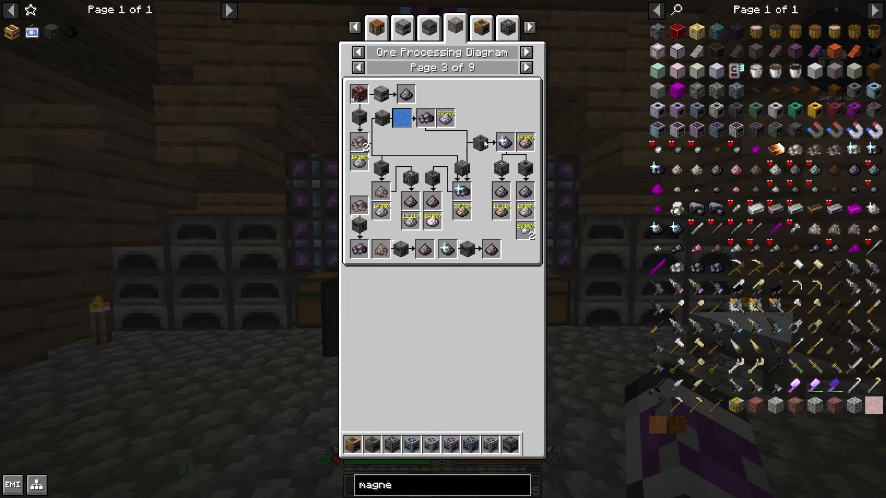
{"action": "mouse_move", "coordinate": [525, 170]}
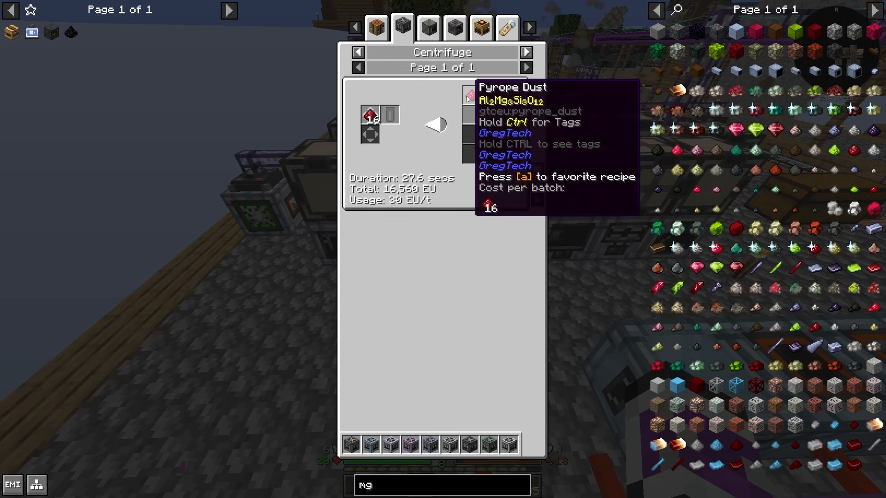
{"action": "mouse_move", "coordinate": [469, 96]}
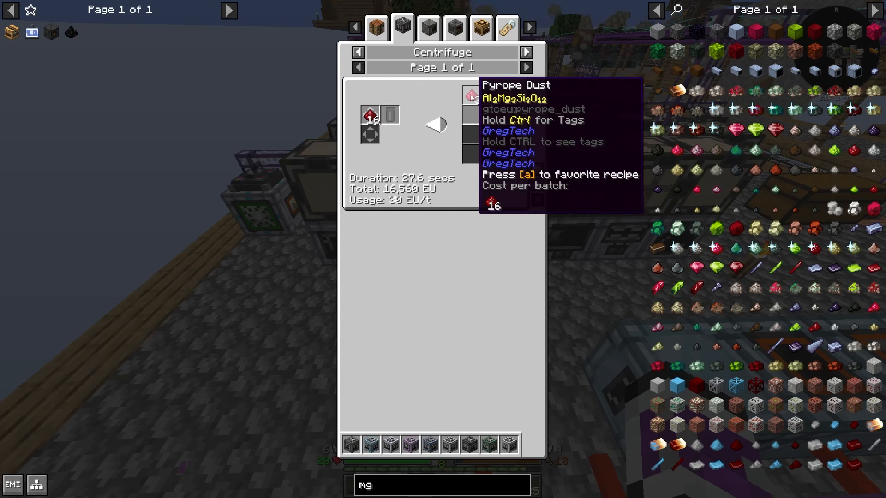
{"action": "left_click", "coordinate": [524, 51]}
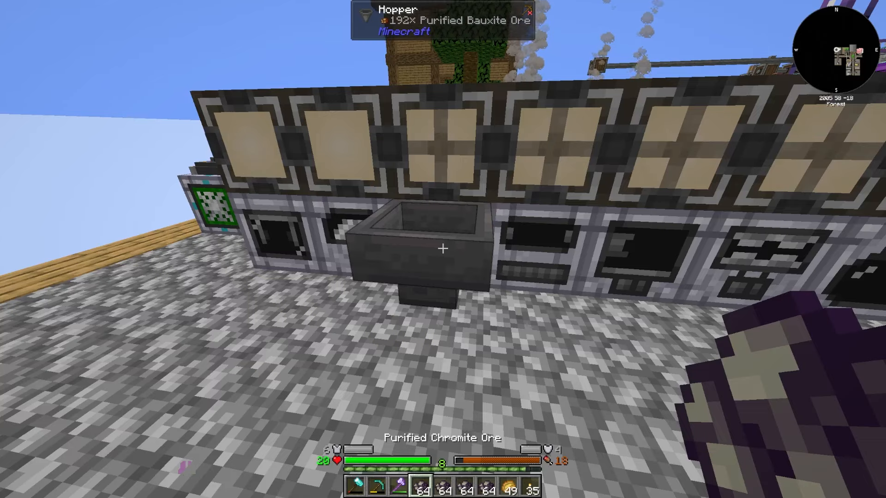
{"action": "mouse_move", "coordinate": [443, 248]}
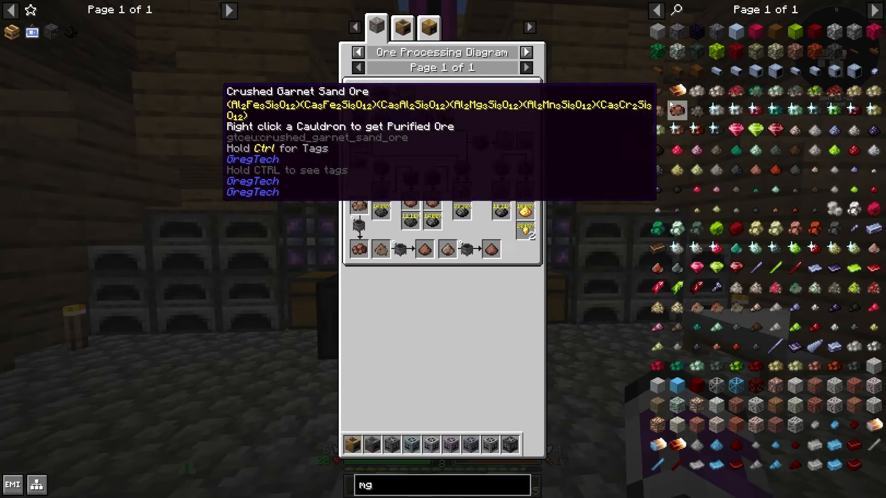
{"action": "mouse_move", "coordinate": [445, 119]}
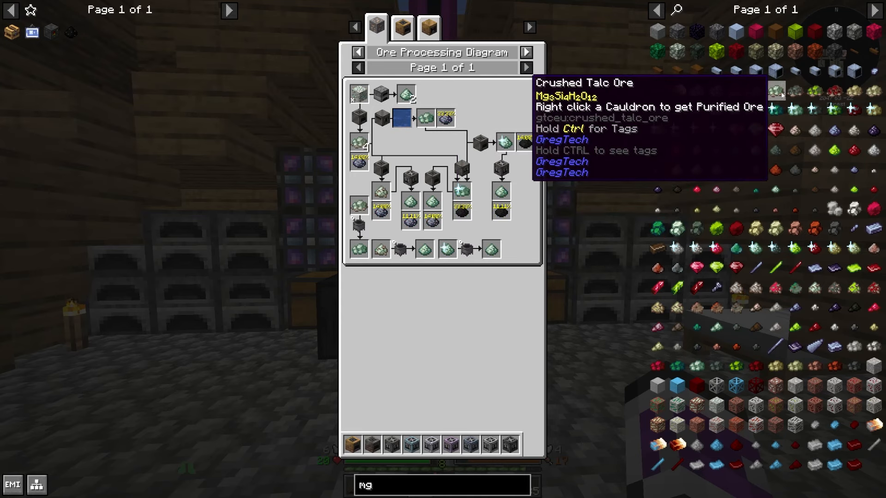
{"action": "mouse_move", "coordinate": [649, 116]}
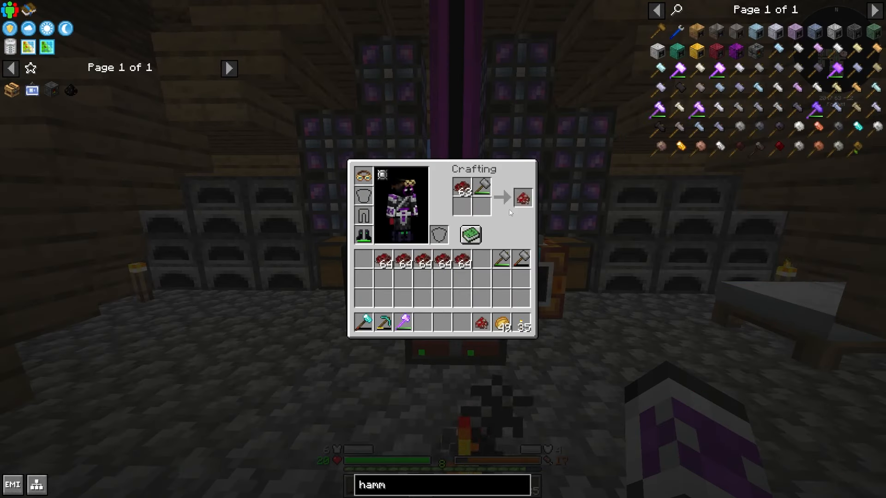
- Check the Centrifuge recipe, then search the ME terminal for titanium items showing Hot Titanium Ingot craftable
{"action": "left_click", "coordinate": [522, 197]}
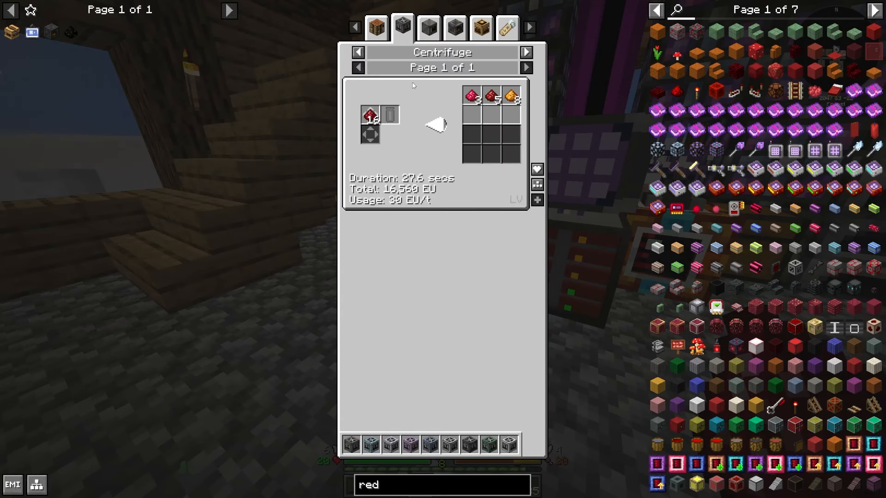
{"action": "key", "text": "Escape"}
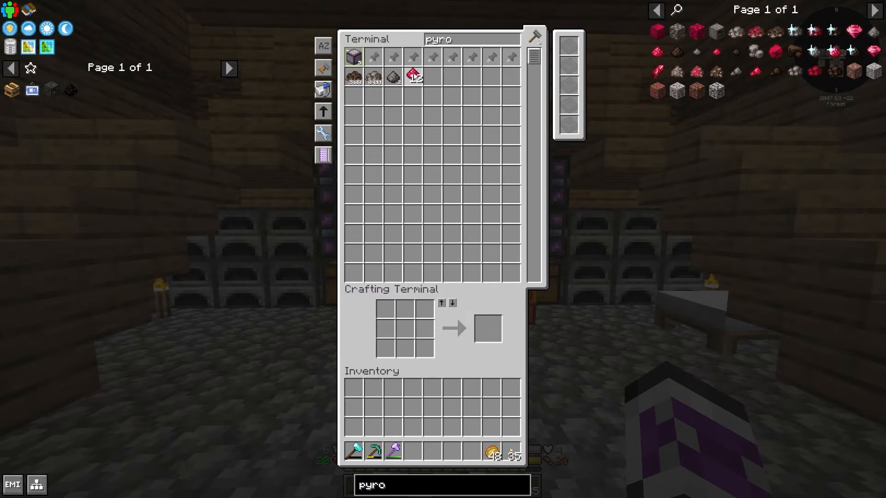
{"action": "left_click", "coordinate": [415, 77]}
{"action": "type", "text": "tit"}
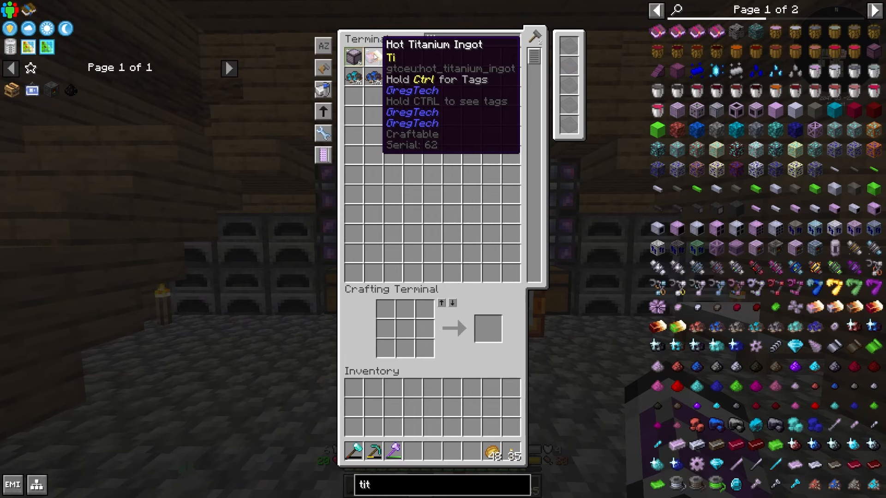
- Leave the magnesium electrolyzer recipe and close the emptied item hopper
{"action": "key", "text": "Escape"}
{"action": "type", "text": "mag"}
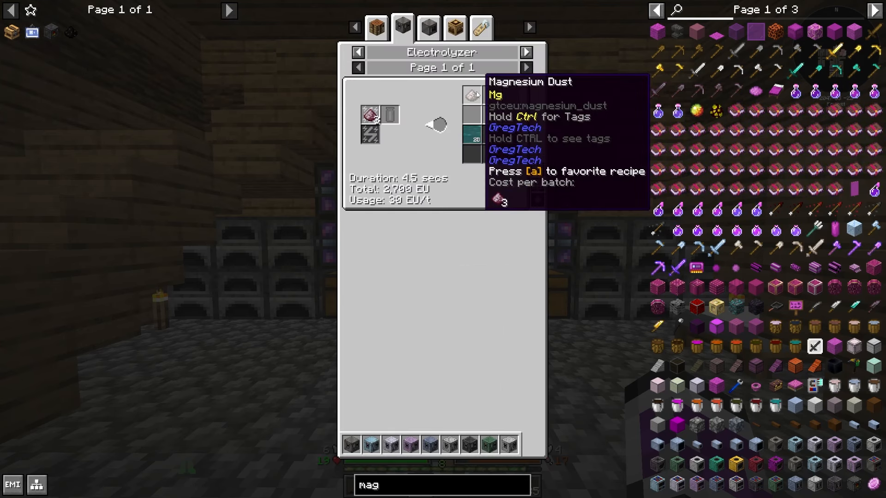
{"action": "mouse_move", "coordinate": [472, 137]}
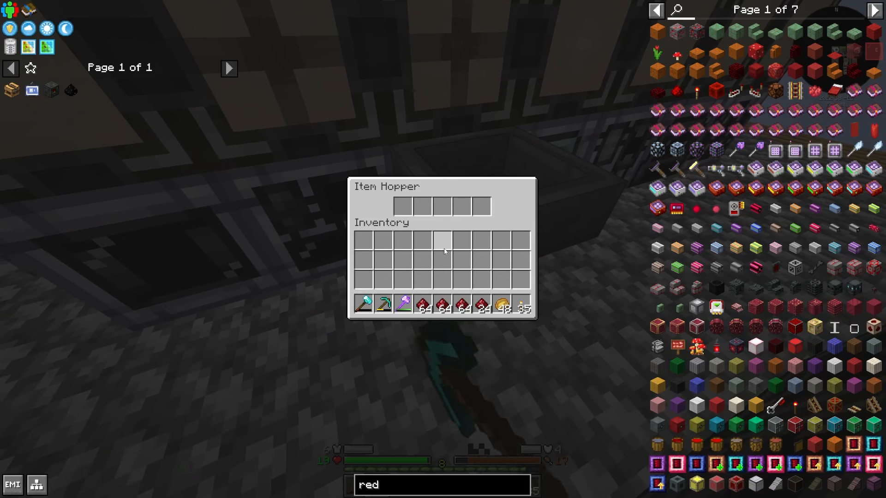
{"action": "key", "text": "Escape"}
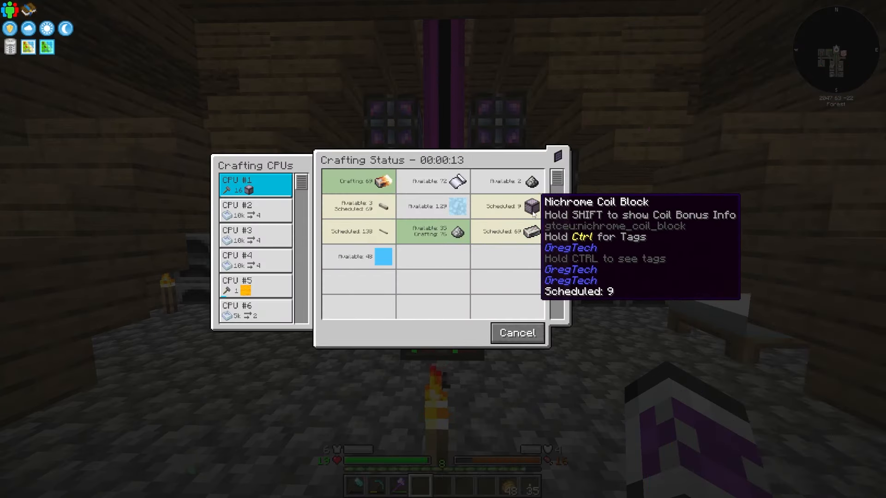
{"action": "mouse_move", "coordinate": [458, 164]}
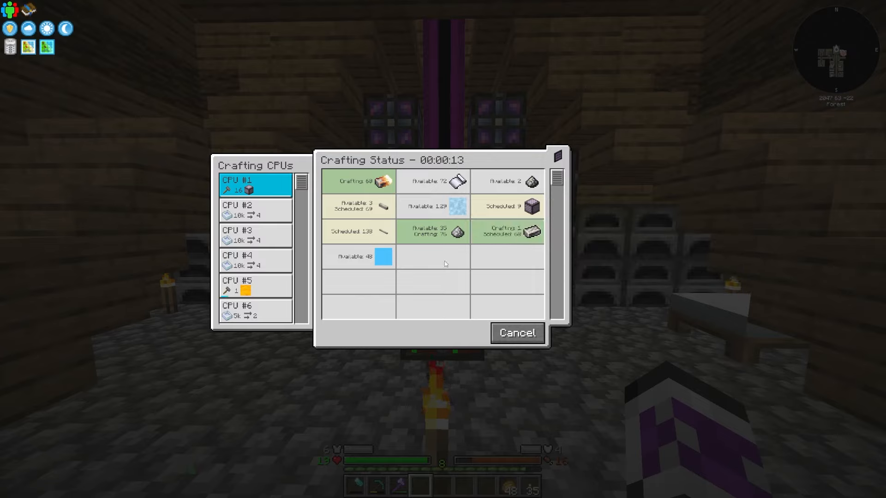
{"action": "left_click", "coordinate": [515, 333]}
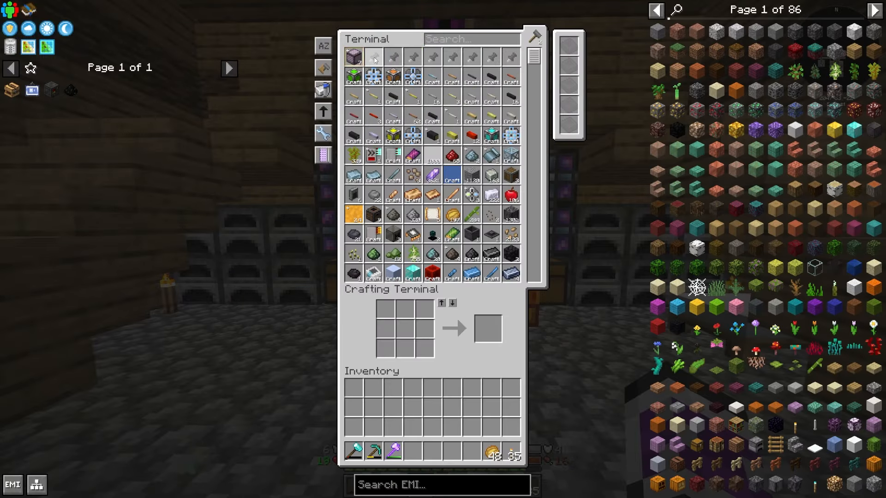
{"action": "key", "text": "Escape"}
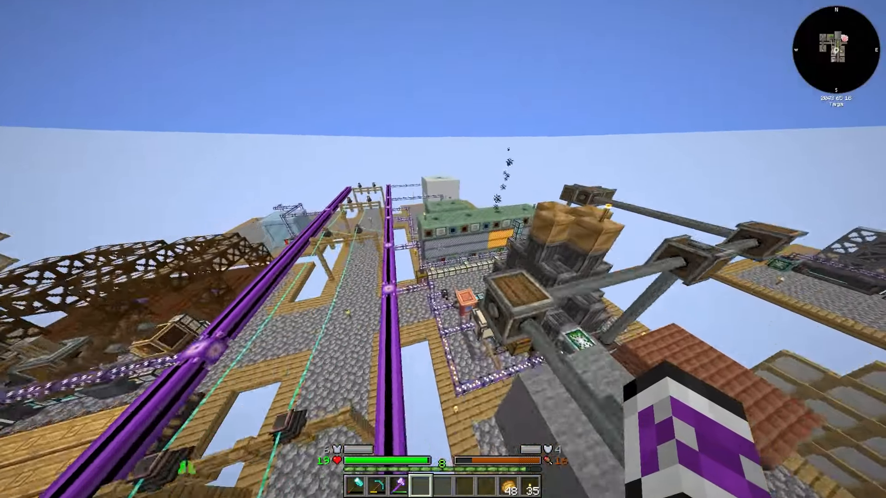
{"action": "mouse_move", "coordinate": [443, 249]}
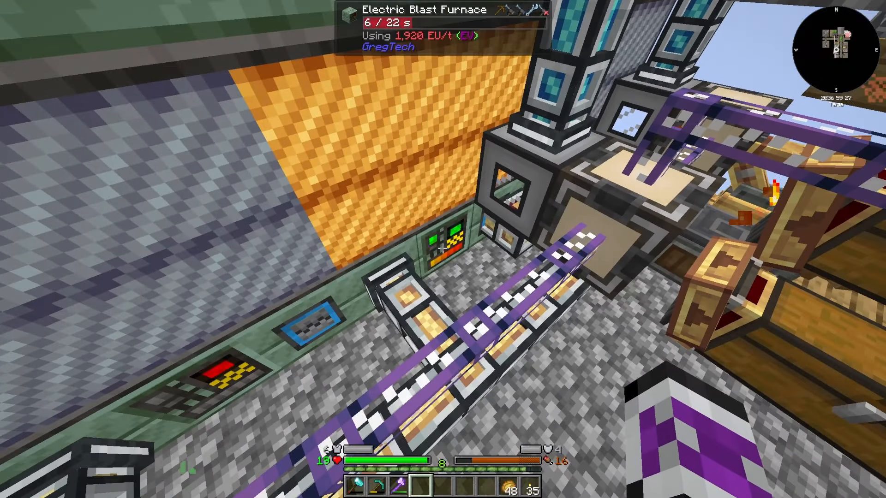
{"action": "mouse_move", "coordinate": [442, 249]}
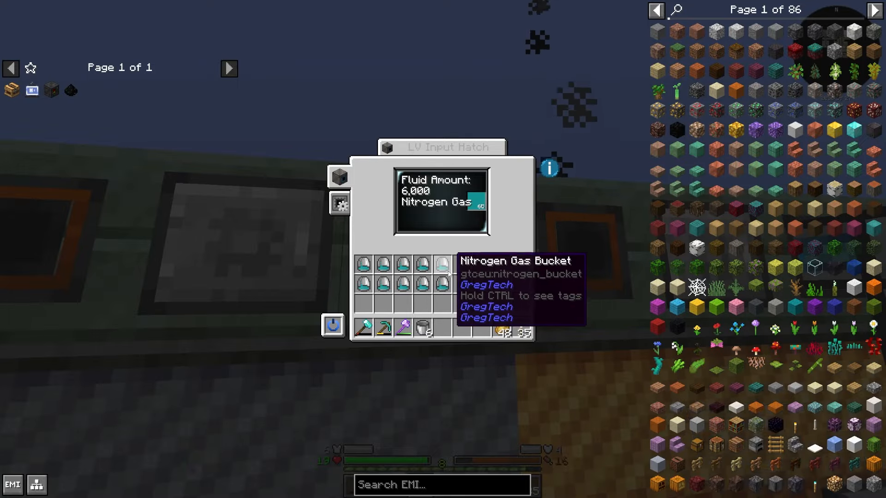
{"action": "key", "text": "Escape"}
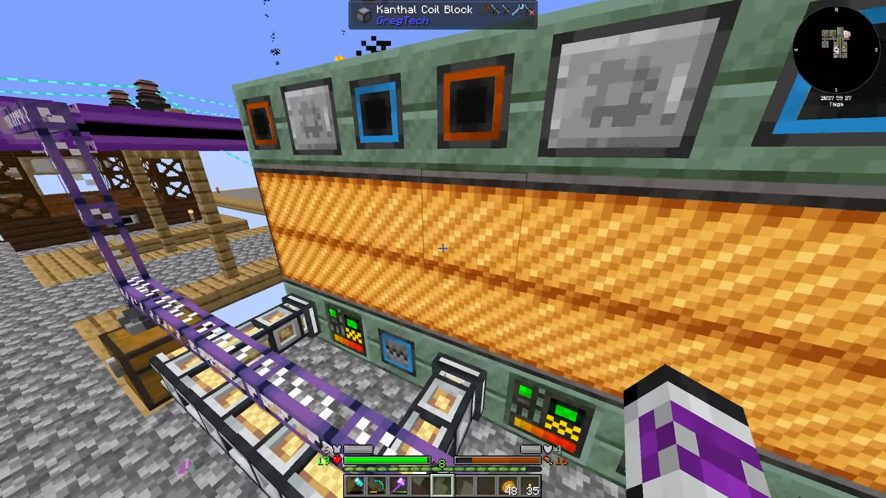
{"action": "mouse_move", "coordinate": [443, 249]}
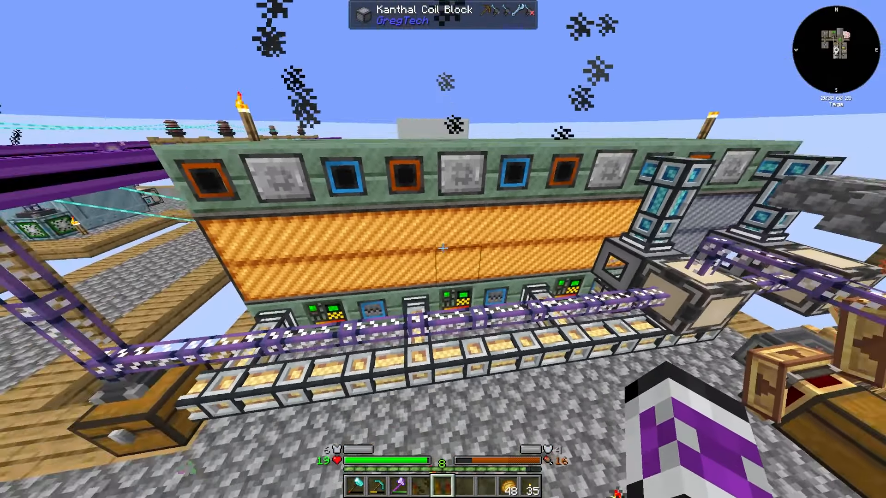
{"action": "mouse_move", "coordinate": [443, 249]}
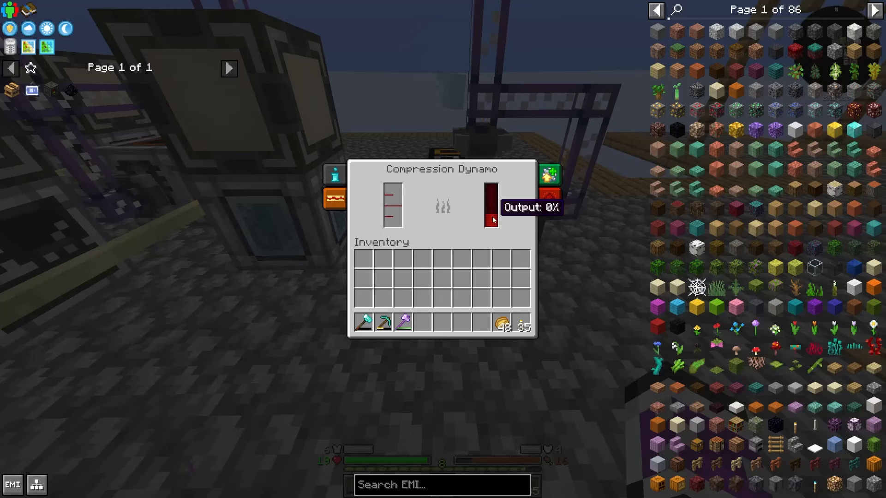
{"action": "key", "text": "Escape"}
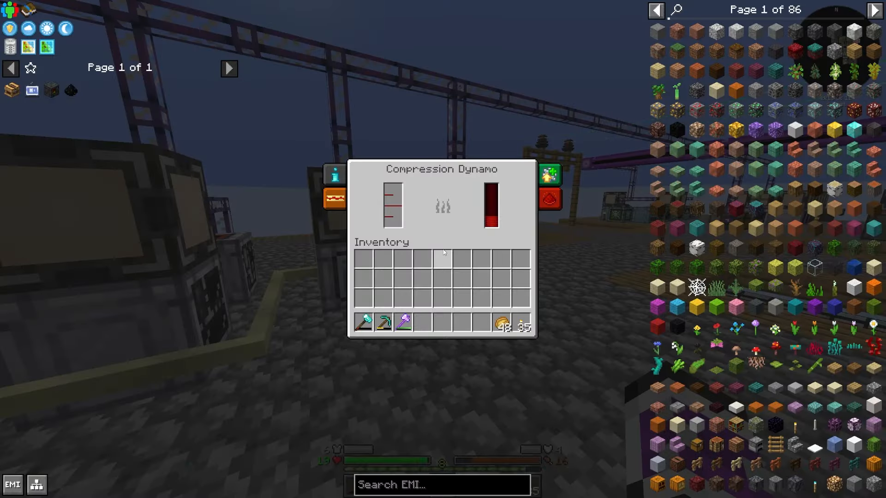
{"action": "key", "text": "Escape"}
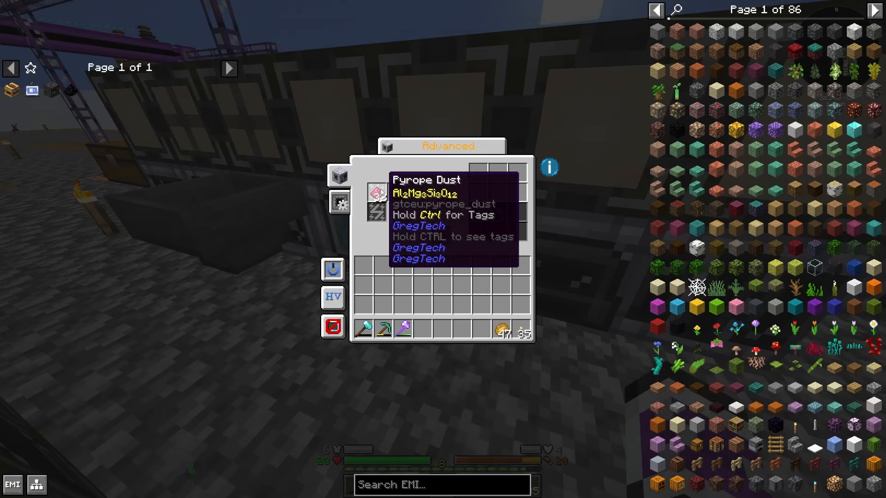
{"action": "key", "text": "Escape"}
{"action": "type", "text": "chr"}
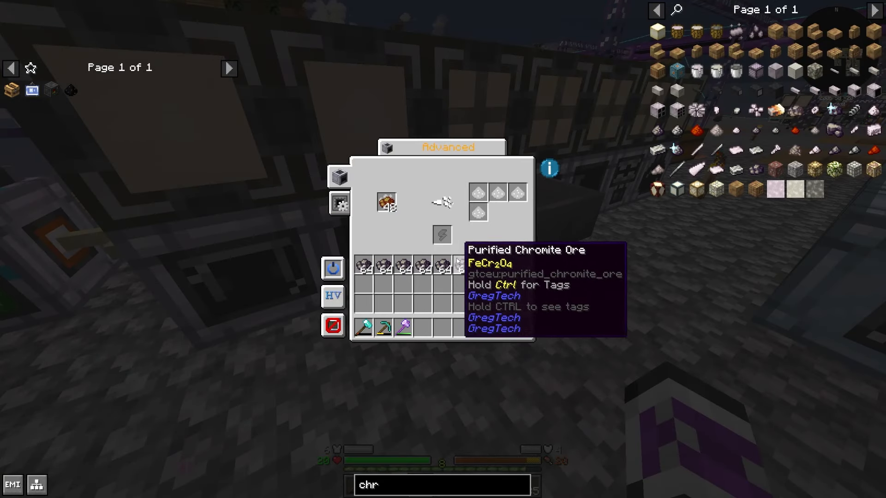
{"action": "key", "text": "Escape"}
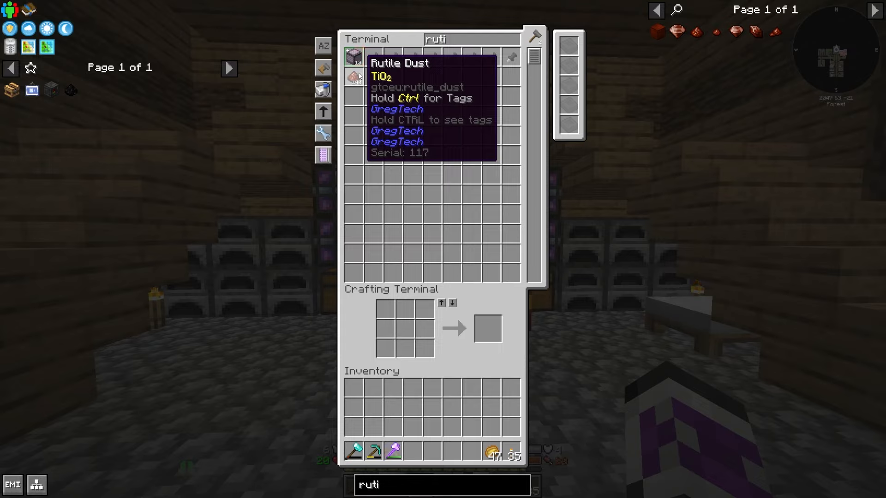
{"action": "mouse_move", "coordinate": [426, 97]}
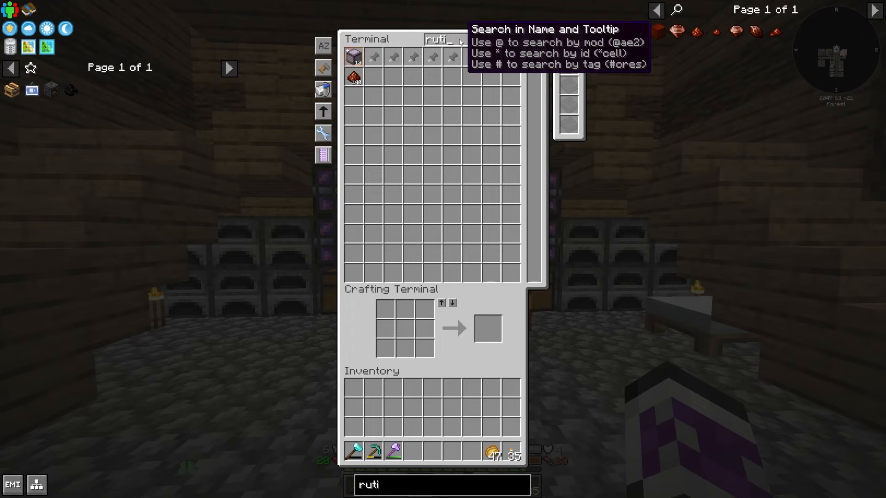
{"action": "key", "text": "Backspace"}
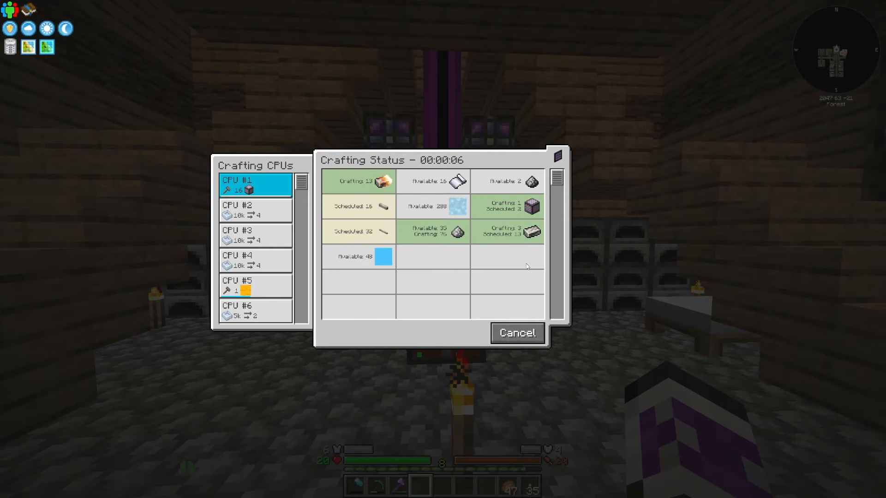
- Close the crafting status overview after checking the nichrome production run
{"action": "key", "text": "Escape"}
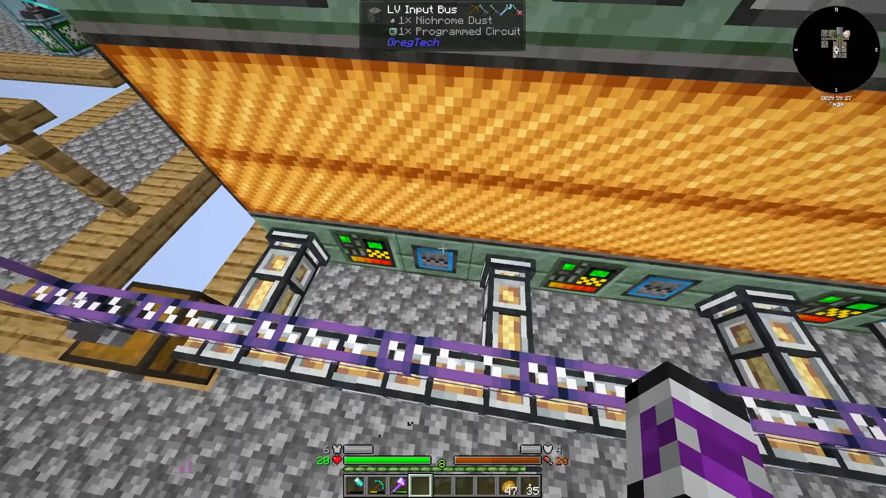
{"action": "mouse_move", "coordinate": [442, 249]}
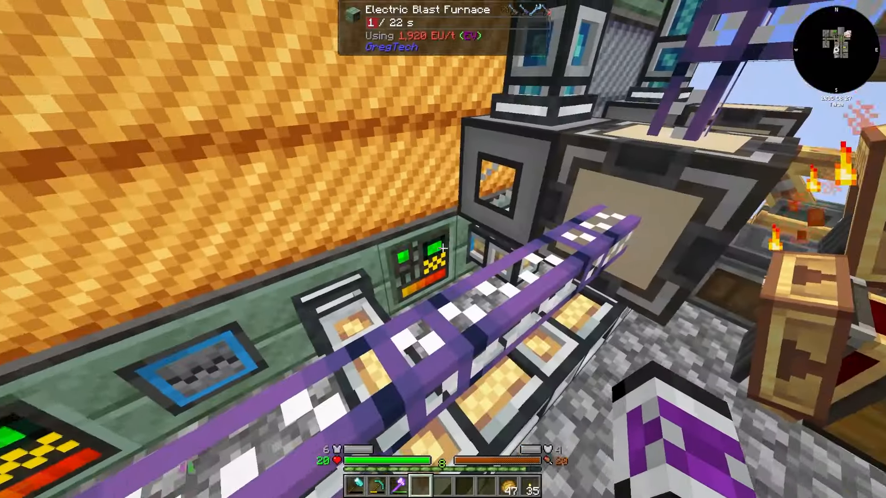
{"action": "mouse_move", "coordinate": [442, 249]}
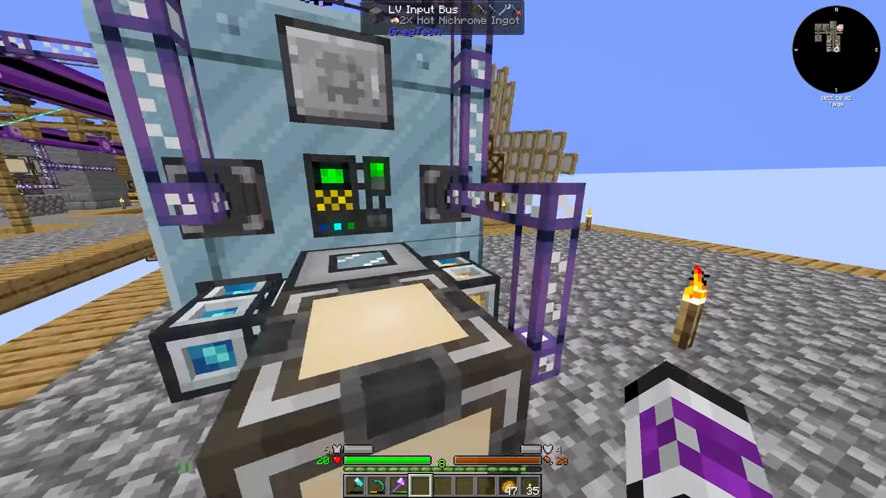
{"action": "mouse_move", "coordinate": [443, 249]}
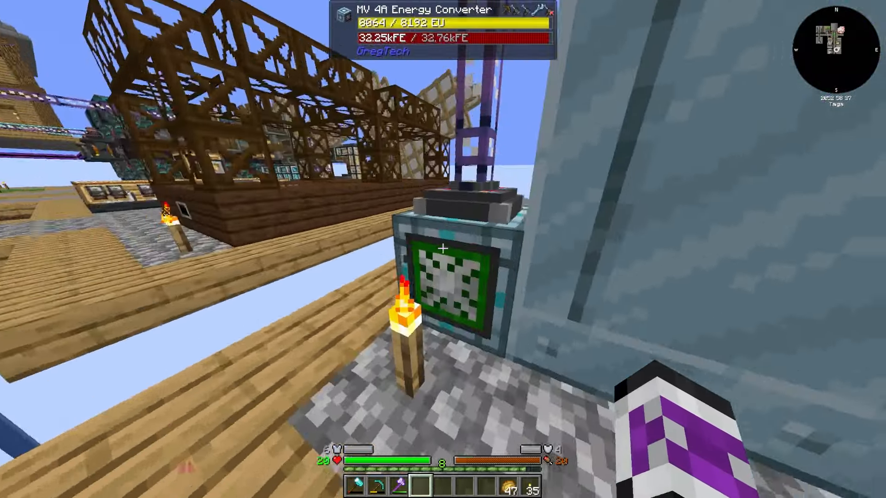
{"action": "mouse_move", "coordinate": [442, 249]}
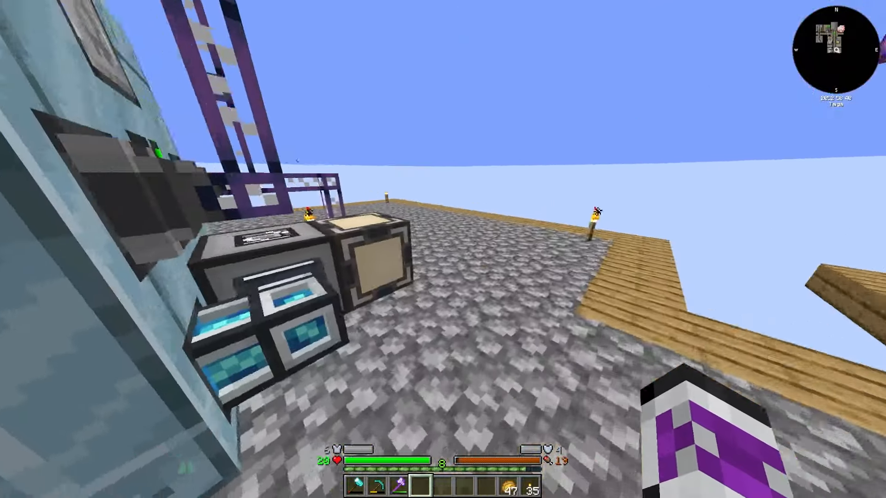
{"action": "mouse_move", "coordinate": [443, 249]}
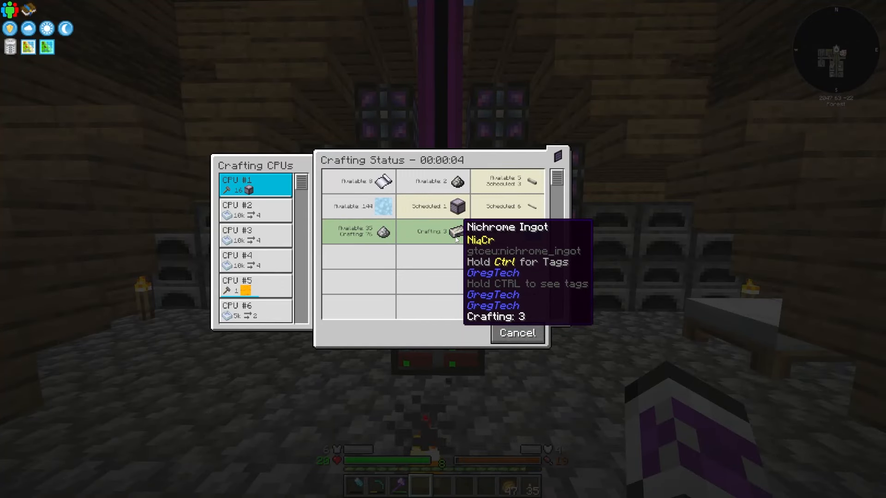
{"action": "mouse_move", "coordinate": [425, 257]}
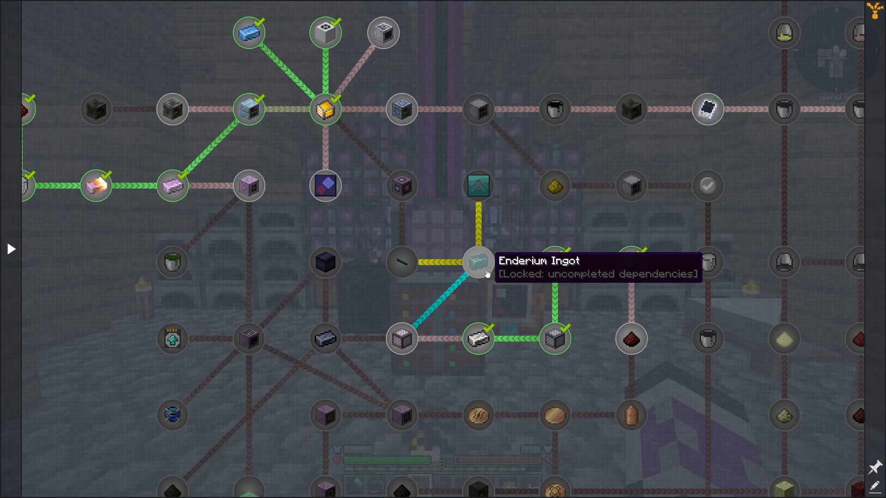
- Look up Enderium Ingot recipes in EMI across the blast furnace and freezer categories
{"action": "left_click", "coordinate": [477, 263]}
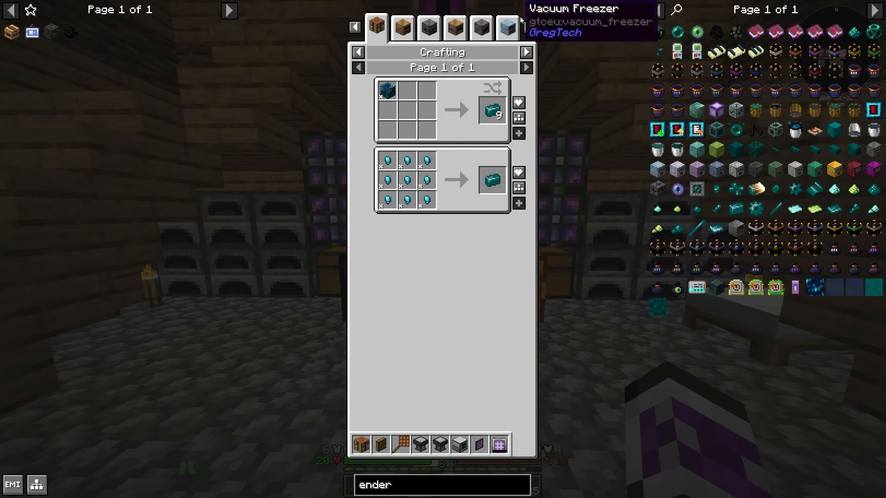
{"action": "left_click", "coordinate": [504, 26]}
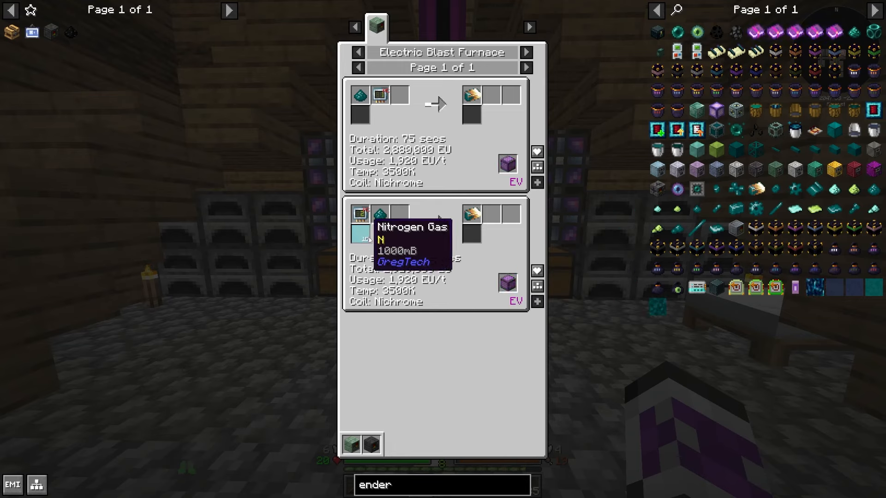
{"action": "mouse_move", "coordinate": [378, 213]}
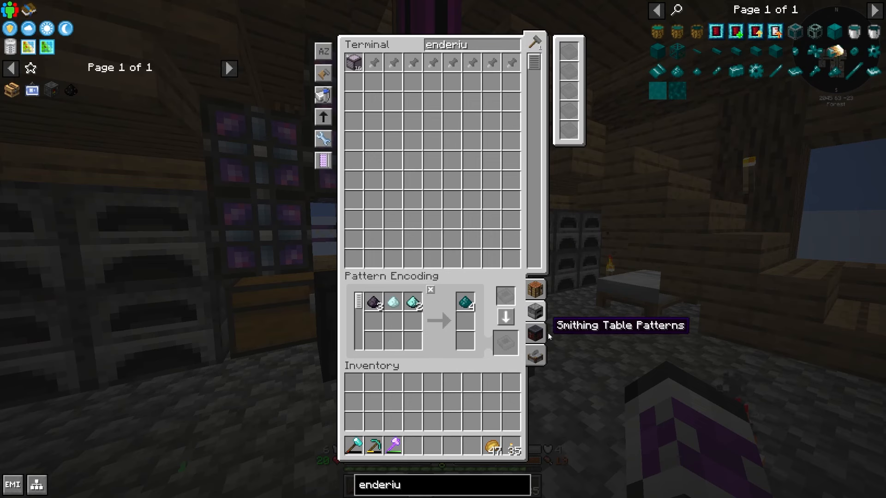
{"action": "mouse_move", "coordinate": [507, 341]}
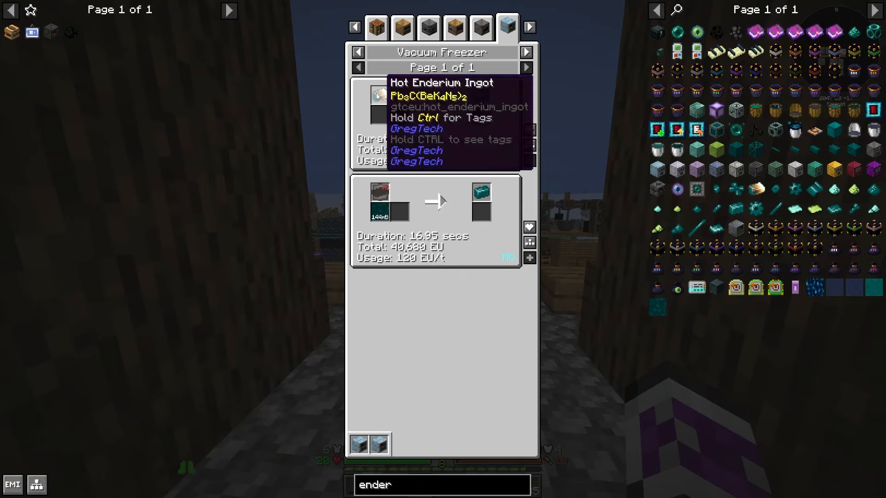
{"action": "key", "text": "Escape"}
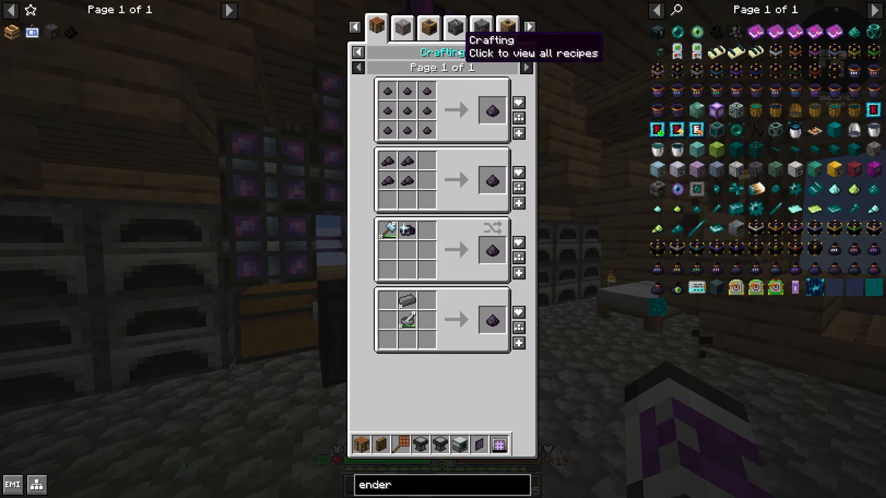
{"action": "mouse_move", "coordinate": [506, 27]}
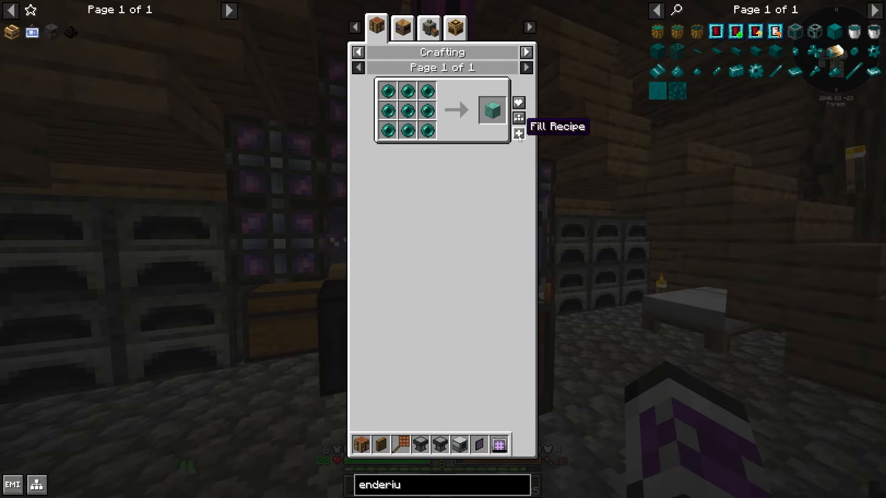
- Fill the nine-item recipe into the pattern terminal and encode the Hot Enderium Ingot pattern
{"action": "left_click", "coordinate": [517, 134]}
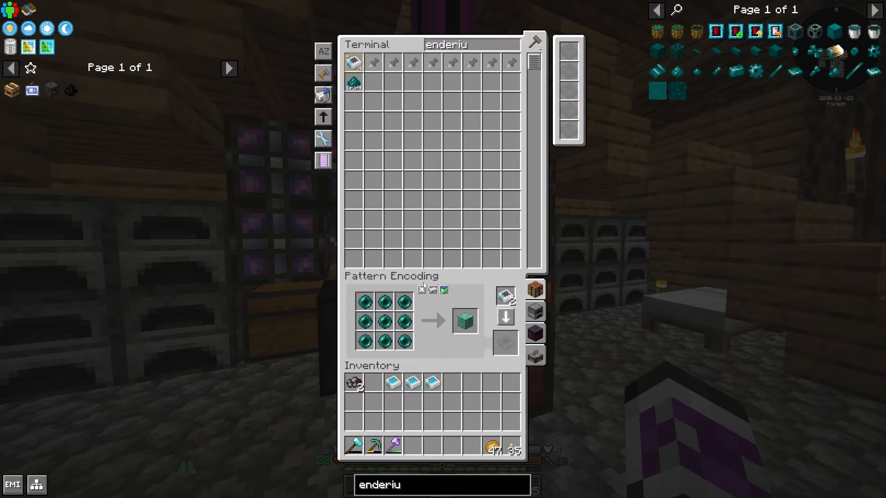
{"action": "left_click", "coordinate": [504, 343]}
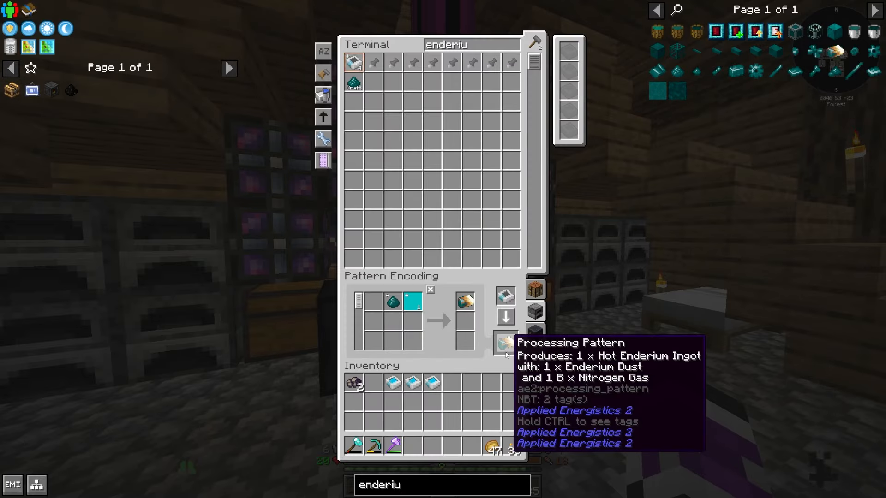
{"action": "mouse_move", "coordinate": [736, 70]}
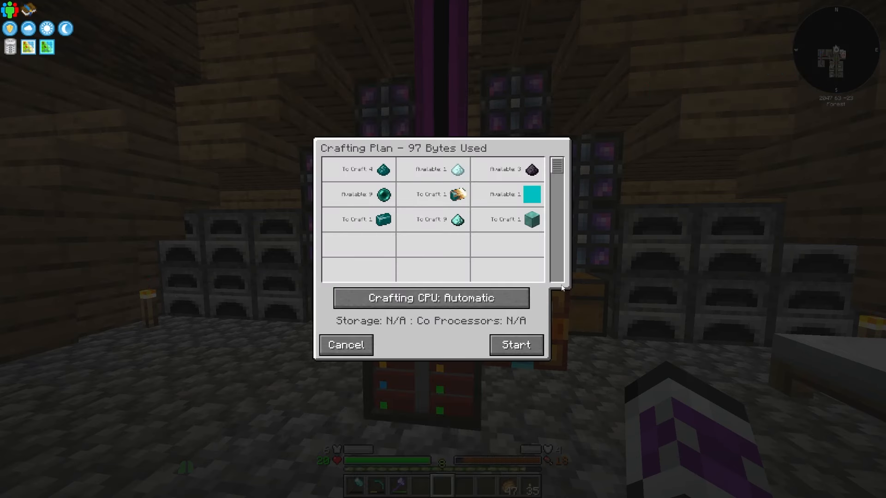
- Start two Enderium autocrafting jobs from the Crafting Plan
{"action": "left_click", "coordinate": [515, 344]}
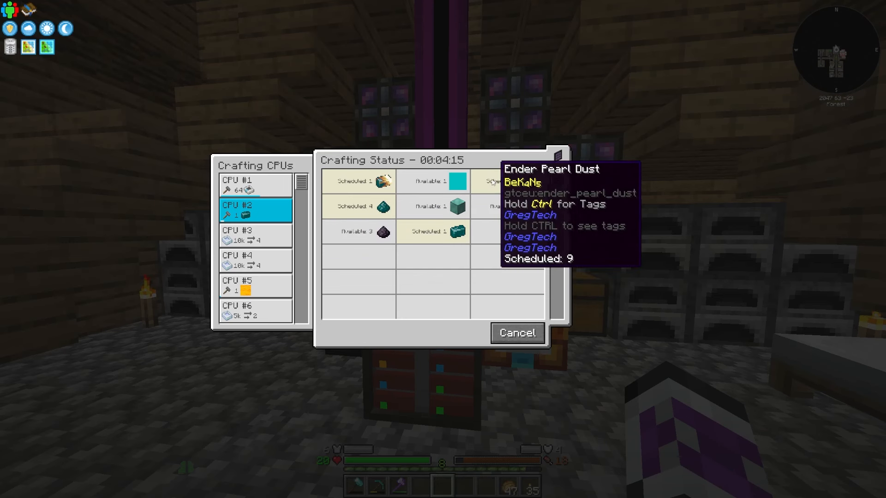
{"action": "left_click", "coordinate": [254, 184]}
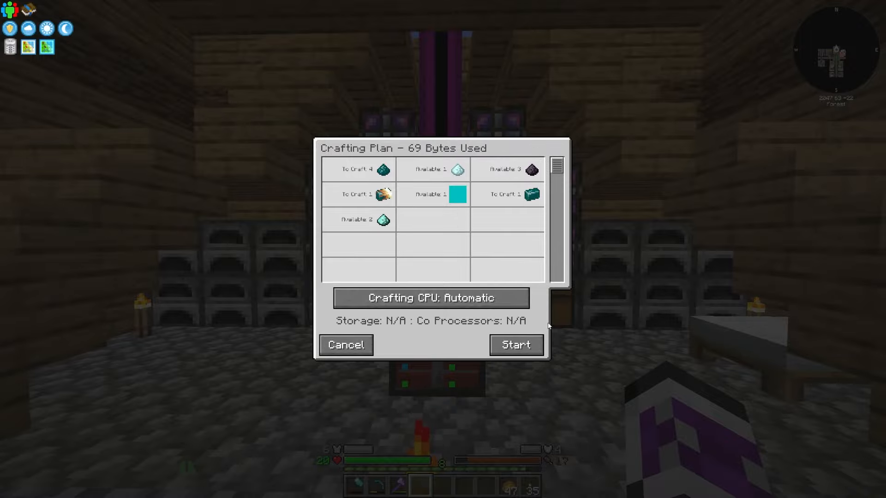
{"action": "left_click", "coordinate": [514, 344]}
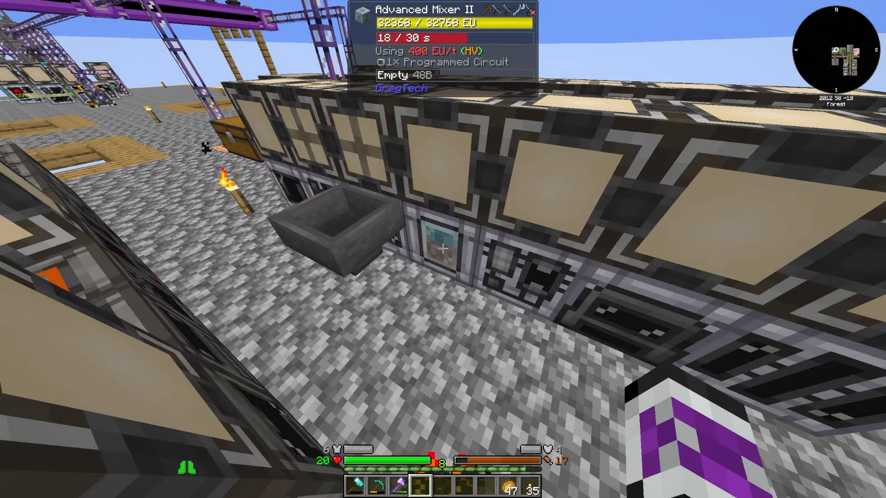
{"action": "mouse_move", "coordinate": [442, 249]}
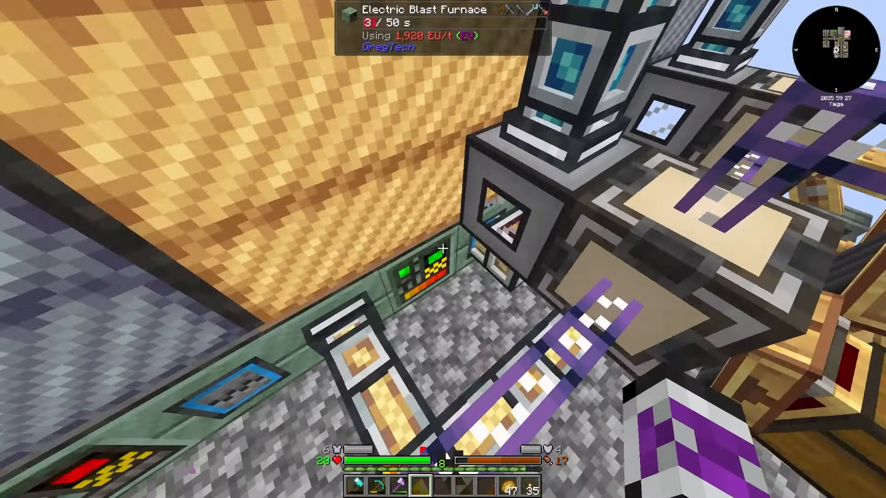
{"action": "mouse_move", "coordinate": [443, 249]}
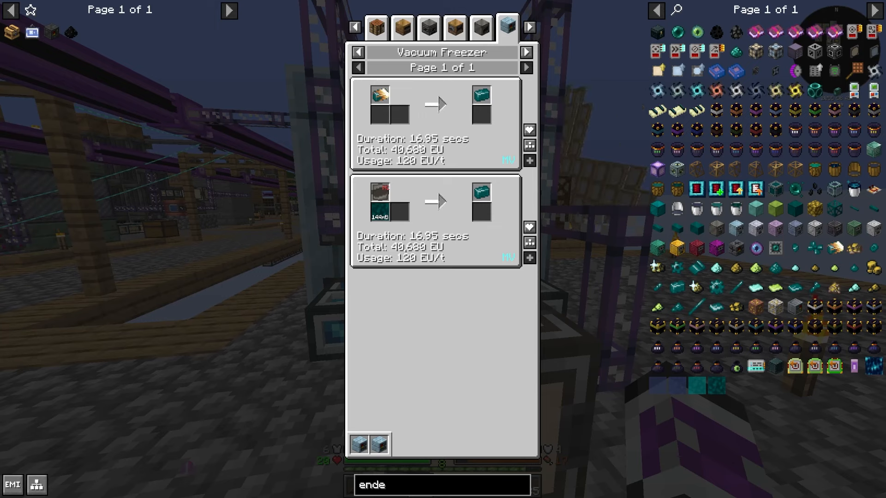
- Leave the enderium recipe view, then request an Enderium Ingot from the ME terminal and confirm the amount
{"action": "key", "text": "Escape"}
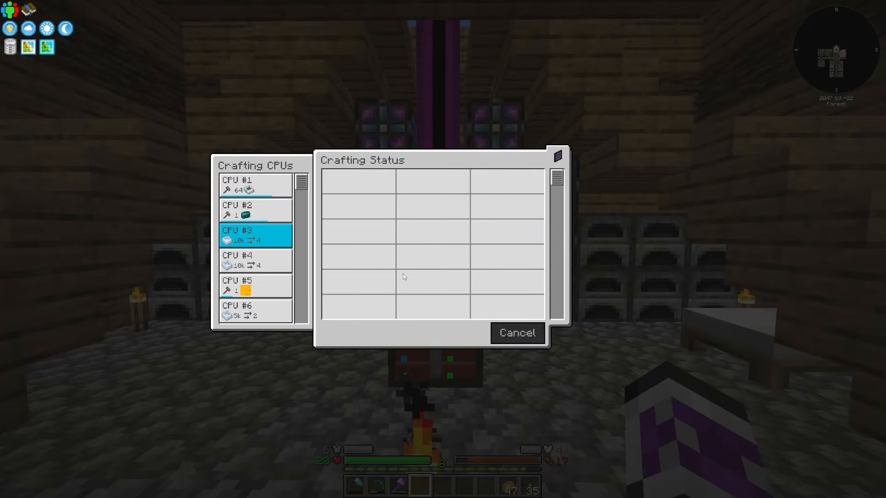
{"action": "left_click", "coordinate": [516, 333]}
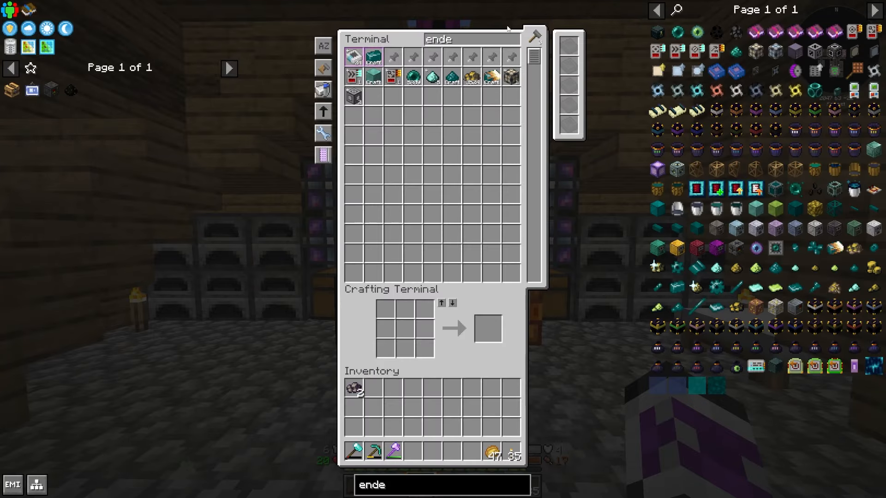
{"action": "key", "text": "Escape"}
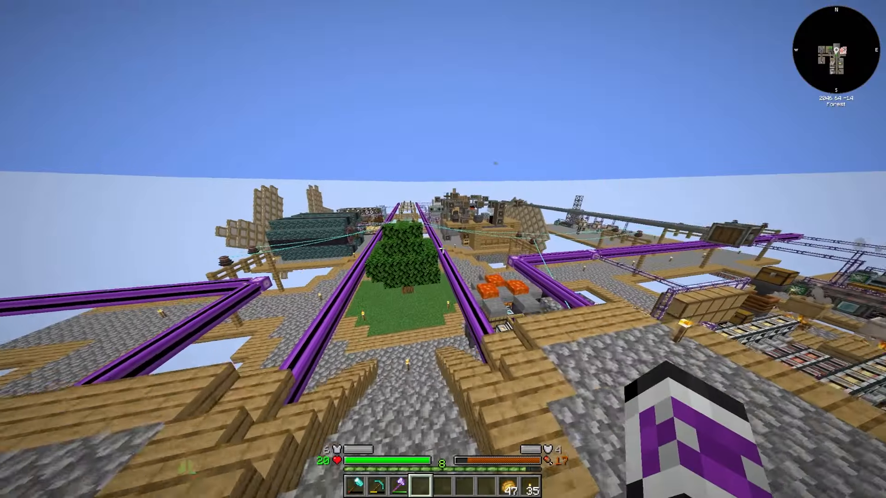
{"action": "mouse_move", "coordinate": [442, 249]}
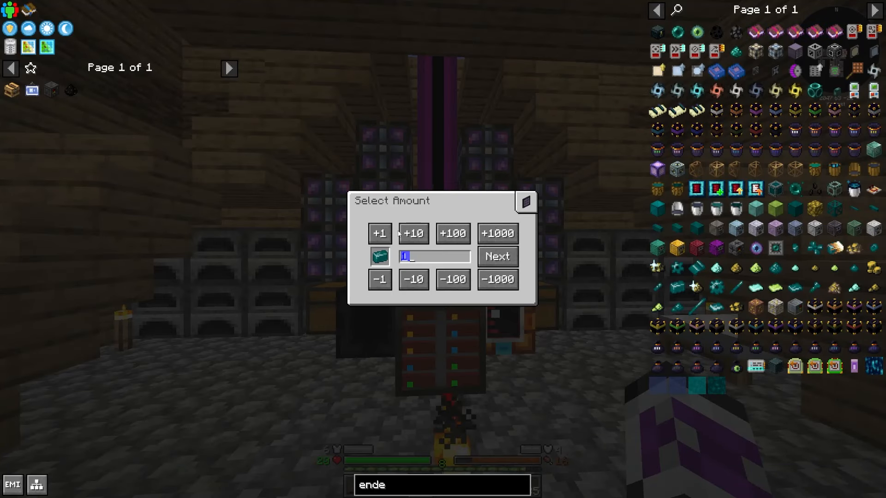
{"action": "left_click", "coordinate": [497, 257]}
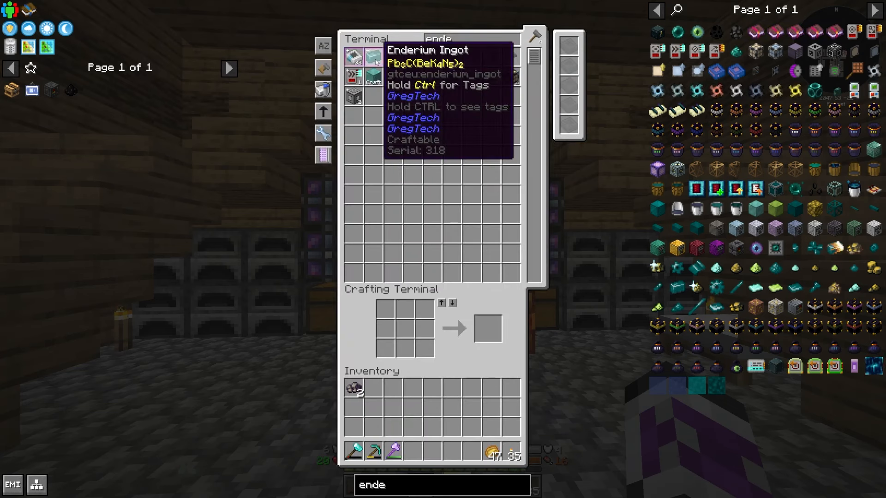
{"action": "mouse_move", "coordinate": [534, 35]}
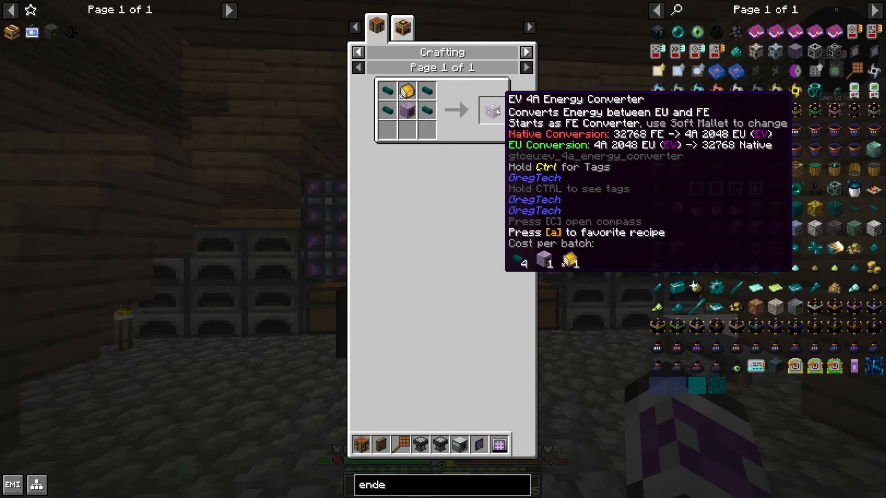
{"action": "mouse_move", "coordinate": [406, 89]}
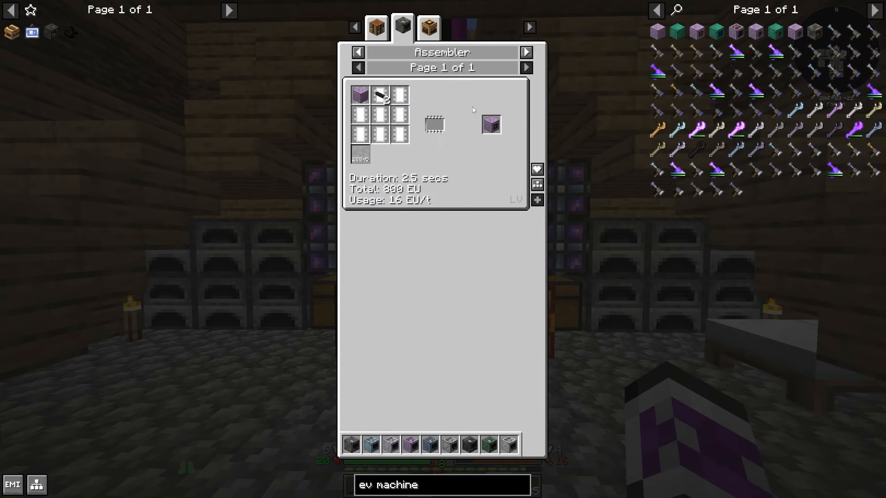
{"action": "mouse_move", "coordinate": [358, 95]}
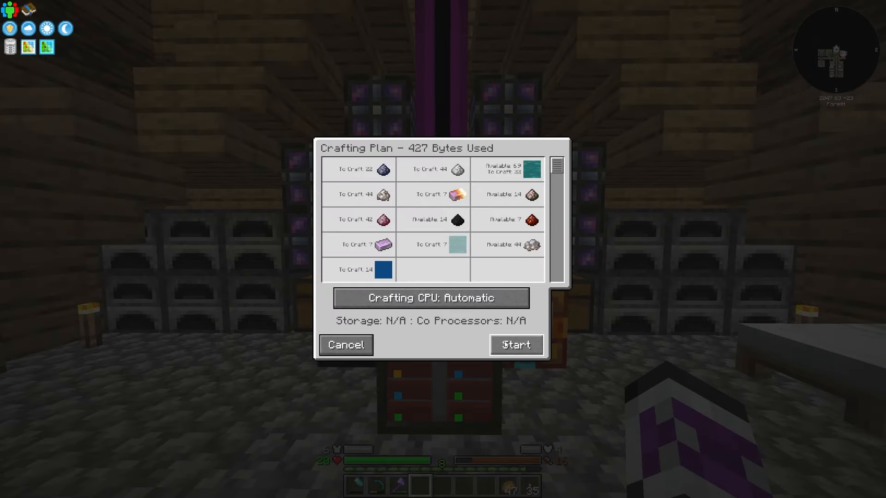
- Start the Crafting Plan job for the EV 4A Energy Converter's parts
{"action": "left_click", "coordinate": [515, 344]}
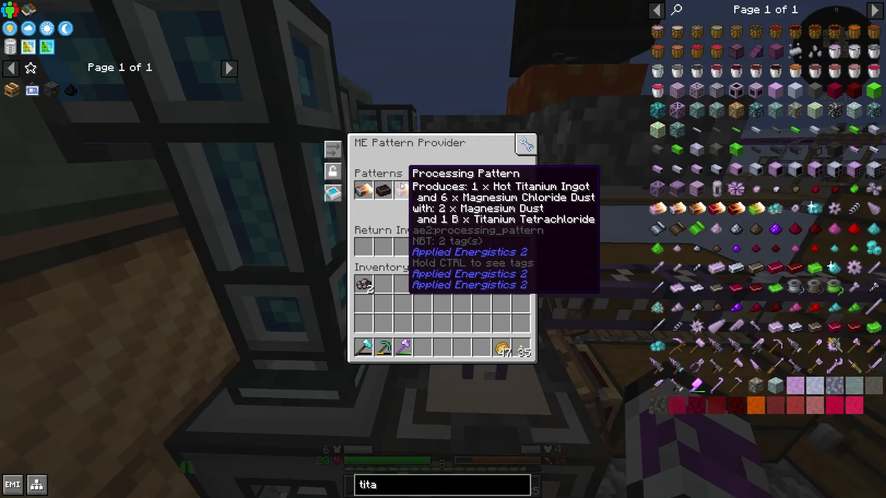
- Close the titanium pattern provider and the storage terminal
{"action": "key", "text": "Escape"}
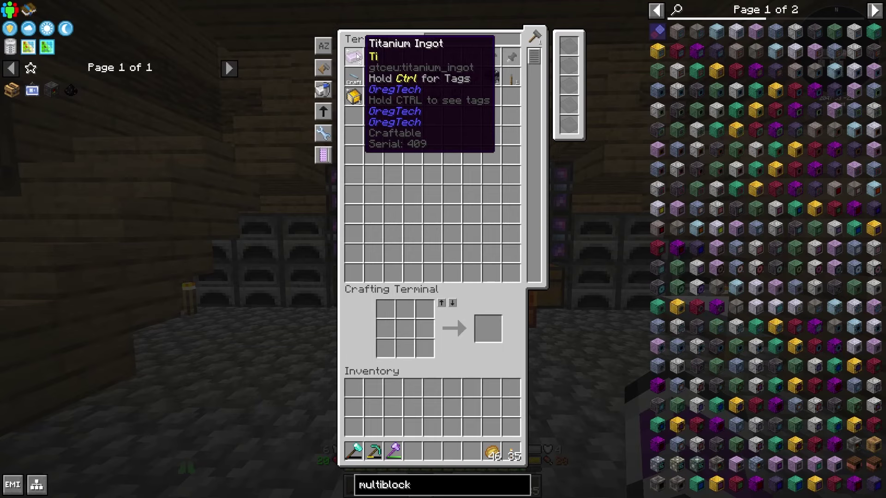
{"action": "key", "text": "Escape"}
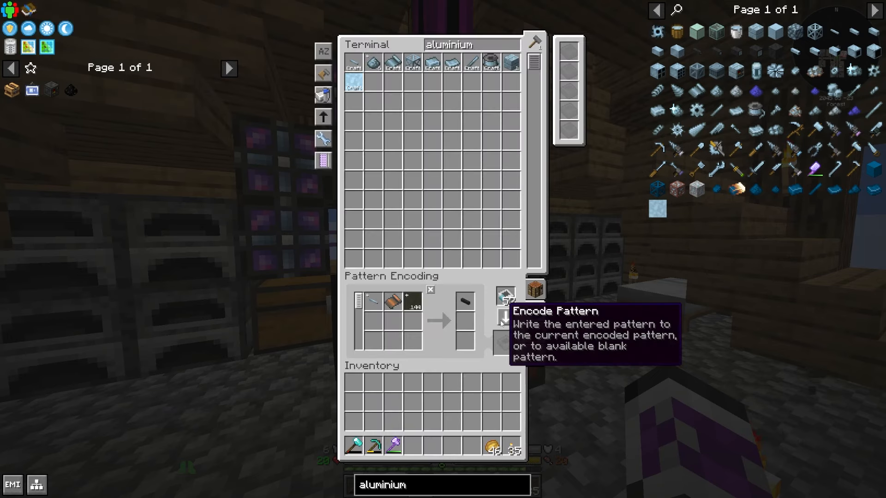
{"action": "mouse_move", "coordinate": [394, 302]}
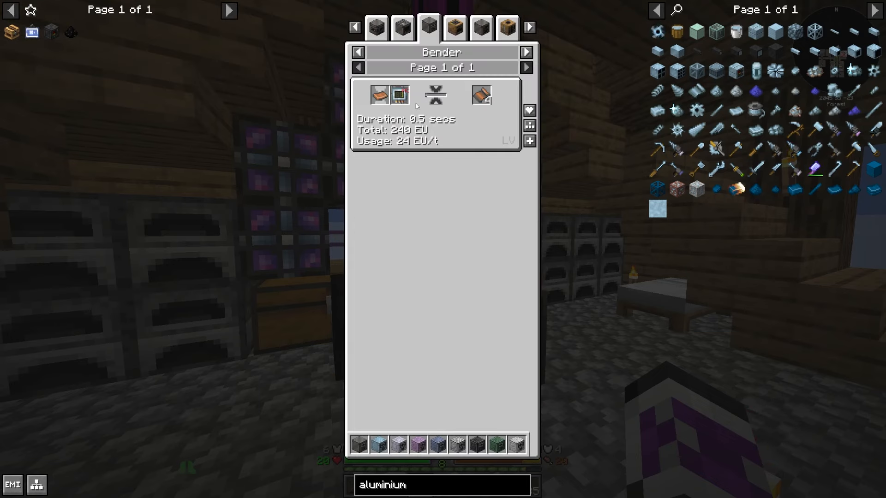
{"action": "mouse_move", "coordinate": [480, 94]}
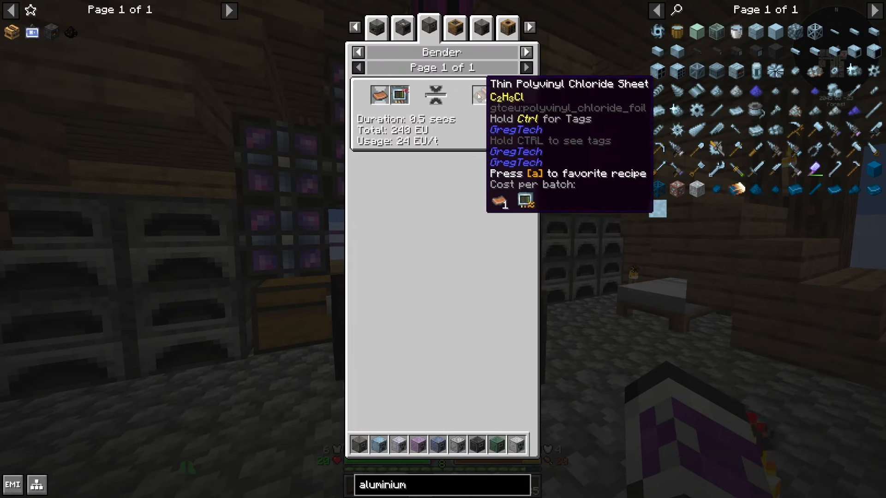
- Follow the recipe chain from PVC ingot through dust and macerator to liquid polyvinyl chloride in the Chemical Reactor
{"action": "left_click", "coordinate": [401, 27]}
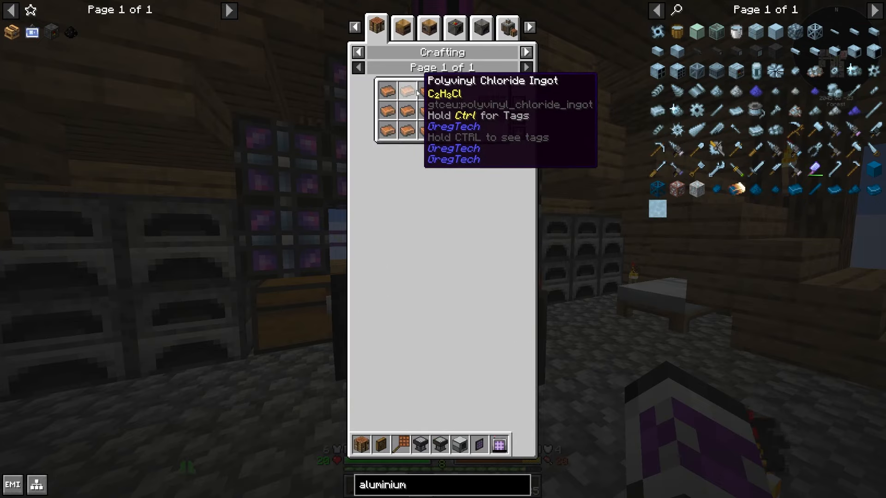
{"action": "left_click", "coordinate": [427, 27]}
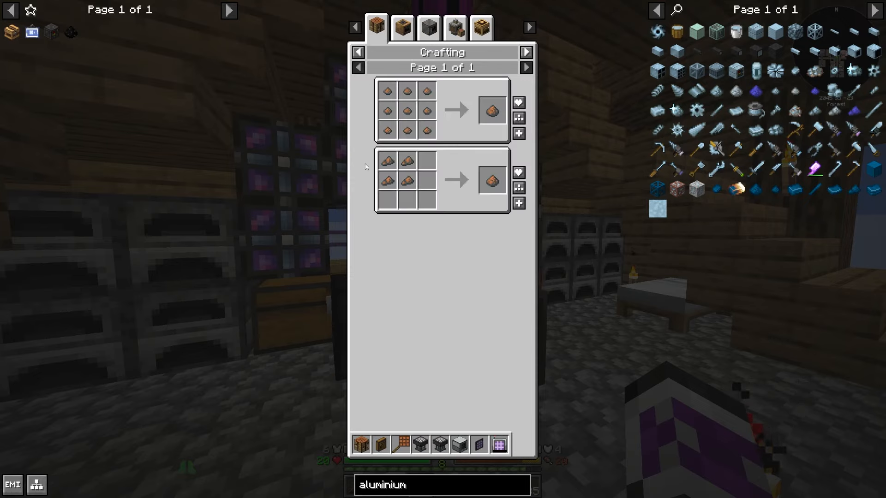
{"action": "left_click", "coordinate": [400, 27]}
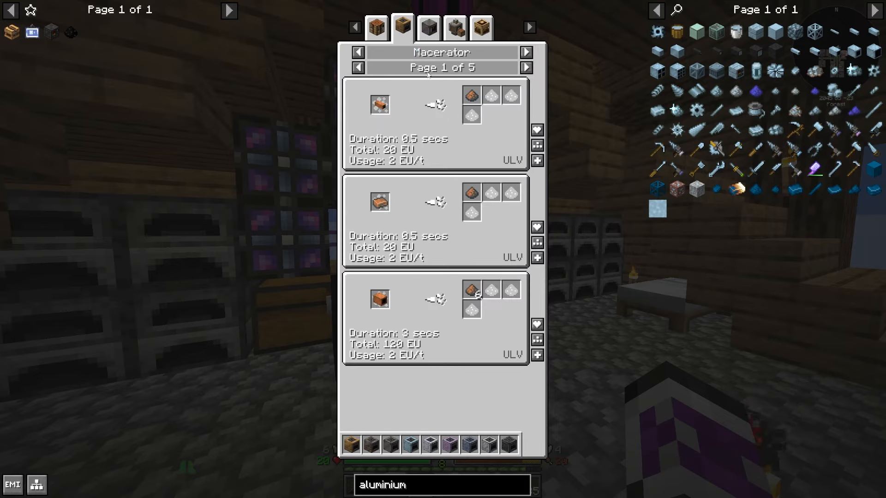
{"action": "left_click", "coordinate": [401, 27]}
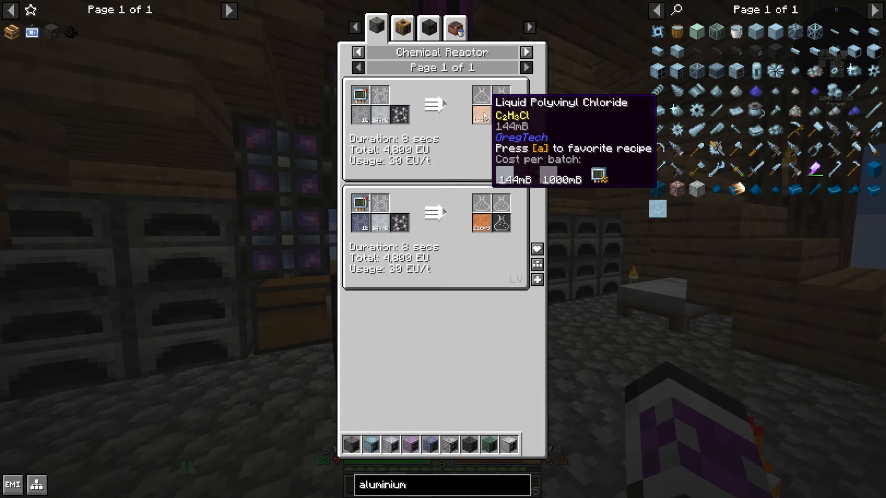
{"action": "mouse_move", "coordinate": [359, 227]}
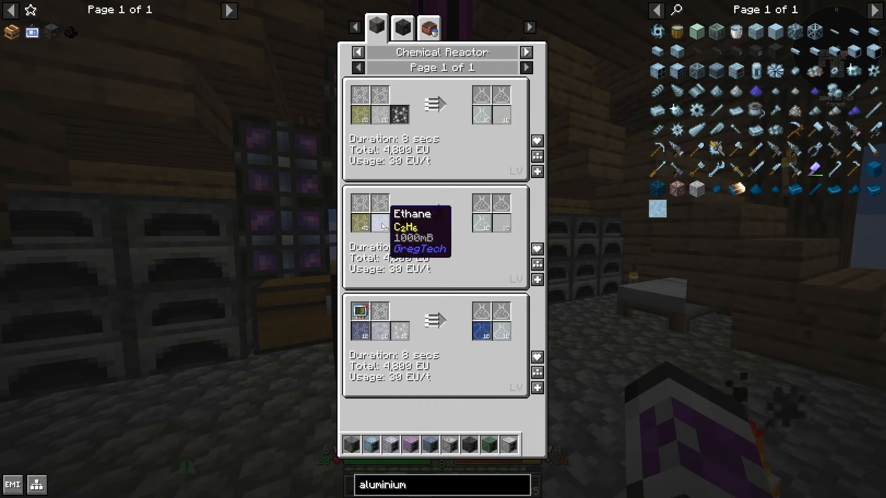
{"action": "mouse_move", "coordinate": [372, 118]}
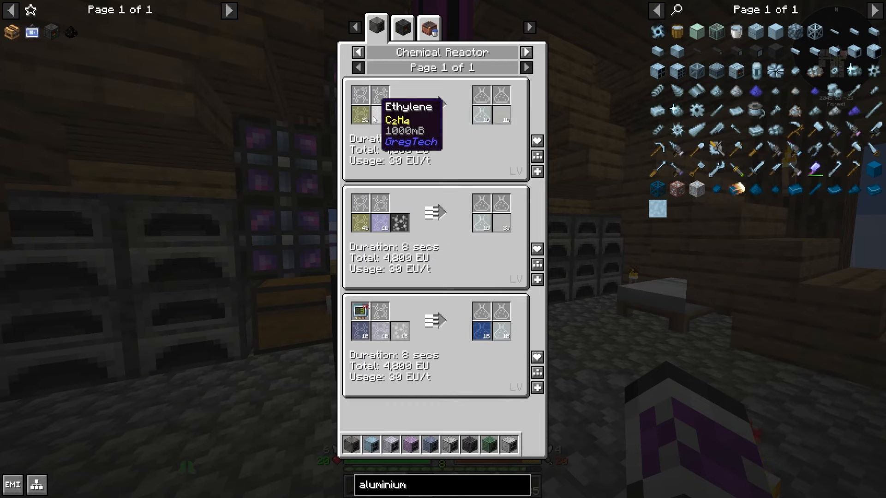
{"action": "mouse_move", "coordinate": [421, 380]}
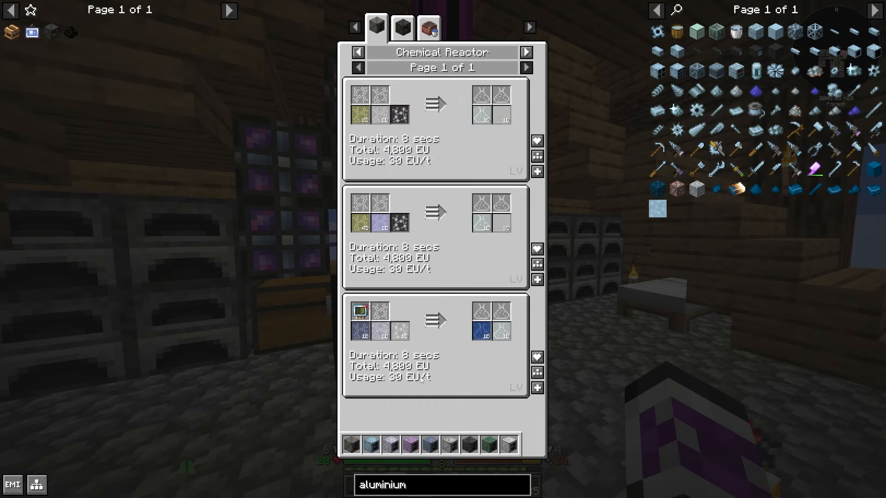
{"action": "mouse_move", "coordinate": [501, 117]}
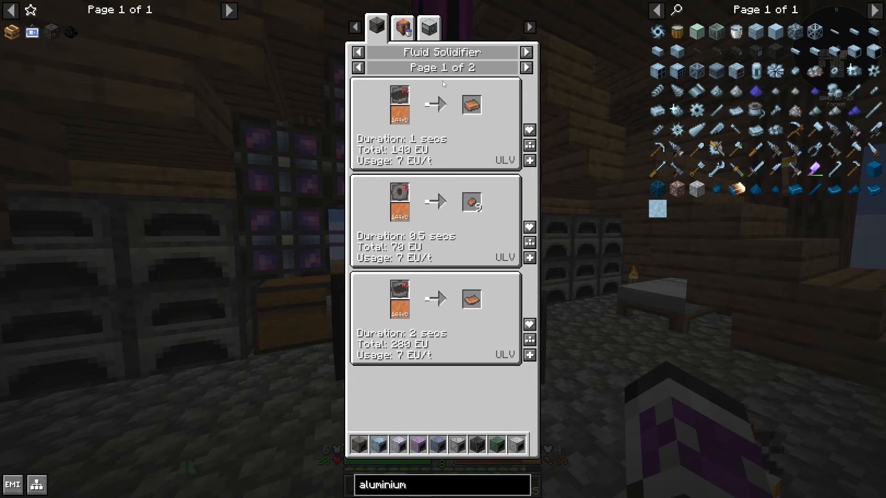
{"action": "mouse_move", "coordinate": [359, 114]}
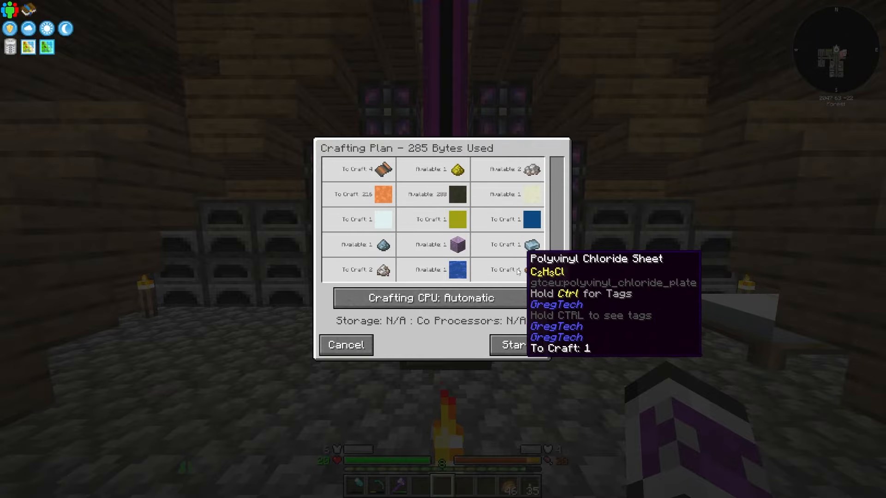
{"action": "mouse_move", "coordinate": [383, 194]}
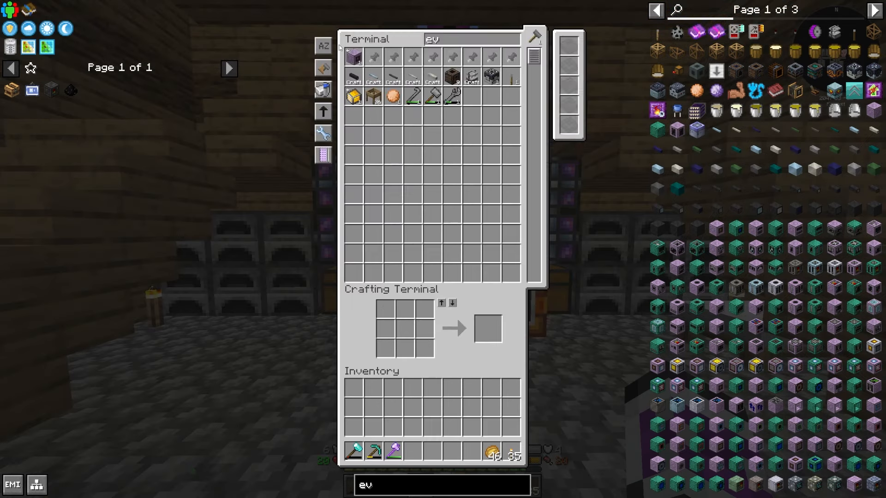
- Search 'ev' in the ME terminal, pull the parts, and craft the EV 4A Energy Converter
{"action": "key", "text": "Escape"}
{"action": "type", "text": "nd"}
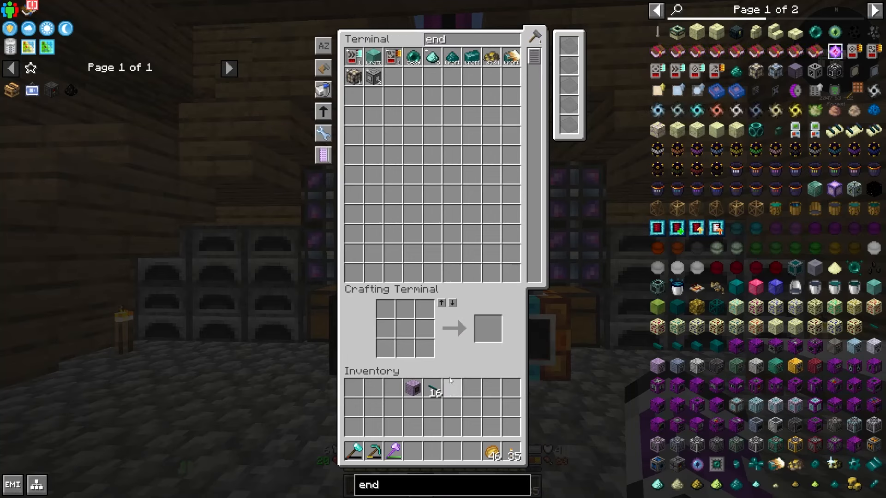
{"action": "mouse_move", "coordinate": [412, 387]}
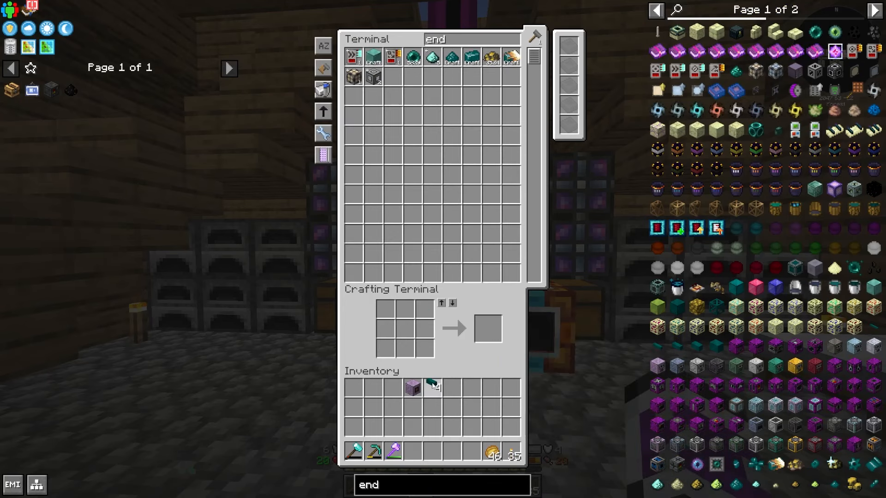
{"action": "type", "text": "ev"}
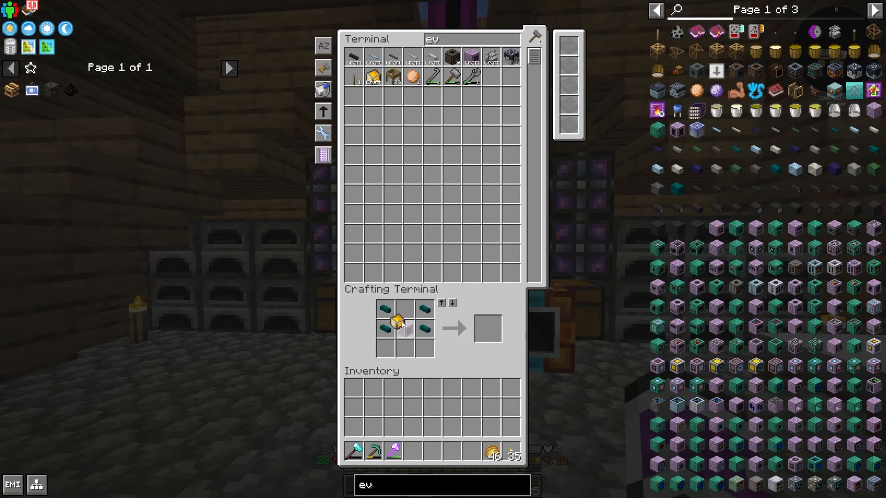
{"action": "mouse_move", "coordinate": [394, 429]}
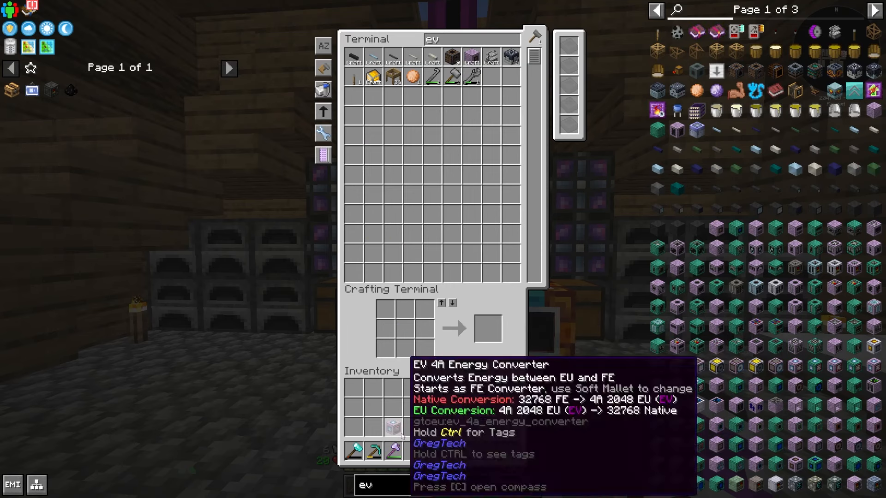
{"action": "key", "text": "Escape"}
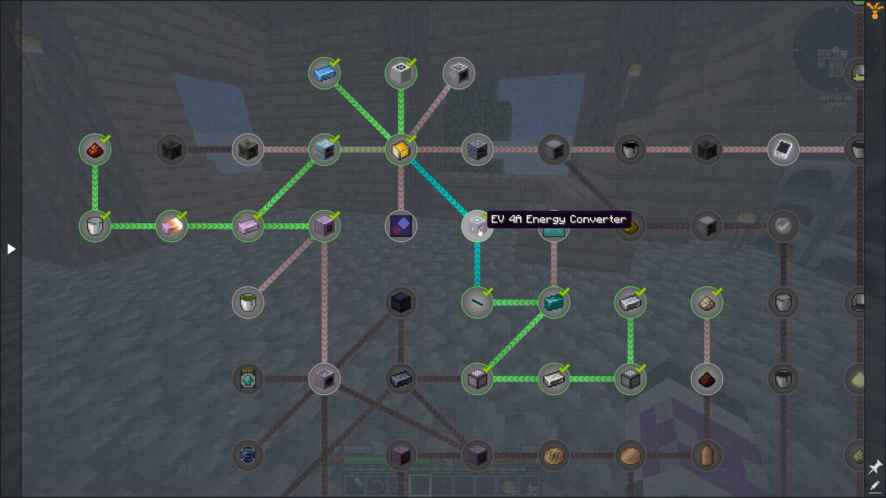
- Scroll down the quest tree past the EV 4A Energy Converter to see the later EV branches
{"action": "scroll", "scroll_direction": "down", "scroll_amount": 3}
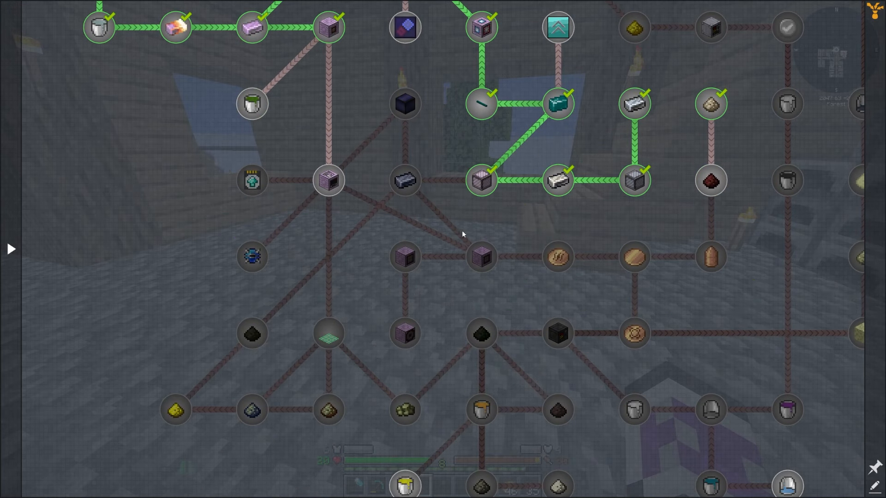
{"action": "mouse_move", "coordinate": [479, 257]}
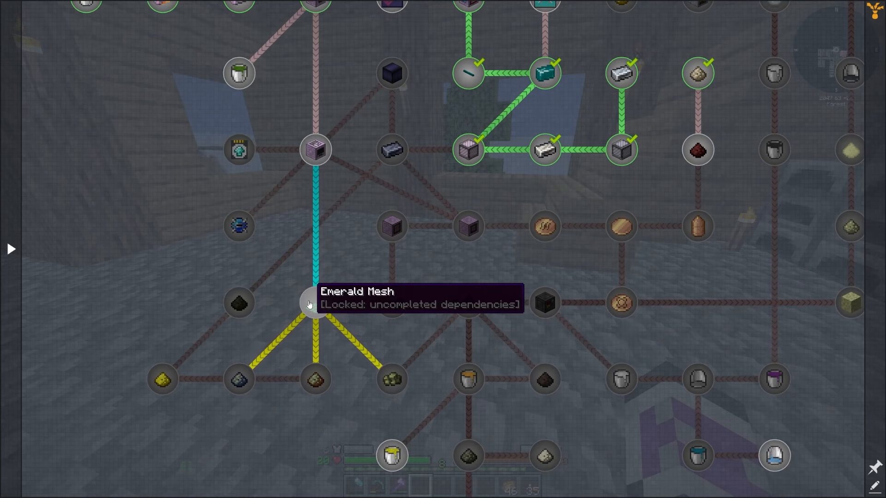
{"action": "mouse_move", "coordinate": [361, 377]}
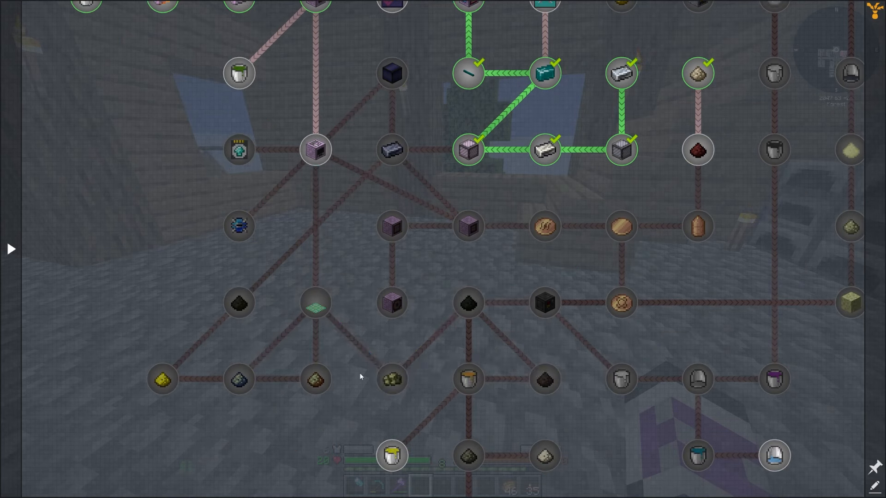
{"action": "scroll", "scroll_direction": "down", "scroll_amount": 3}
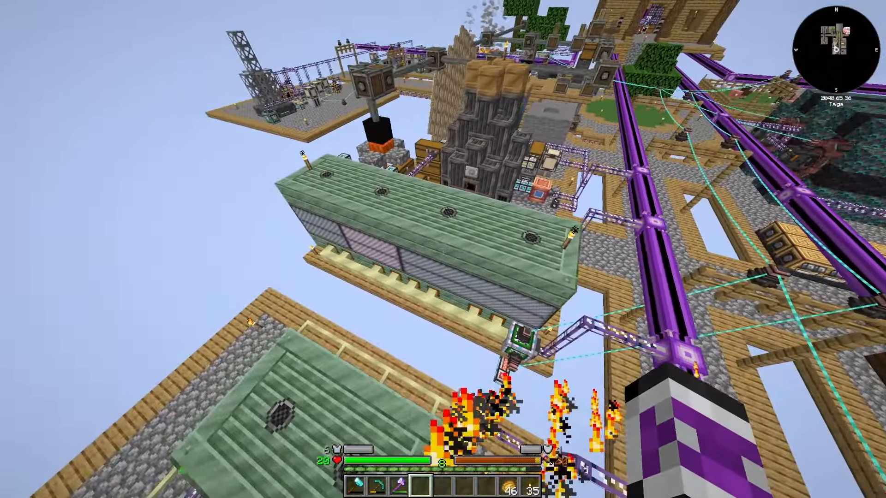
{"action": "mouse_move", "coordinate": [442, 249]}
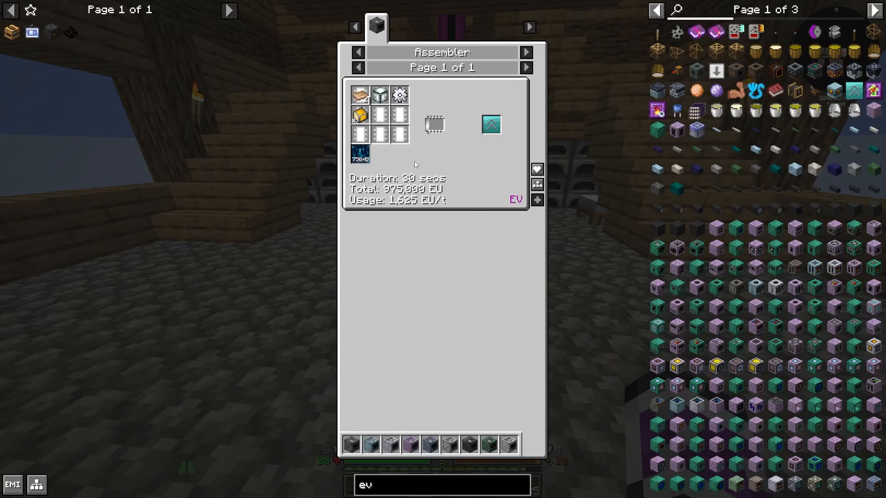
{"action": "mouse_move", "coordinate": [359, 153]}
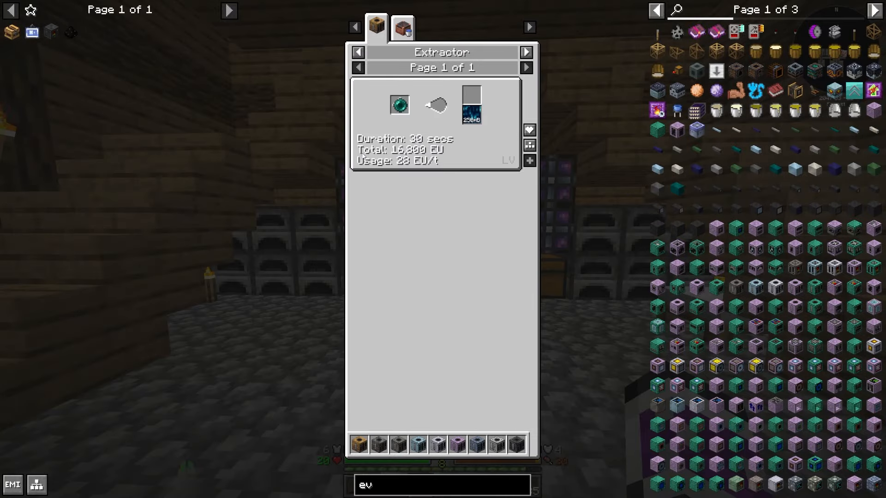
{"action": "mouse_move", "coordinate": [471, 104]}
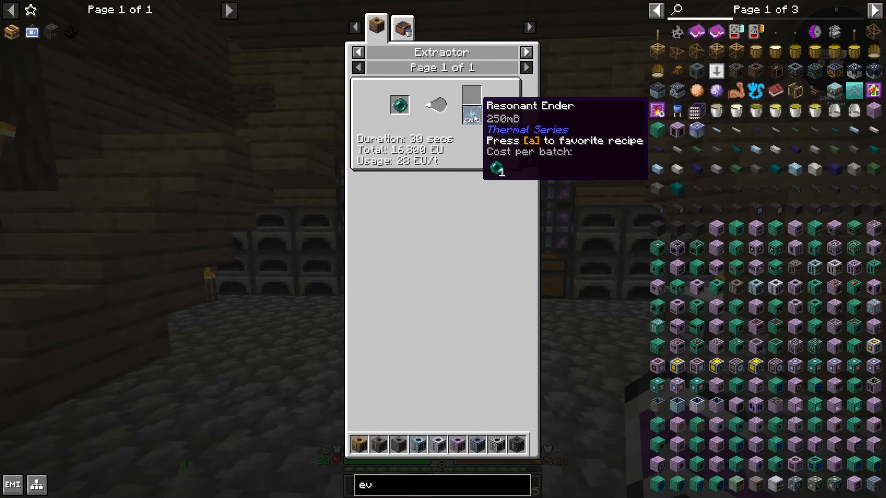
{"action": "key", "text": "Escape"}
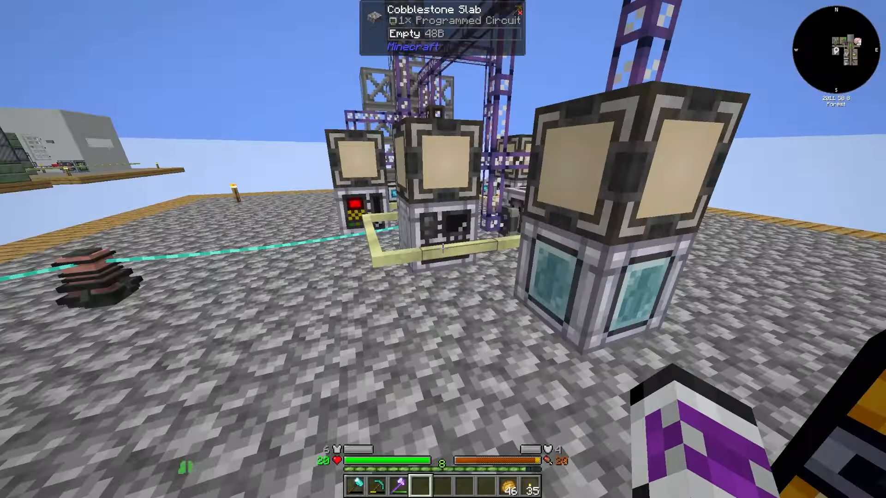
{"action": "mouse_move", "coordinate": [443, 249]}
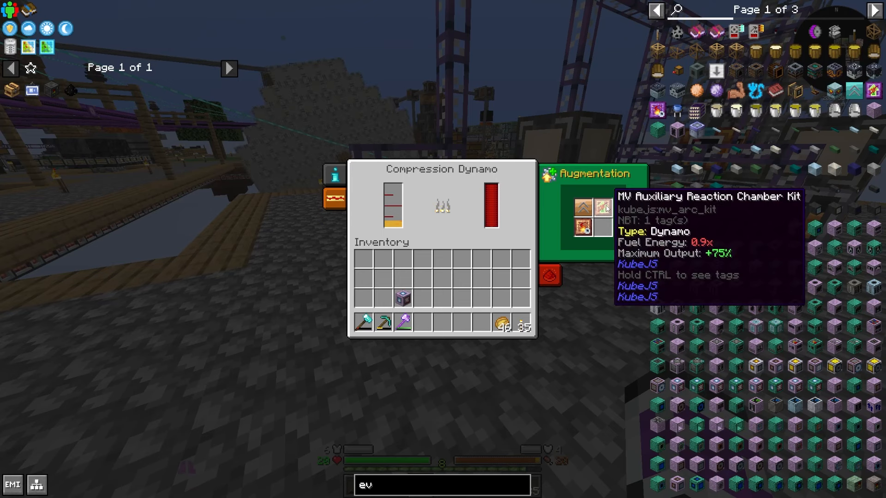
{"action": "mouse_move", "coordinate": [575, 230]}
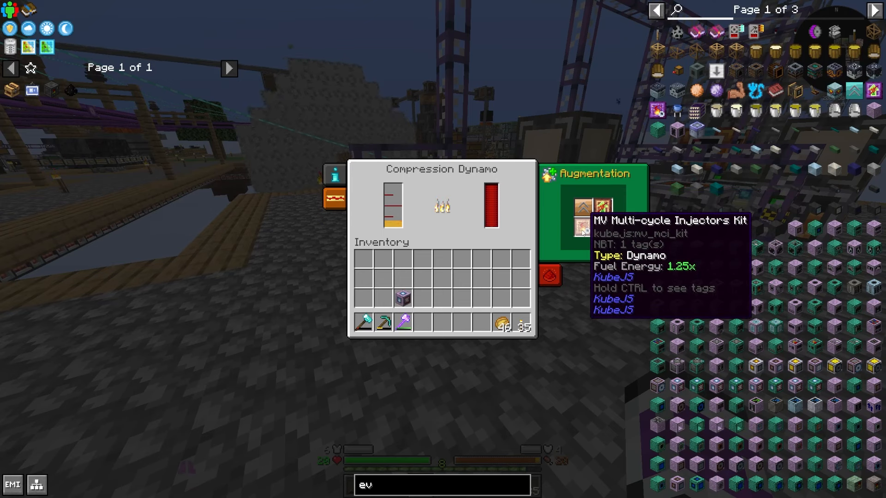
{"action": "mouse_move", "coordinate": [603, 219]}
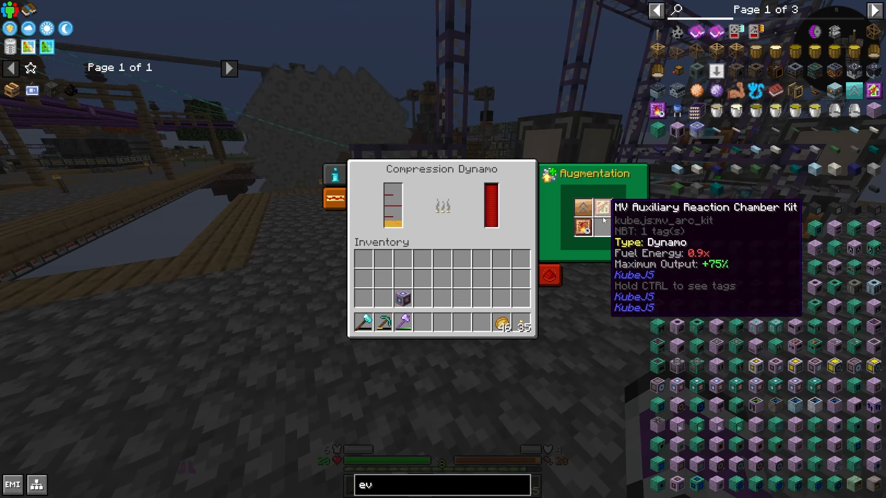
{"action": "mouse_move", "coordinate": [583, 208]}
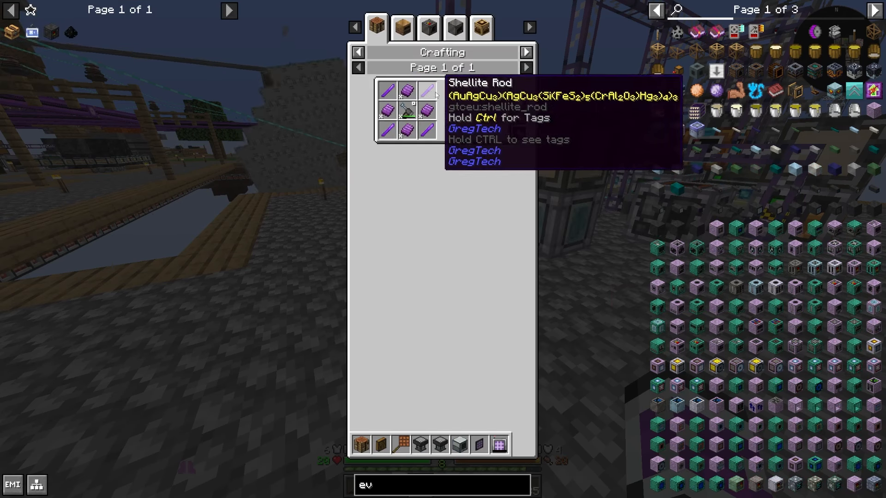
{"action": "left_click", "coordinate": [375, 26]}
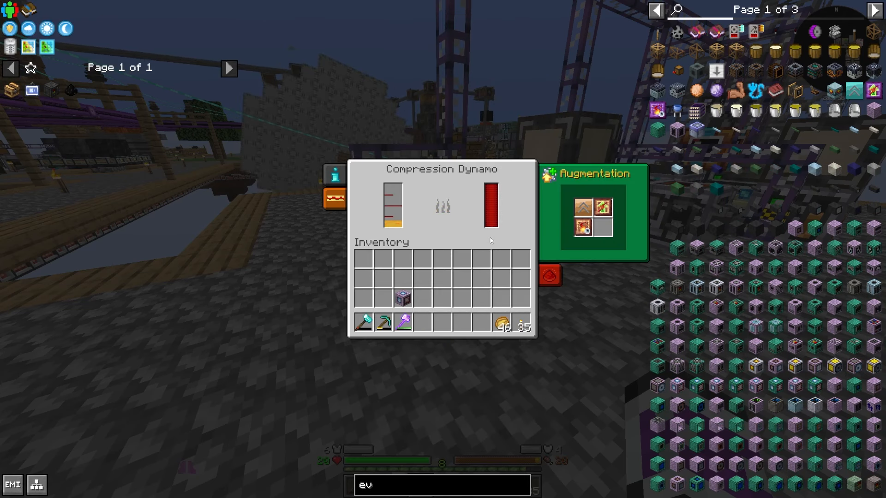
{"action": "mouse_move", "coordinate": [583, 205]}
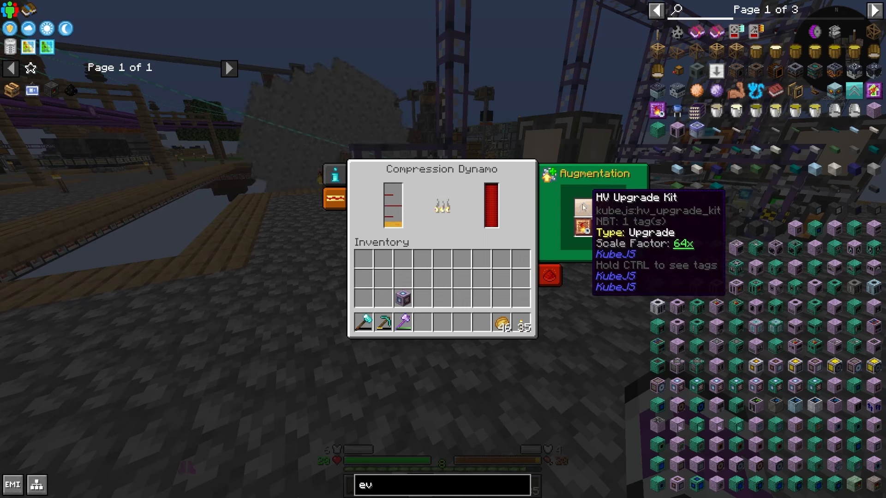
{"action": "mouse_move", "coordinate": [531, 185]}
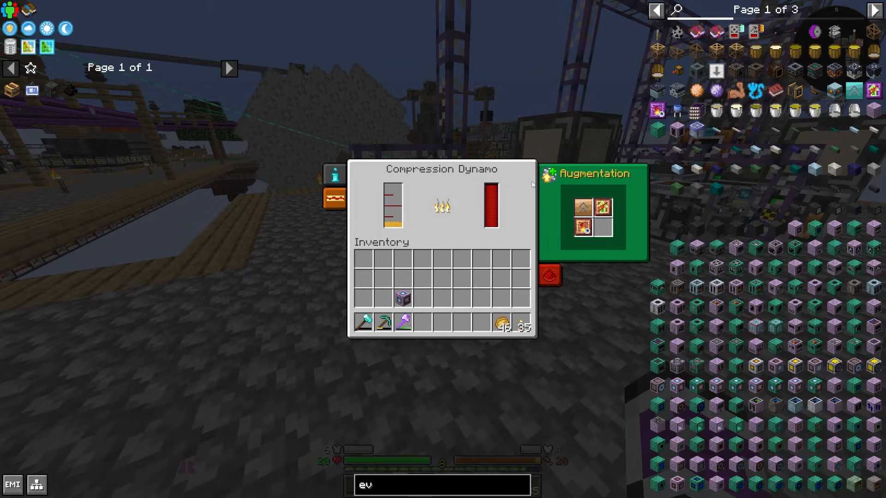
{"action": "key", "text": "Escape"}
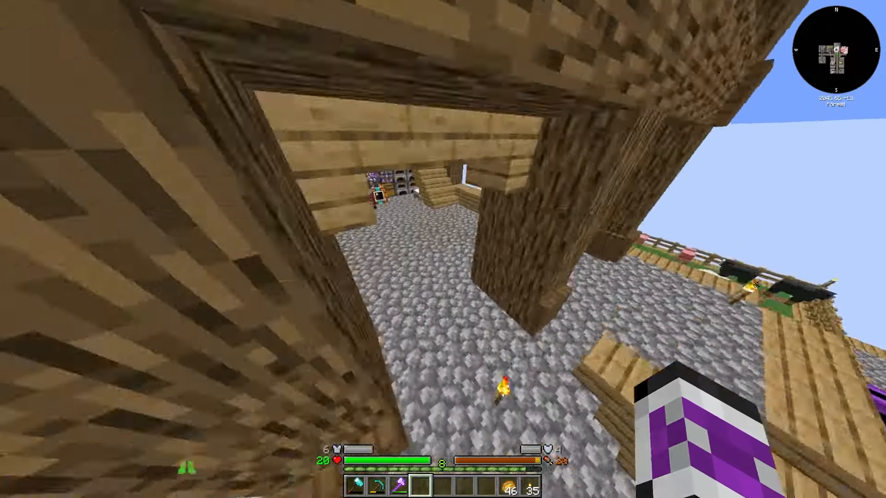
- Check the player inventory briefly before heading to the Nuclear Reactor quest
{"action": "key", "text": "e"}
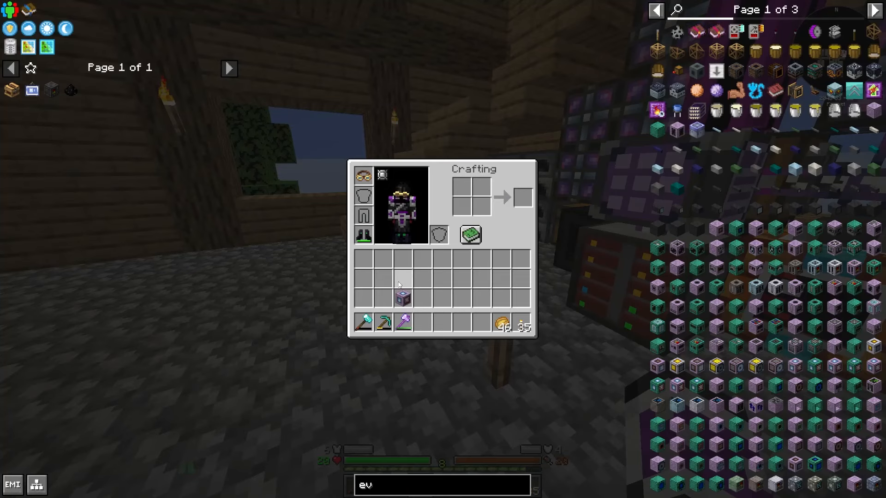
{"action": "key", "text": "Escape"}
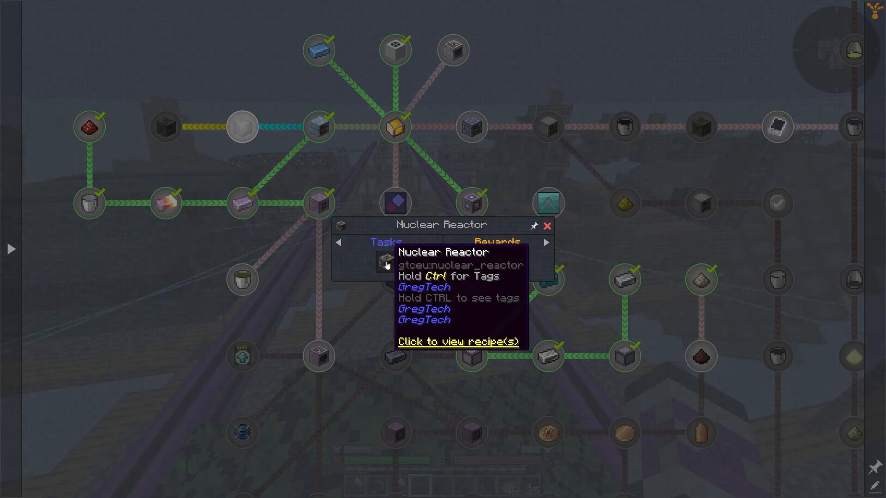
- Look up the Nuclear Reactor's fuel recipes and the reactor and Nuclear Turbine multiblock structures in EMI
{"action": "left_click", "coordinate": [459, 341]}
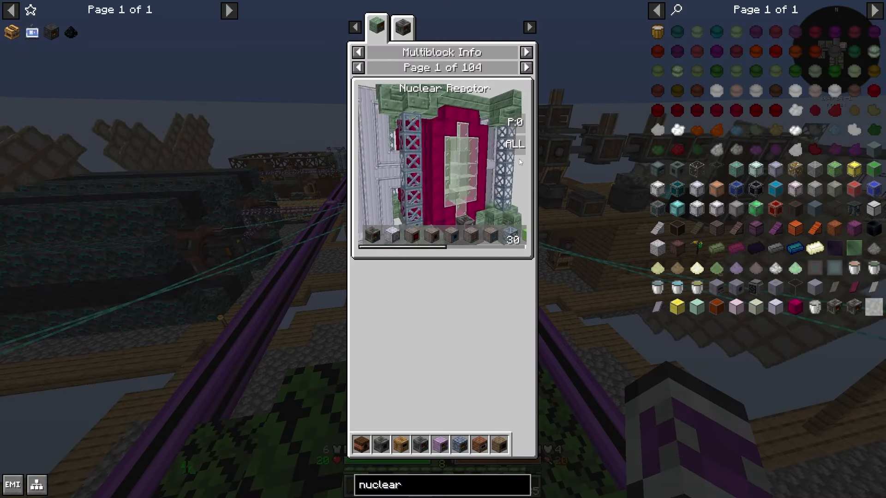
{"action": "left_click", "coordinate": [403, 27]}
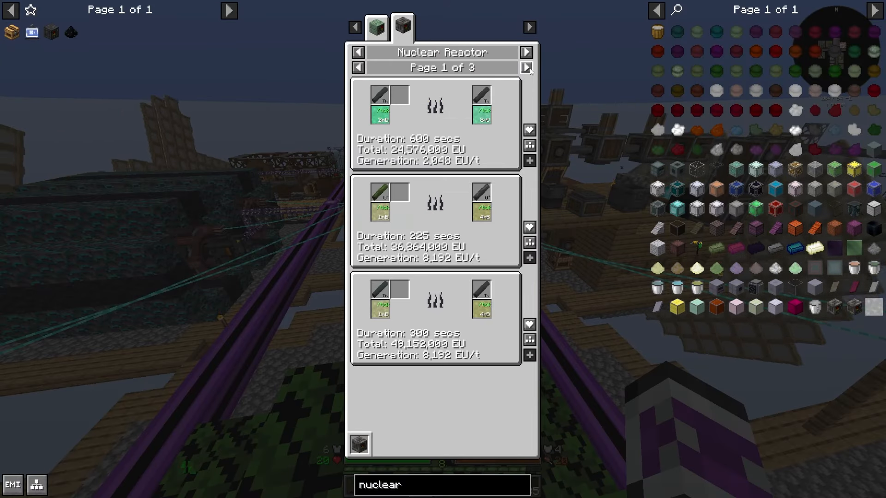
{"action": "left_click", "coordinate": [524, 68]}
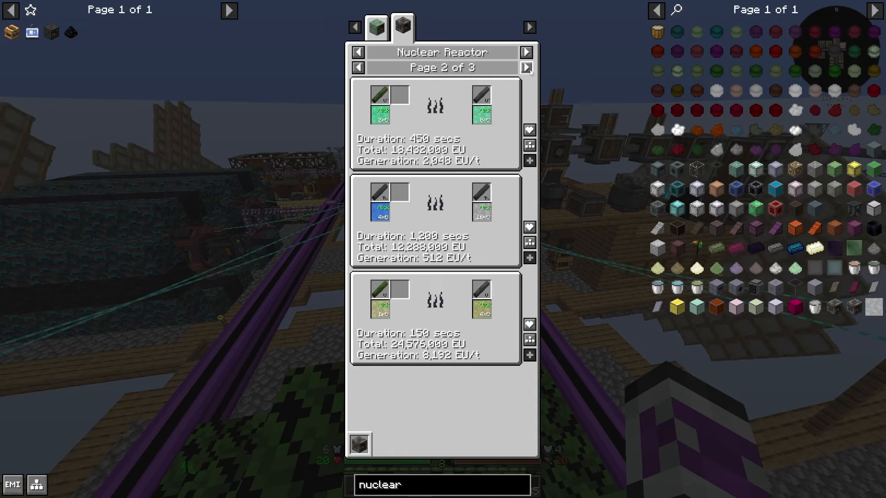
{"action": "left_click", "coordinate": [402, 27]}
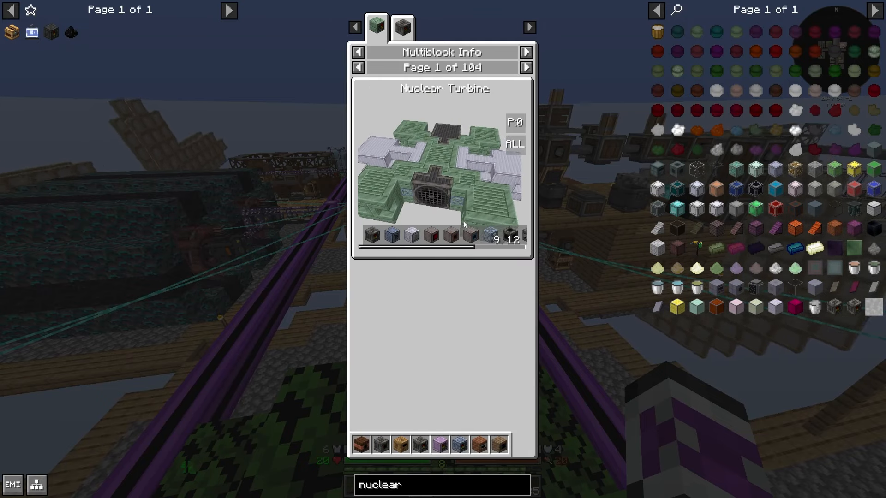
{"action": "left_click", "coordinate": [401, 27]}
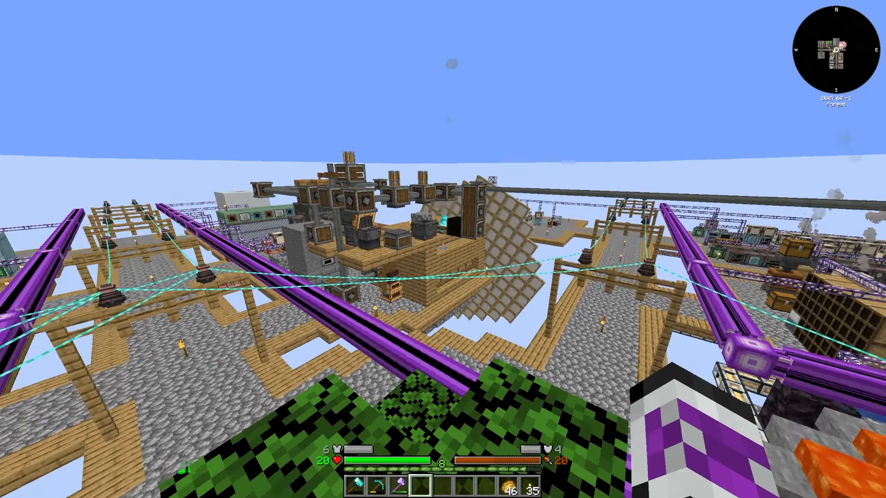
- Close everything and return to the world overlooking the factory base
{"action": "key", "text": "e"}
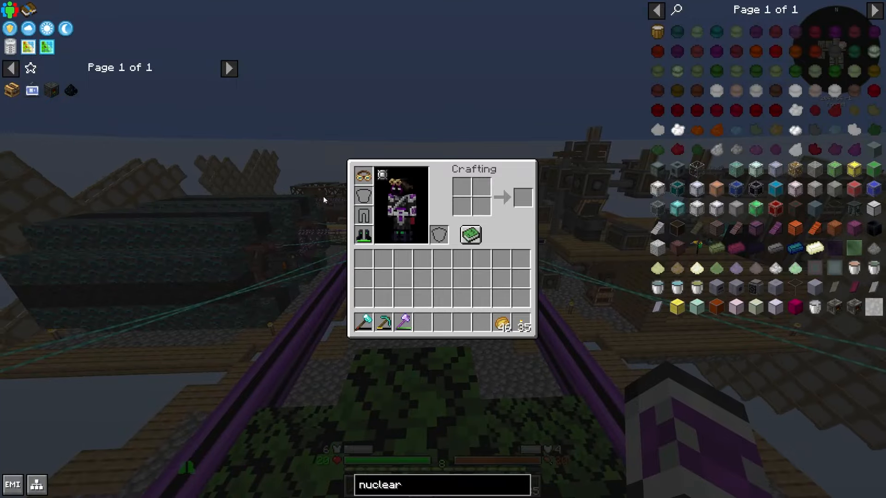
{"action": "key", "text": "Escape"}
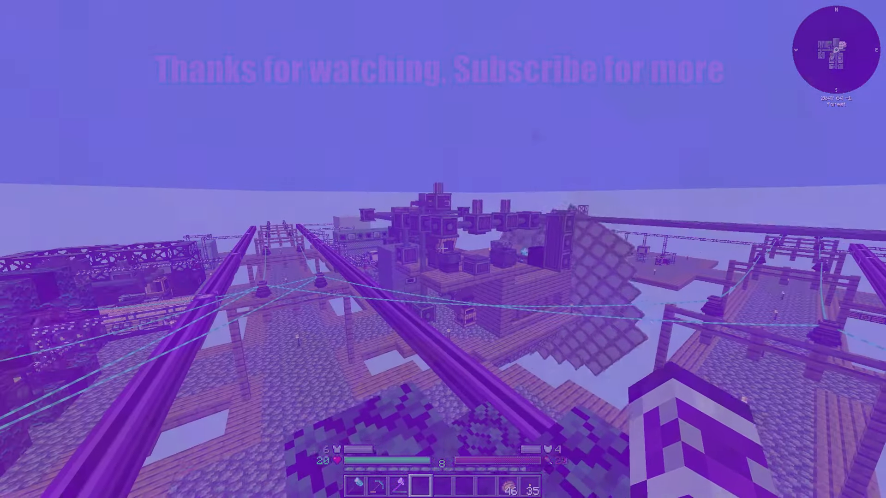